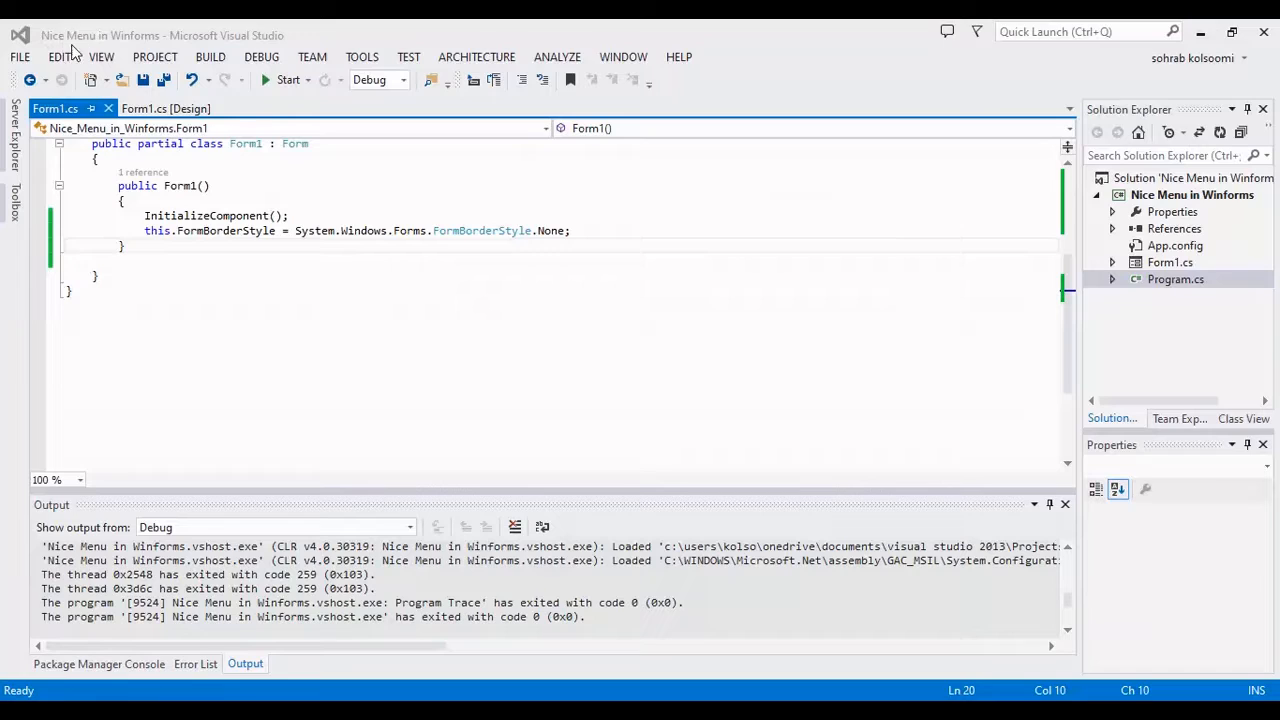
mouse_move(54, 50)
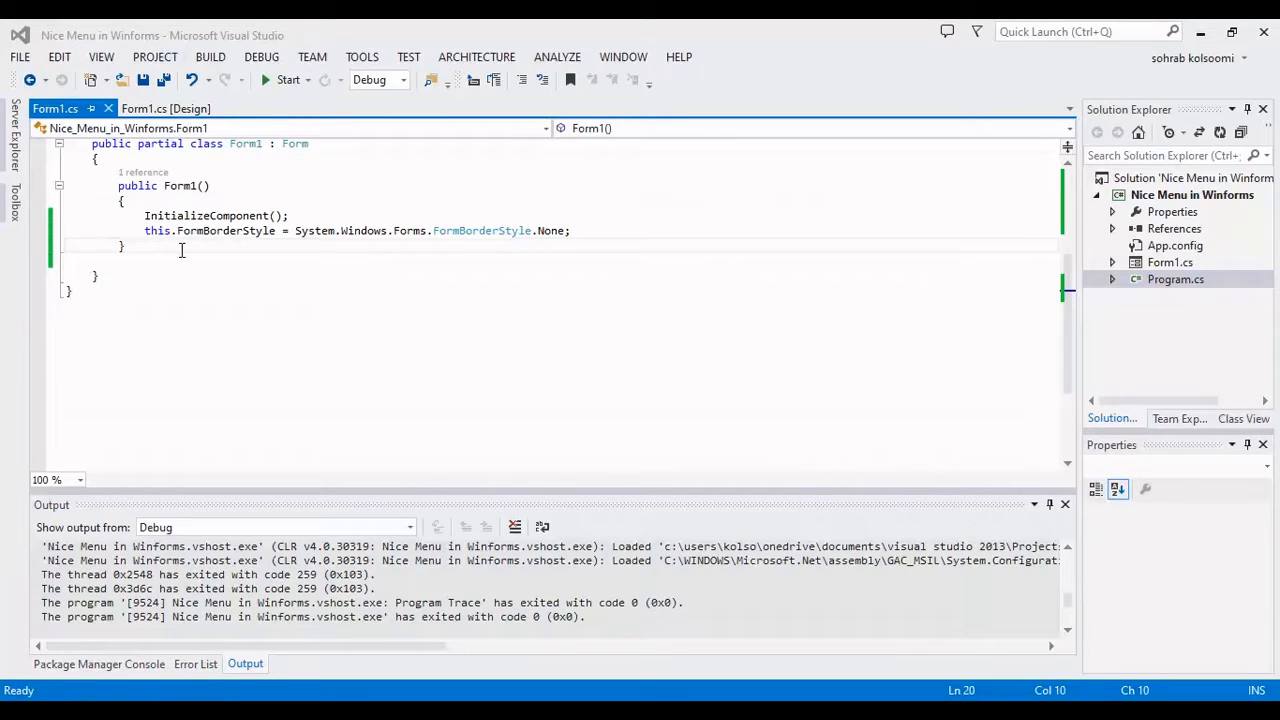
Switch Form1 between its code and designer, ending on the empty design surface.
left_click(164, 108)
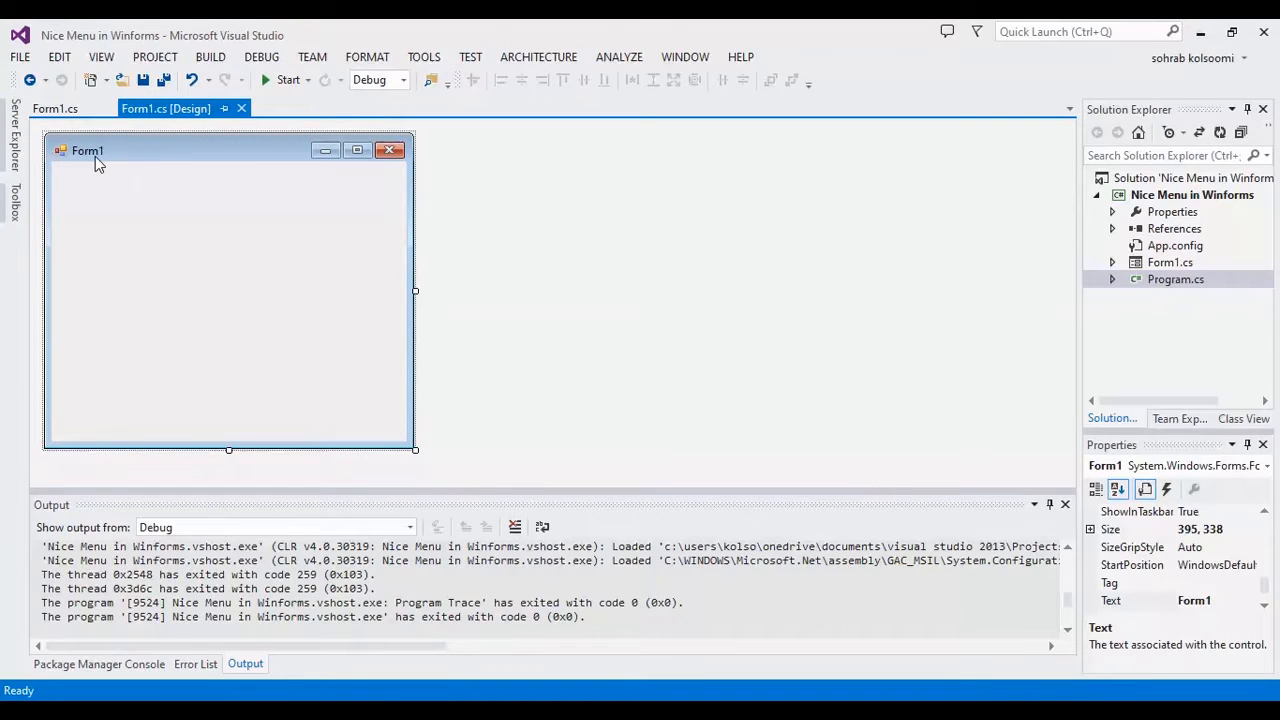
left_click(54, 108)
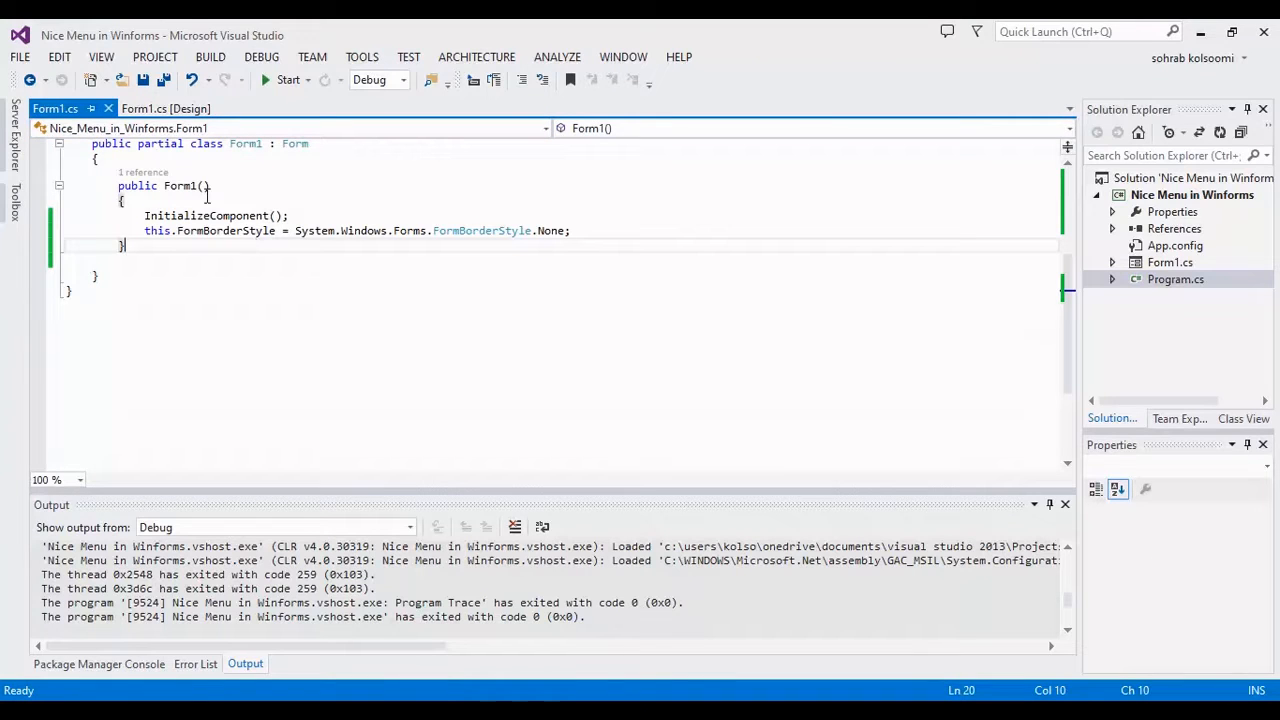
left_click(156, 108)
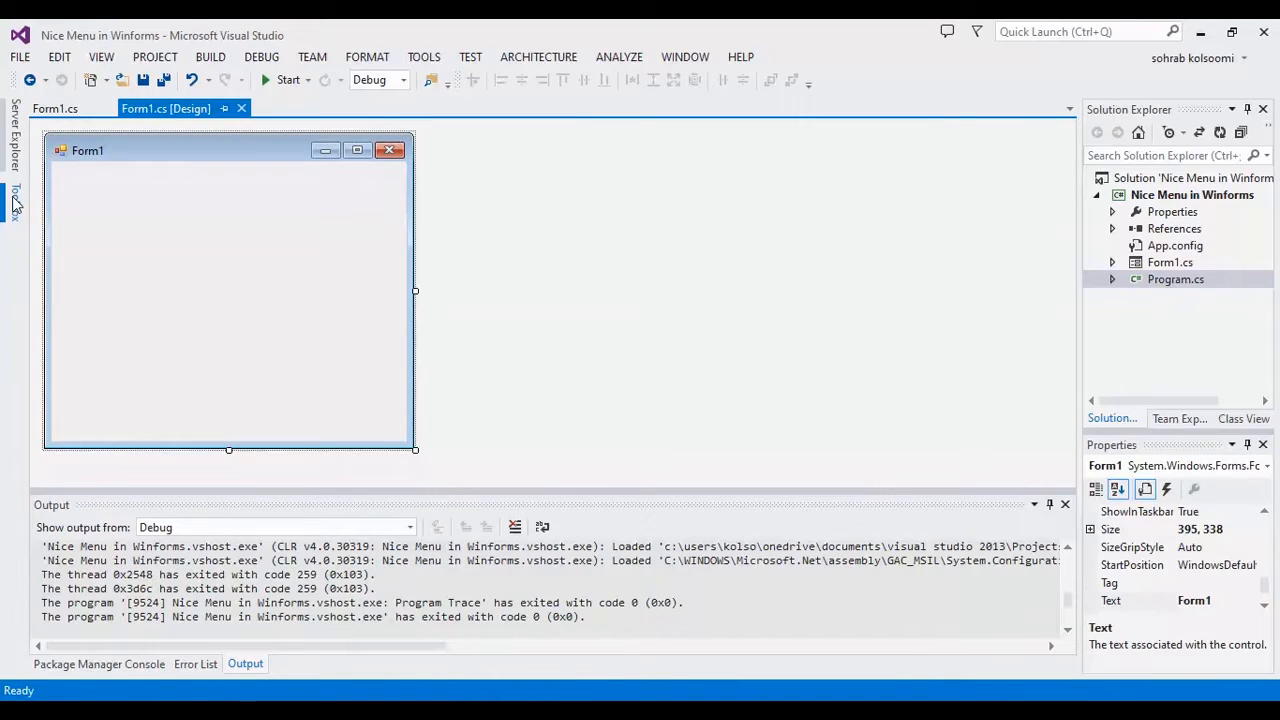
Add a Panel from the Toolbox onto Form1 and shrink it to a thin strip.
left_click(16, 200)
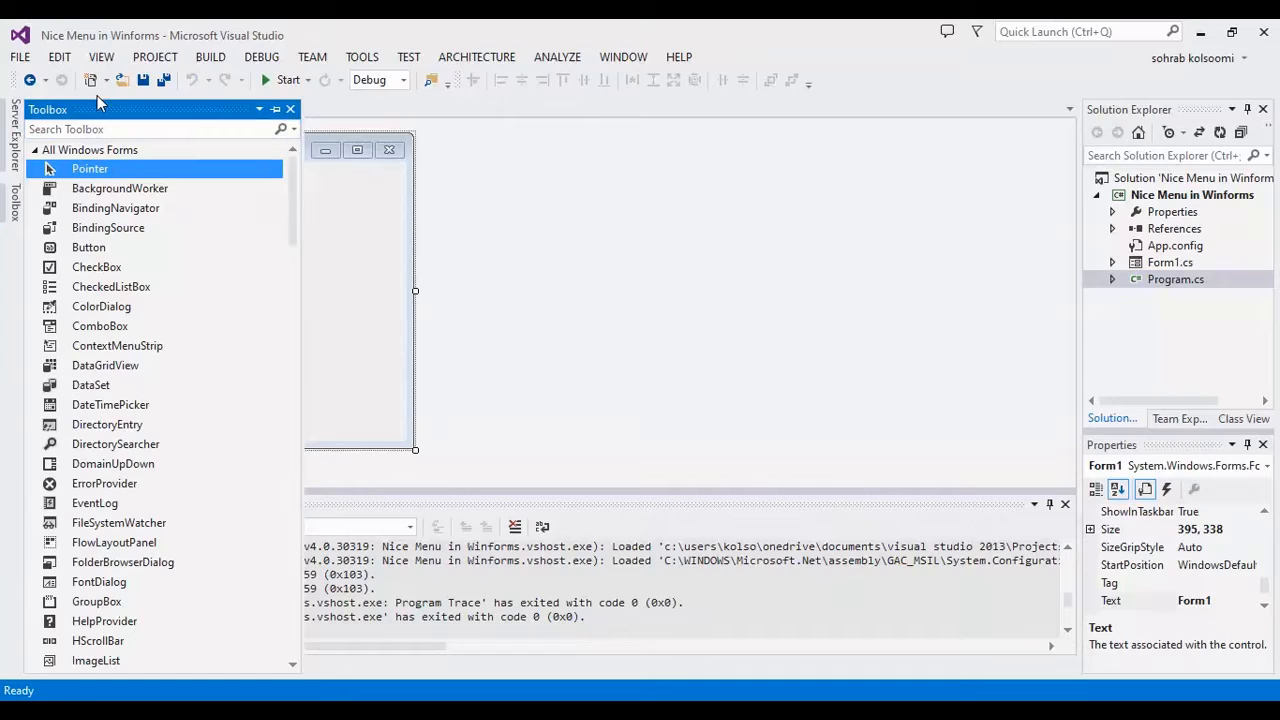
type("pa")
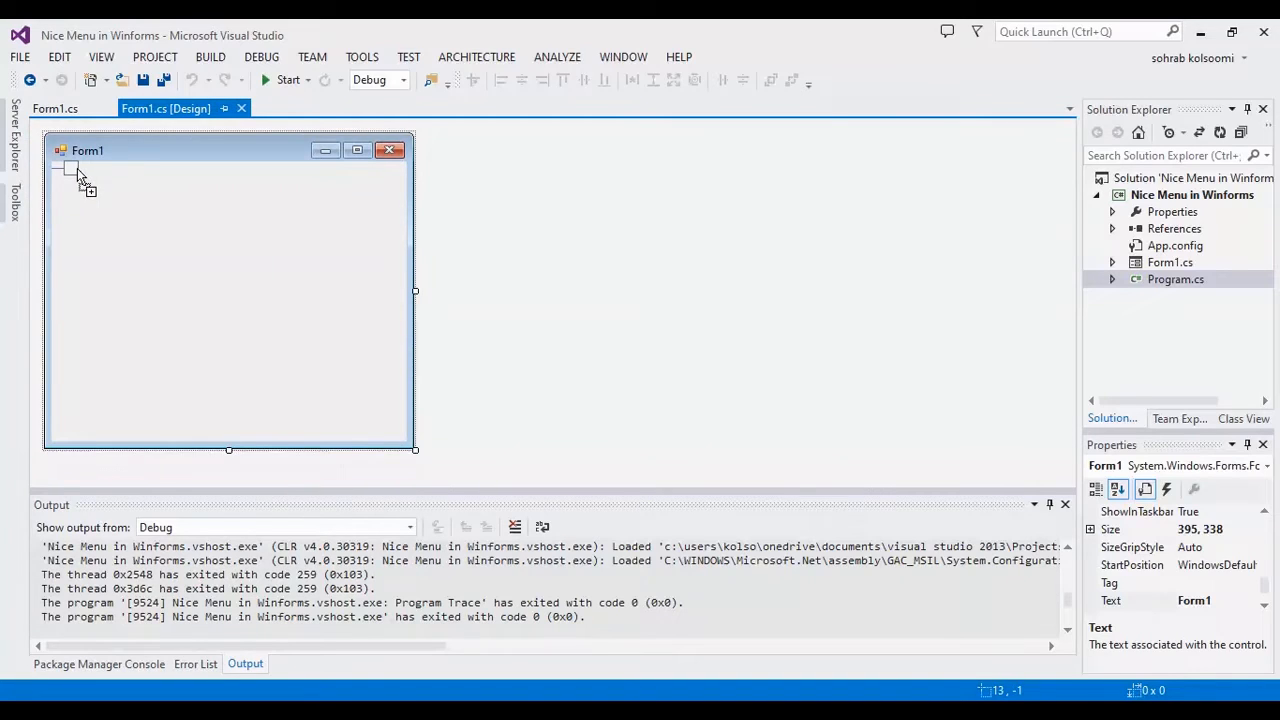
left_click_drag(72, 168, 252, 252)
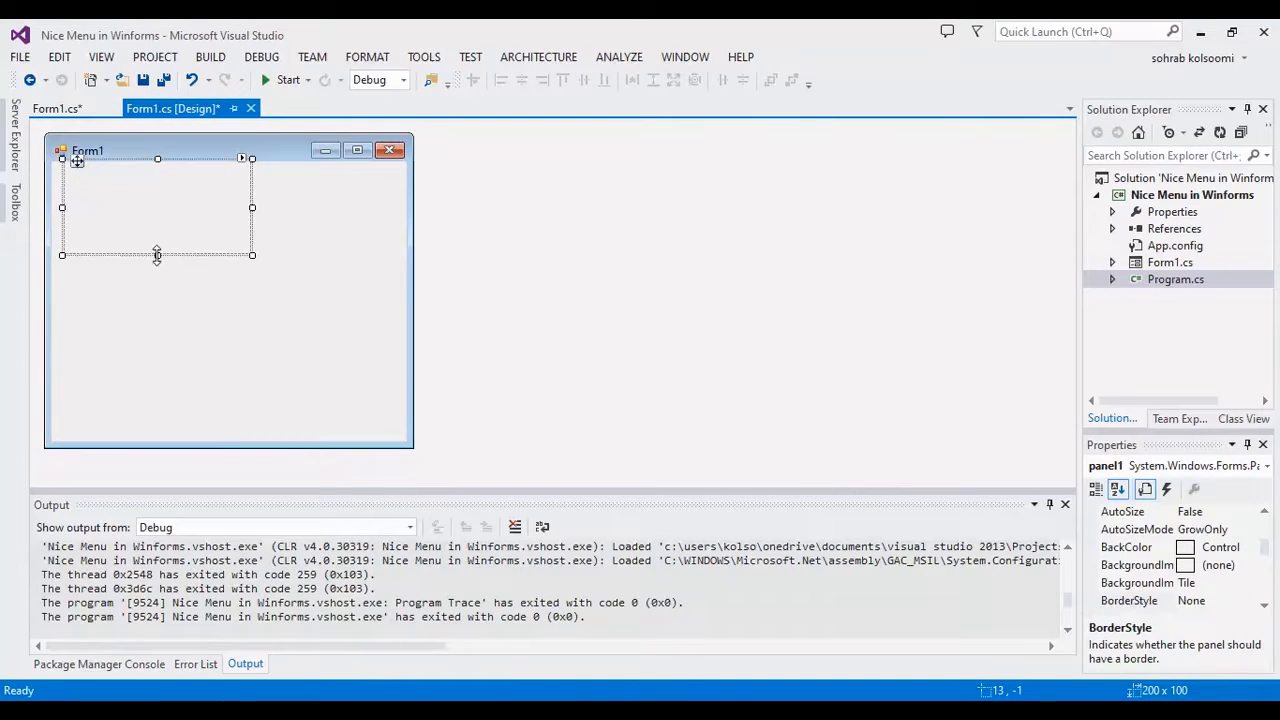
left_click_drag(156, 254, 156, 180)
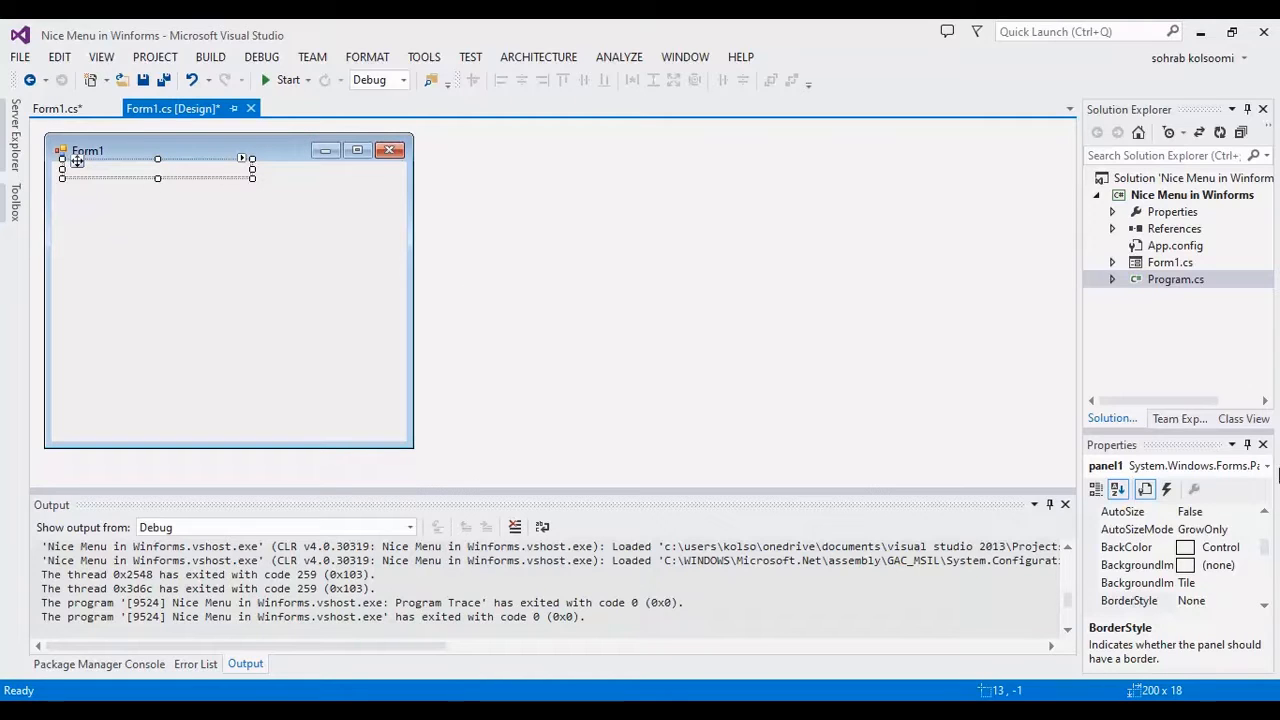
Make panel1 Gold and dock it to the top as a custom title bar.
left_click(1248, 548)
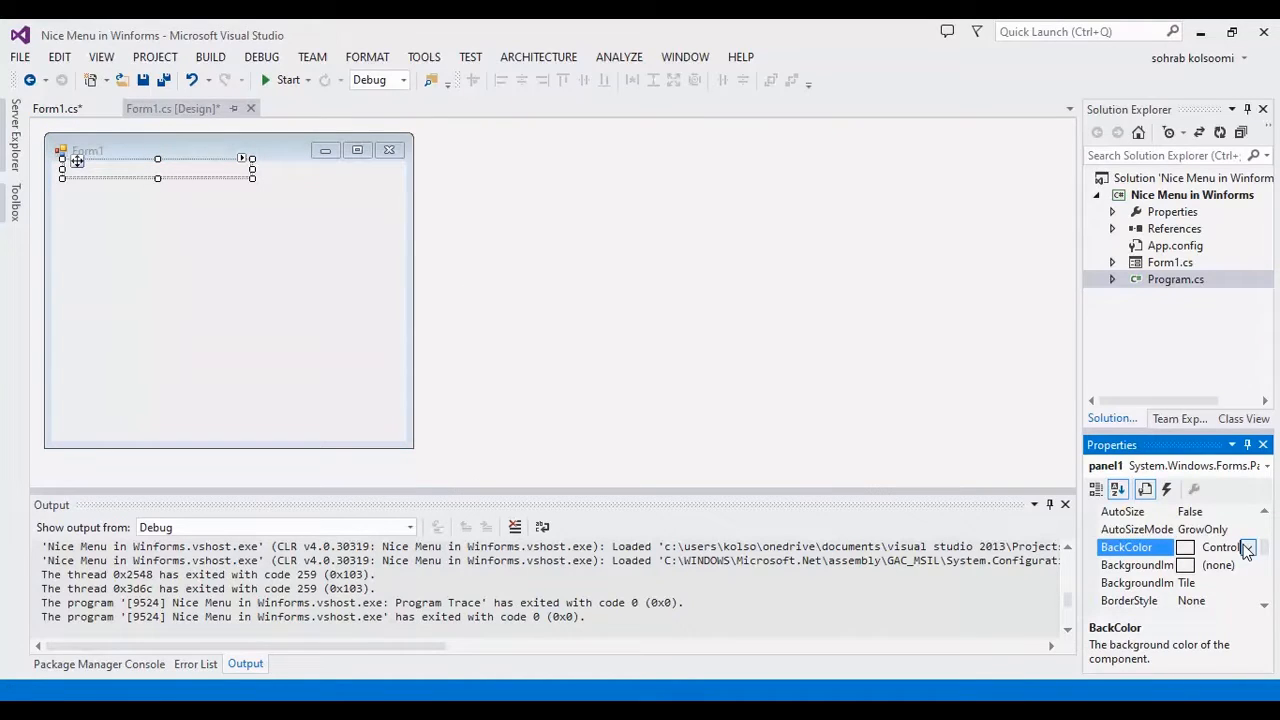
left_click(1256, 548)
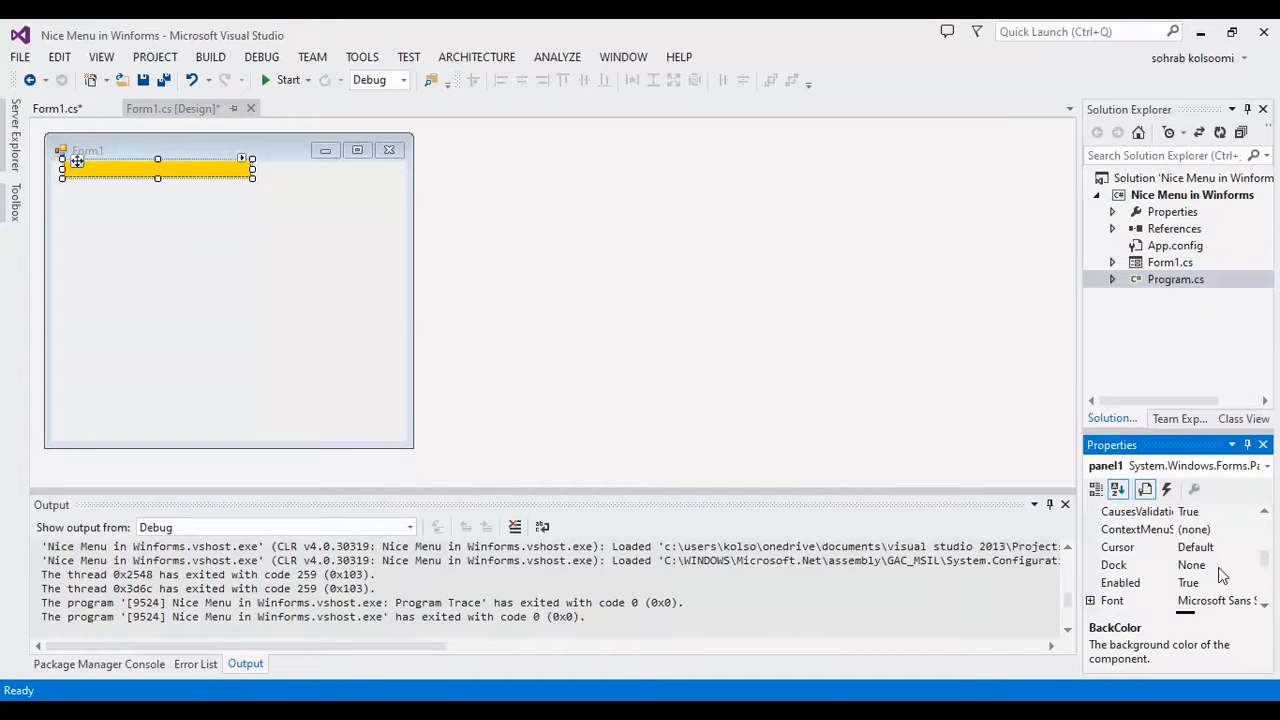
left_click(1244, 564)
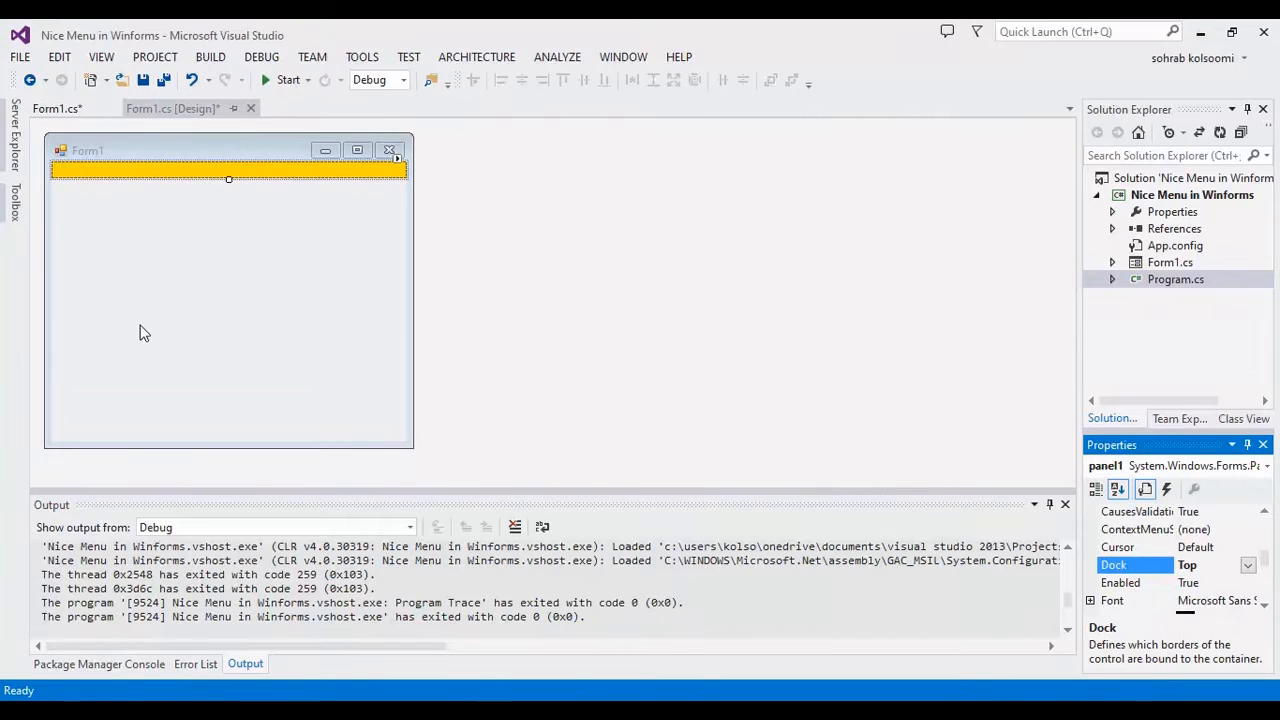
left_click(12, 204)
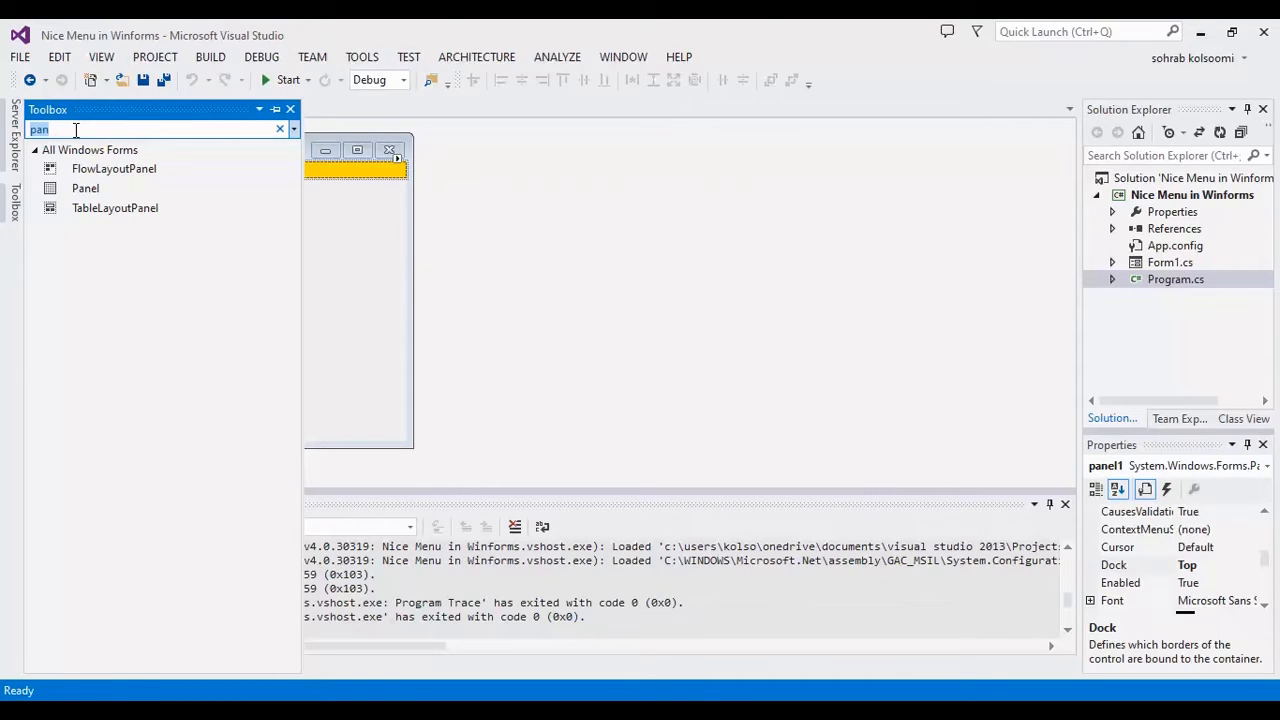
Place a Label reading X at the right end of the gold bar with a label1_Click handler.
type("la")
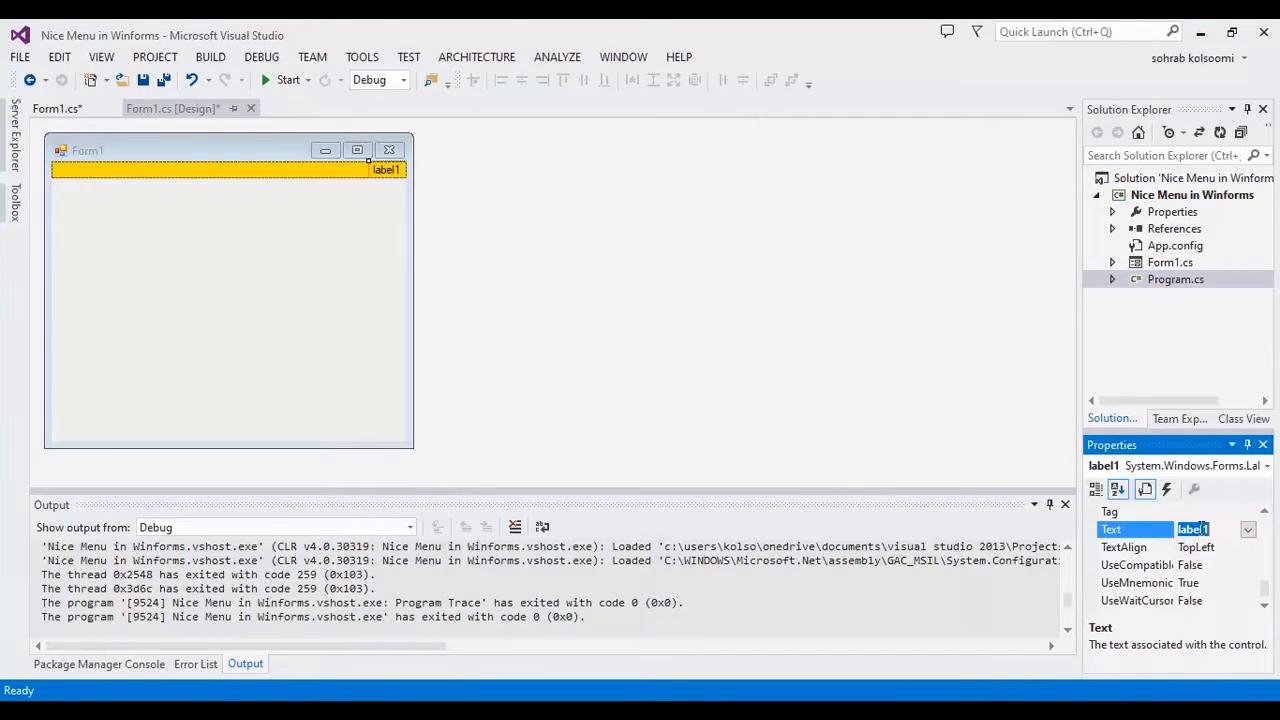
type("X")
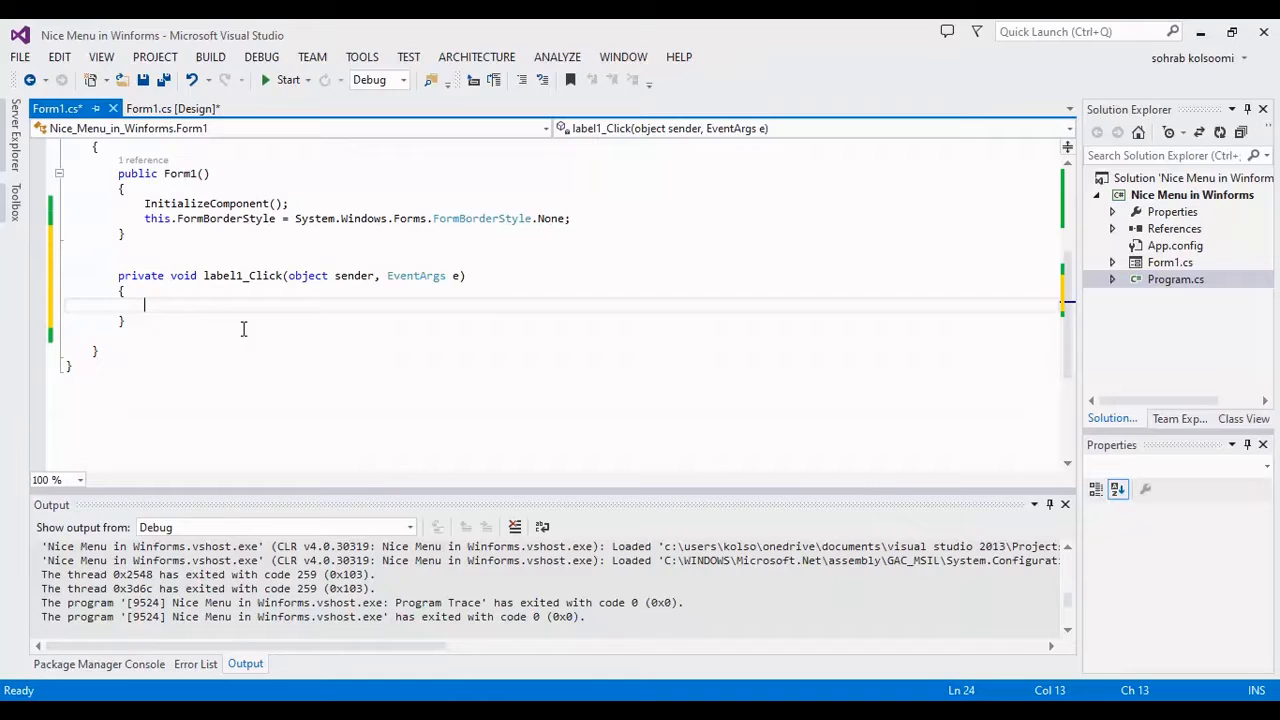
Make label1_Click call this.Close(); so the X closes the form.
type("this")
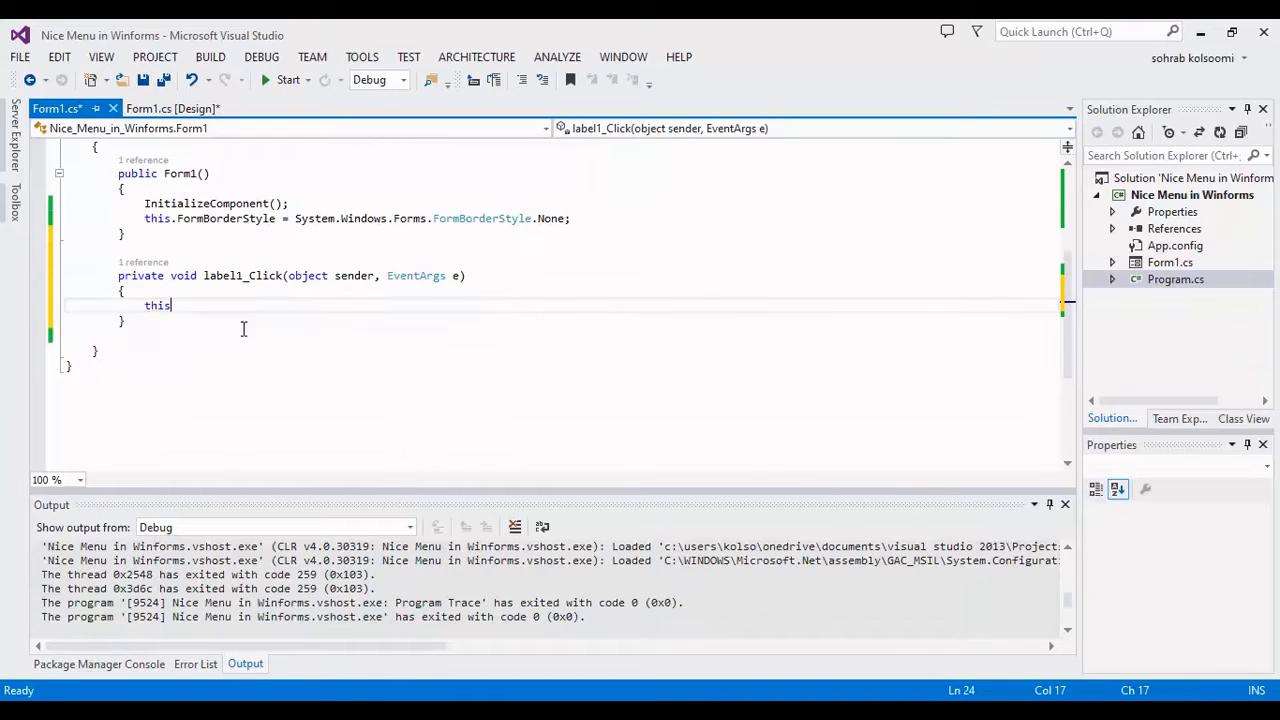
type(".clo")
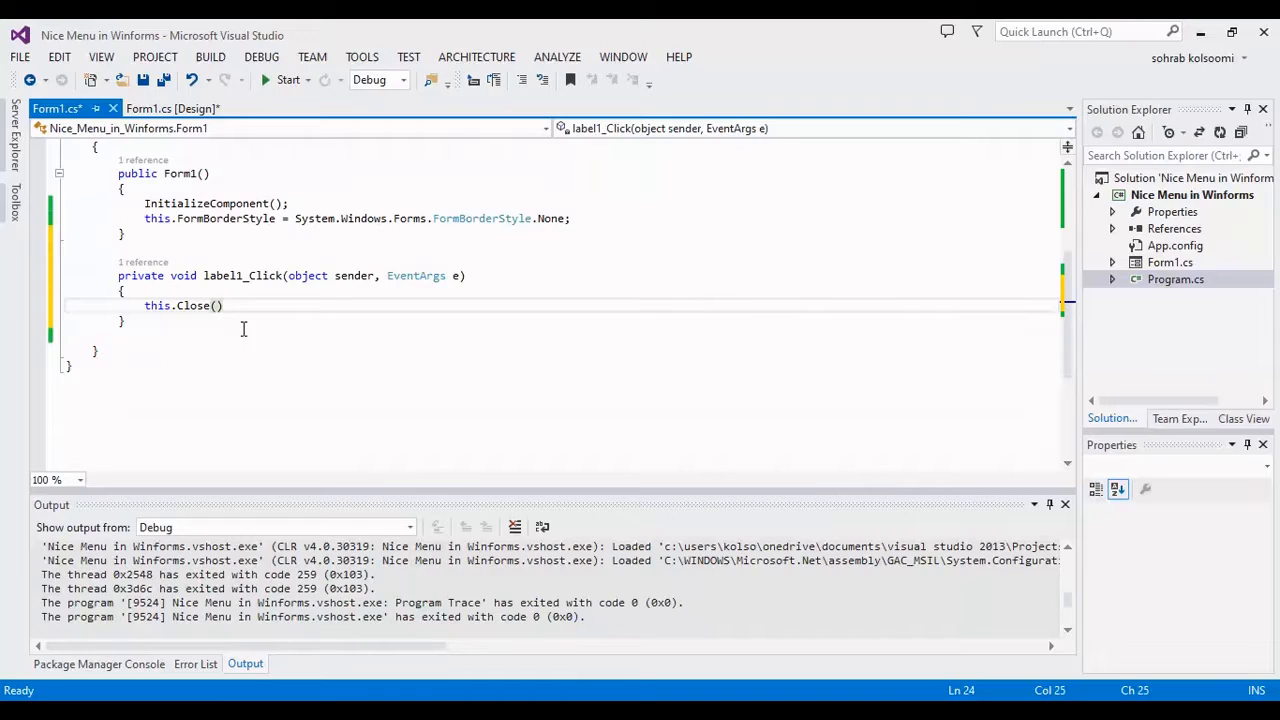
type(";")
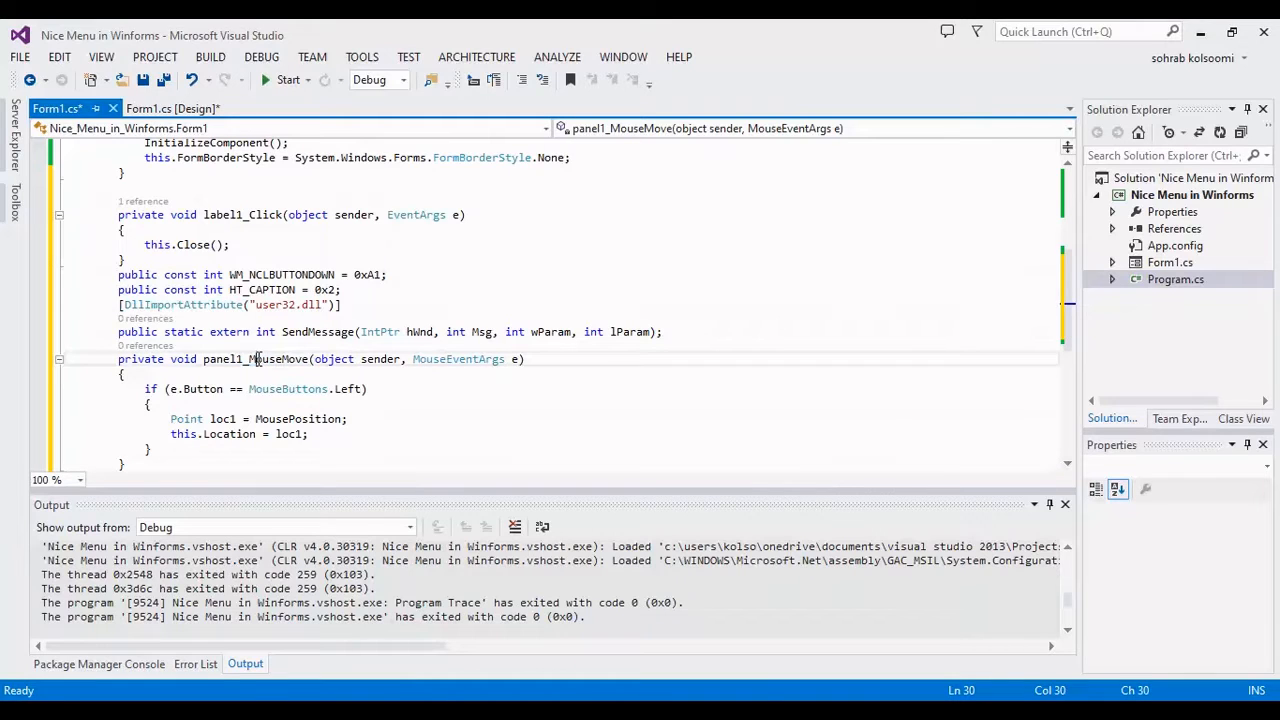
Add the SendMessage drag code and copy the panel1_MouseMove handler name.
double_click(256, 358)
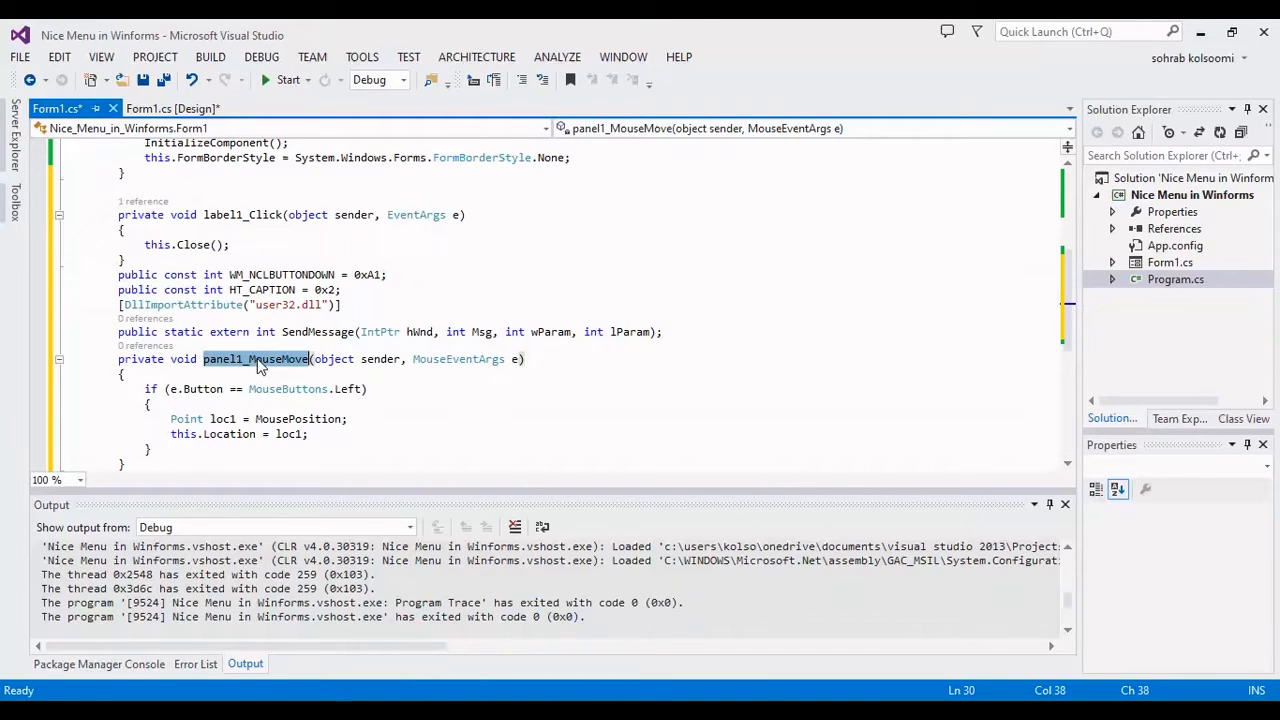
left_click(172, 108)
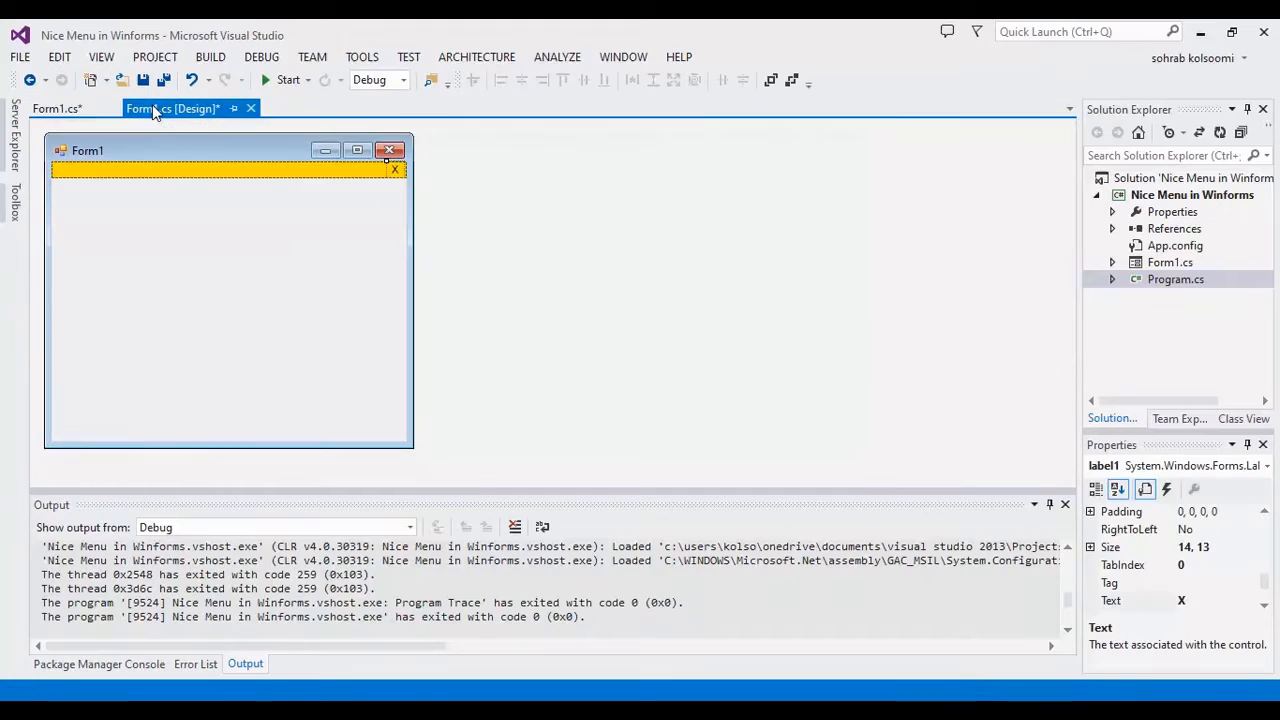
Wire panel1's MouseMove event to the panel1_MouseMove handler.
left_click(200, 168)
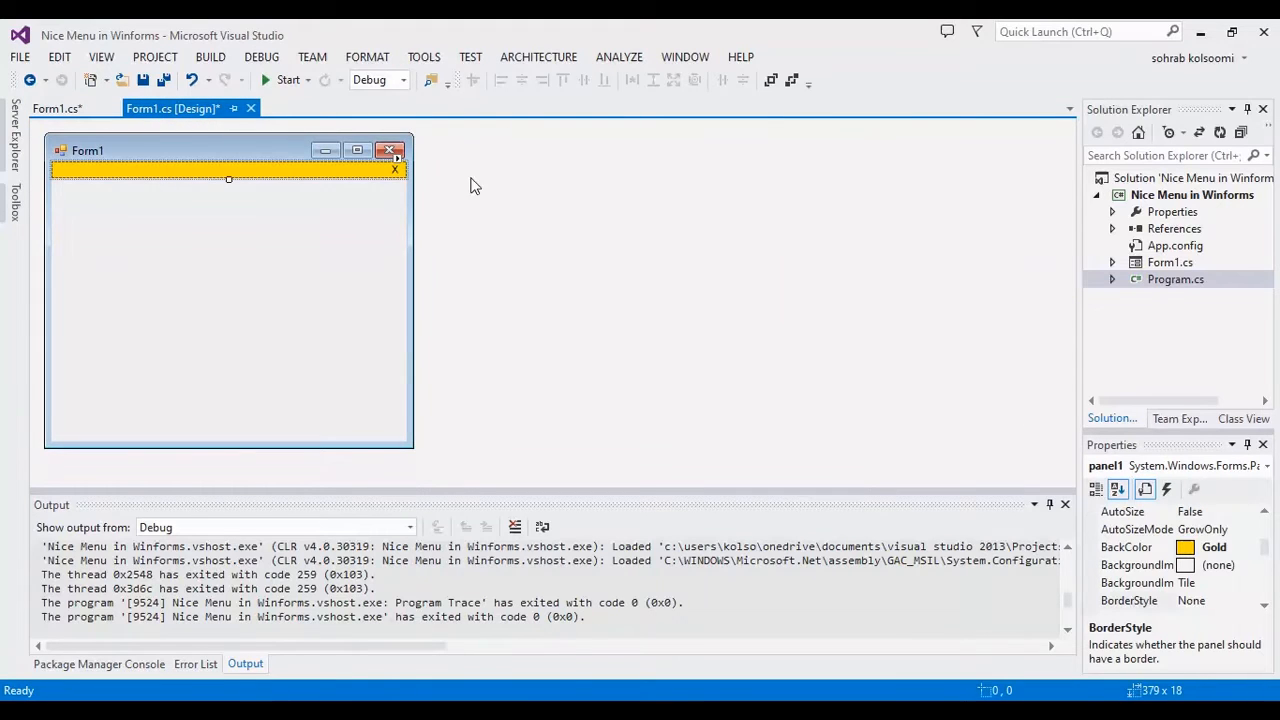
left_click(1166, 490)
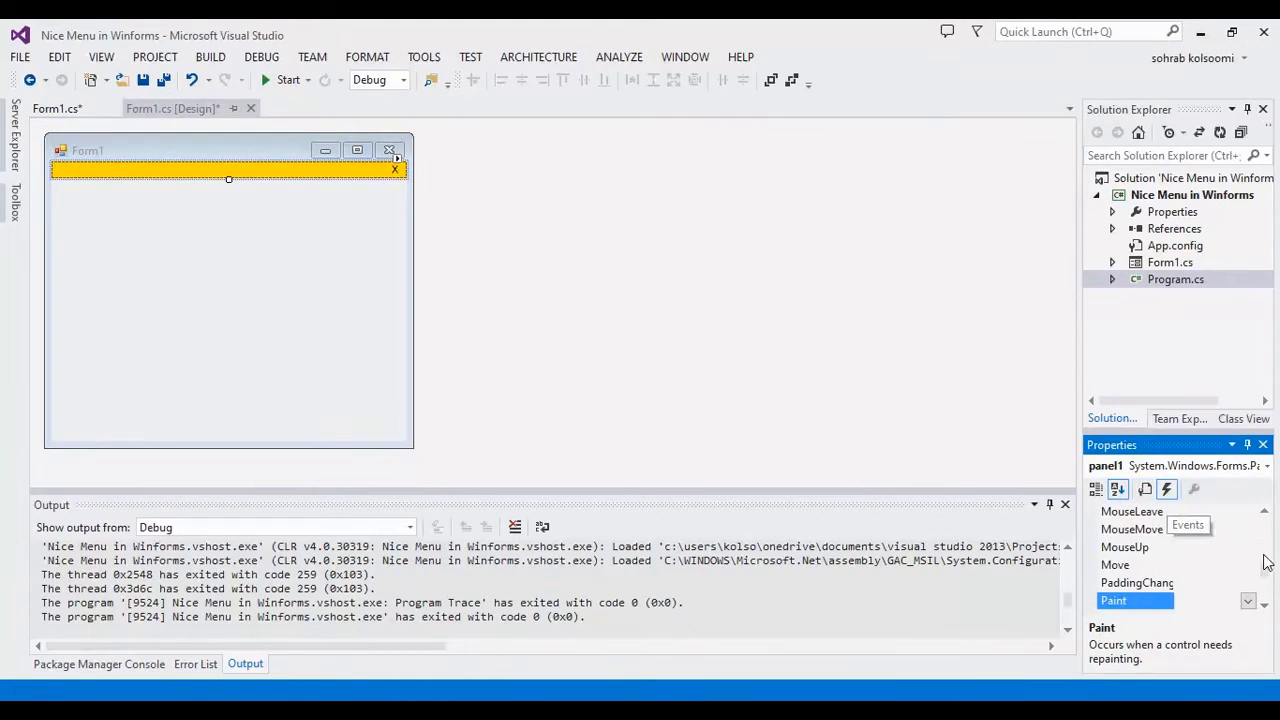
left_click(1132, 528)
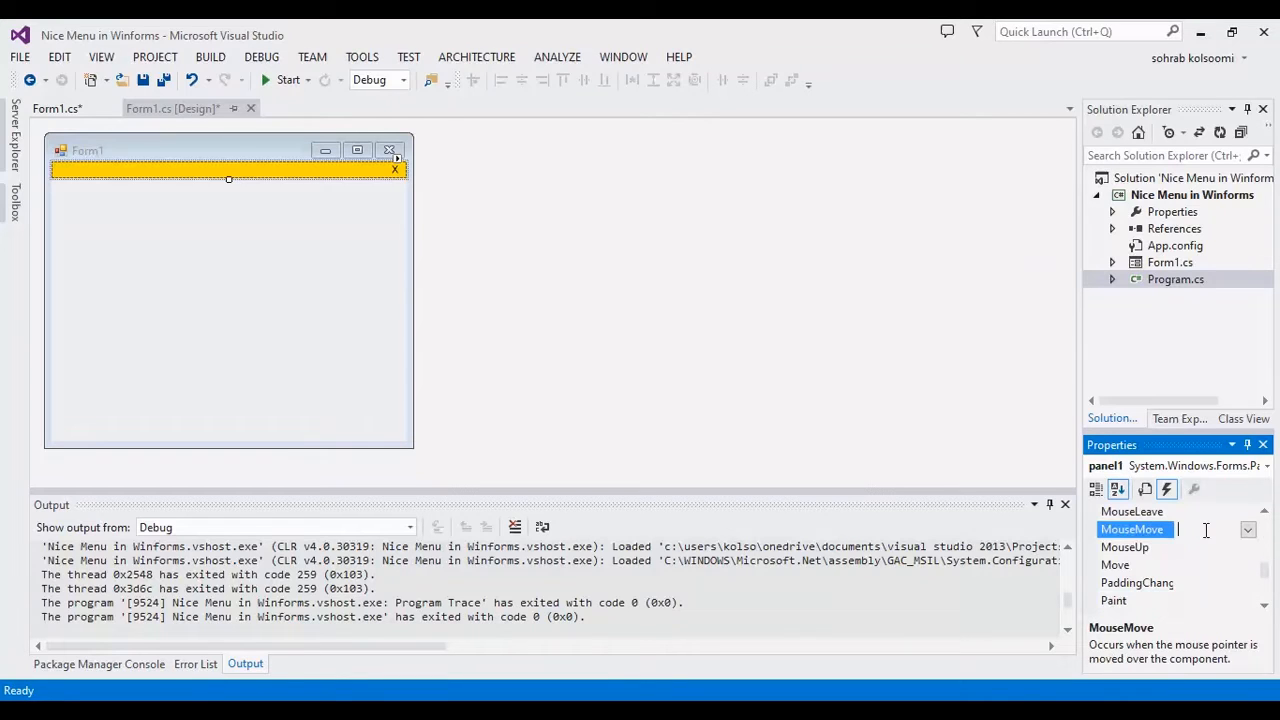
type("panel1_MouseMove")
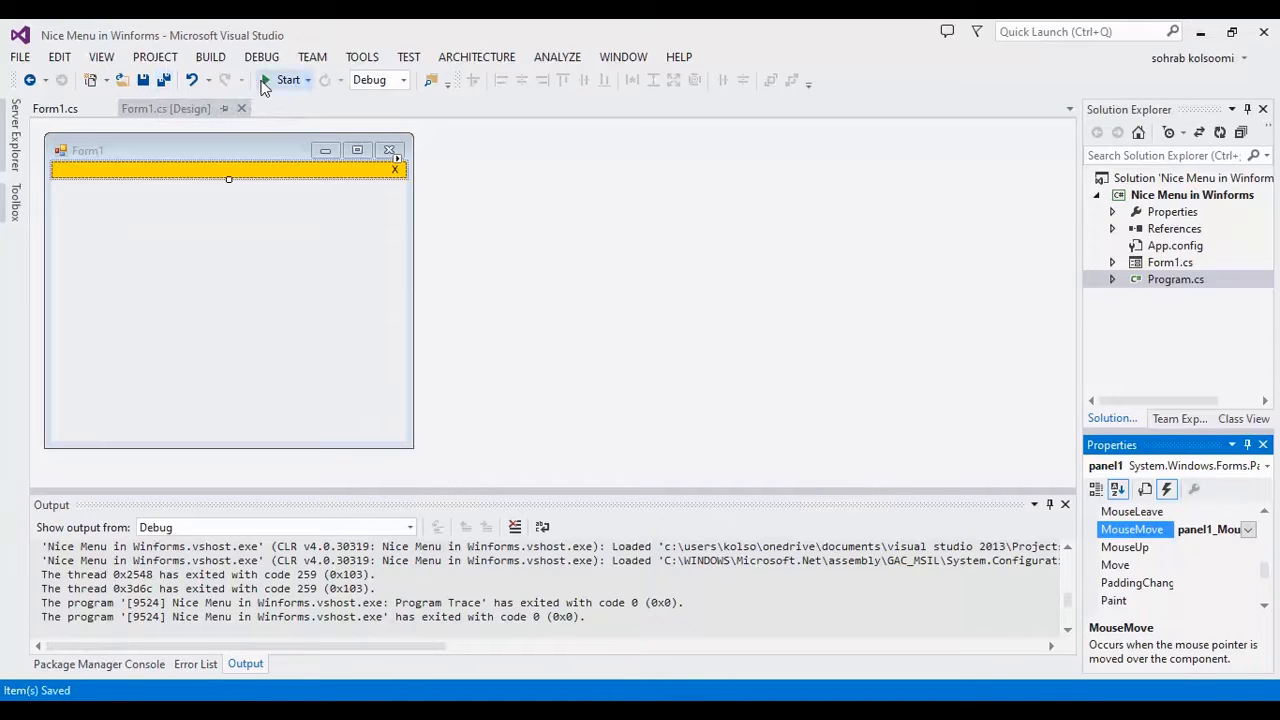
Run the app to test the draggable gold bar, then close it.
left_click(288, 80)
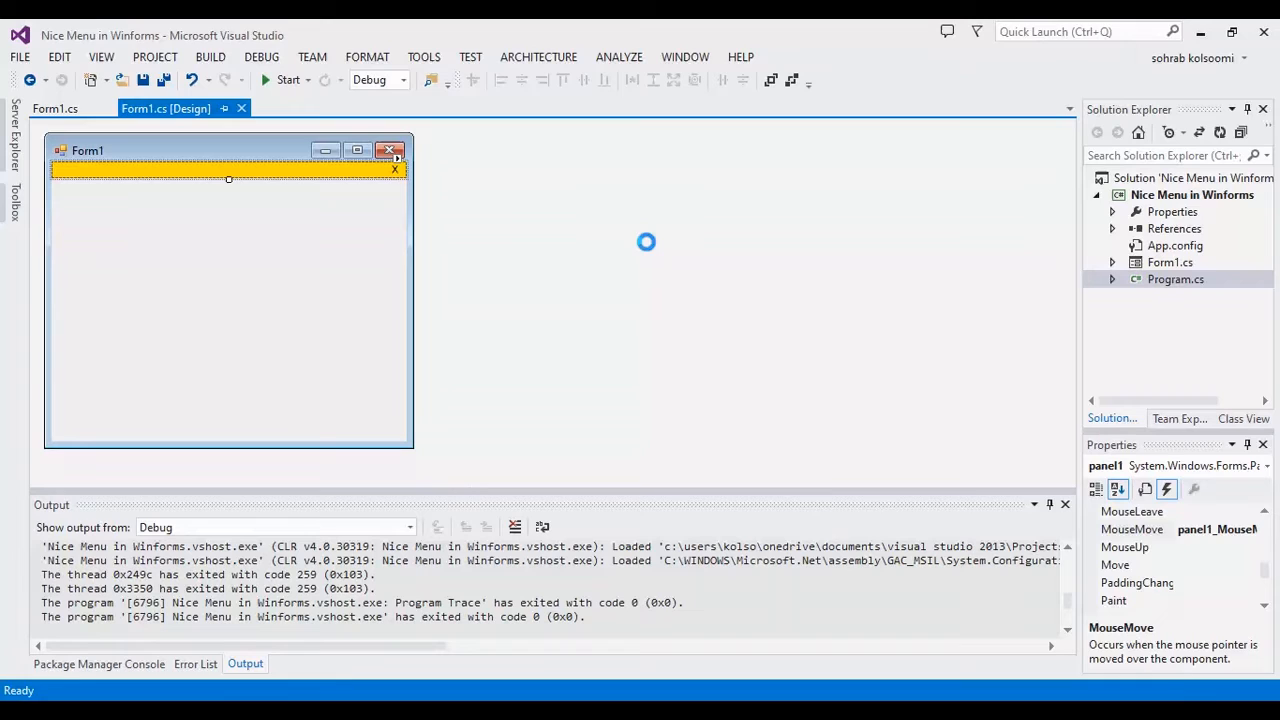
mouse_move(130, 168)
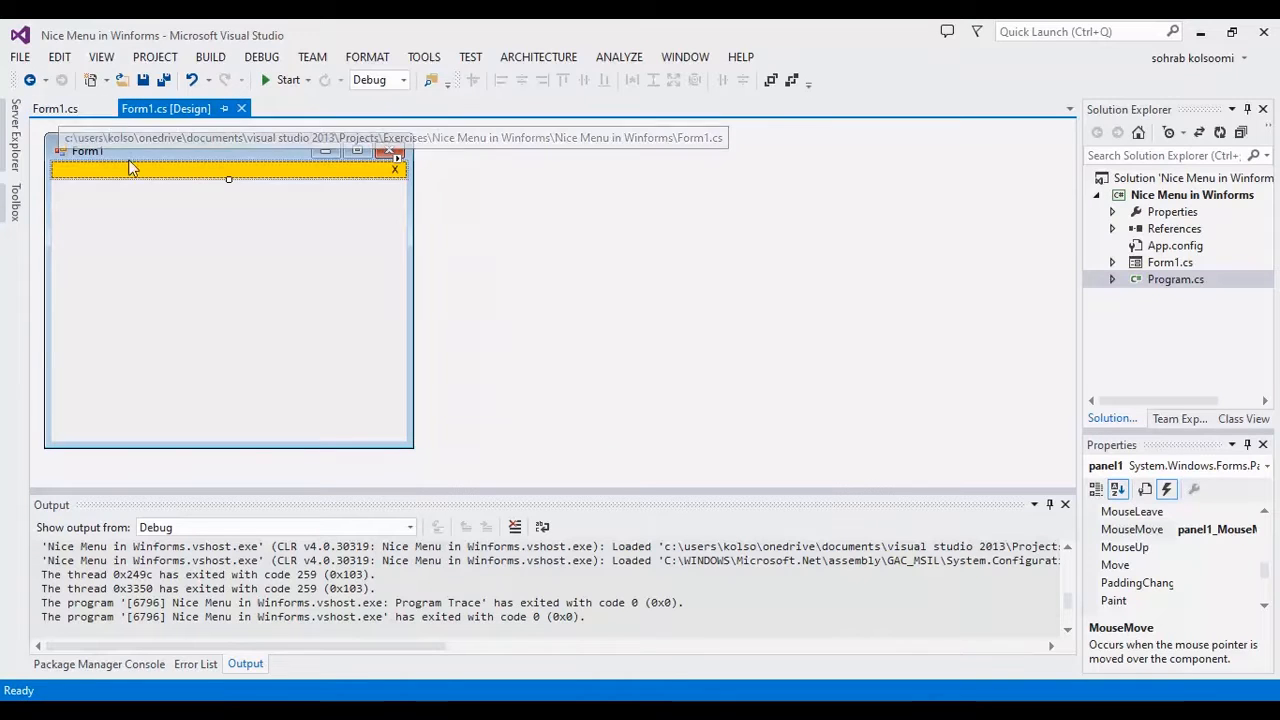
left_click(12, 206)
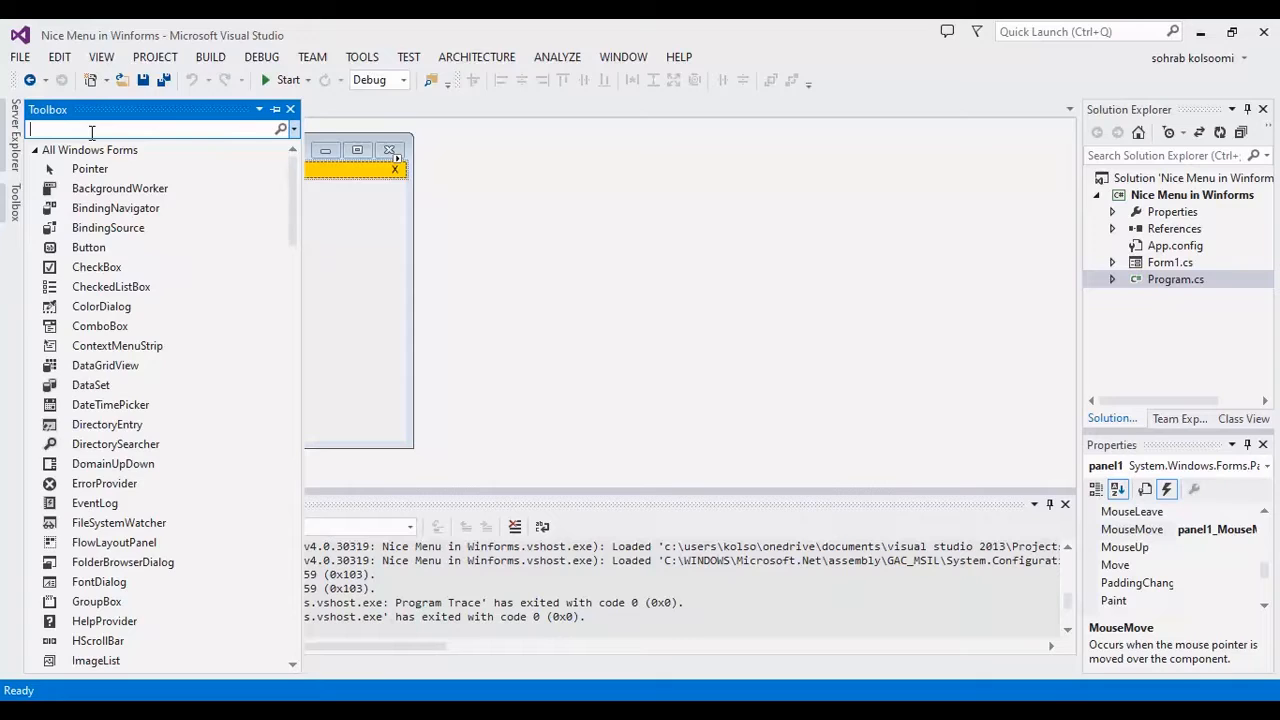
Add panel2 beneath the gold bar and set its BackColor to Black.
type("pan")
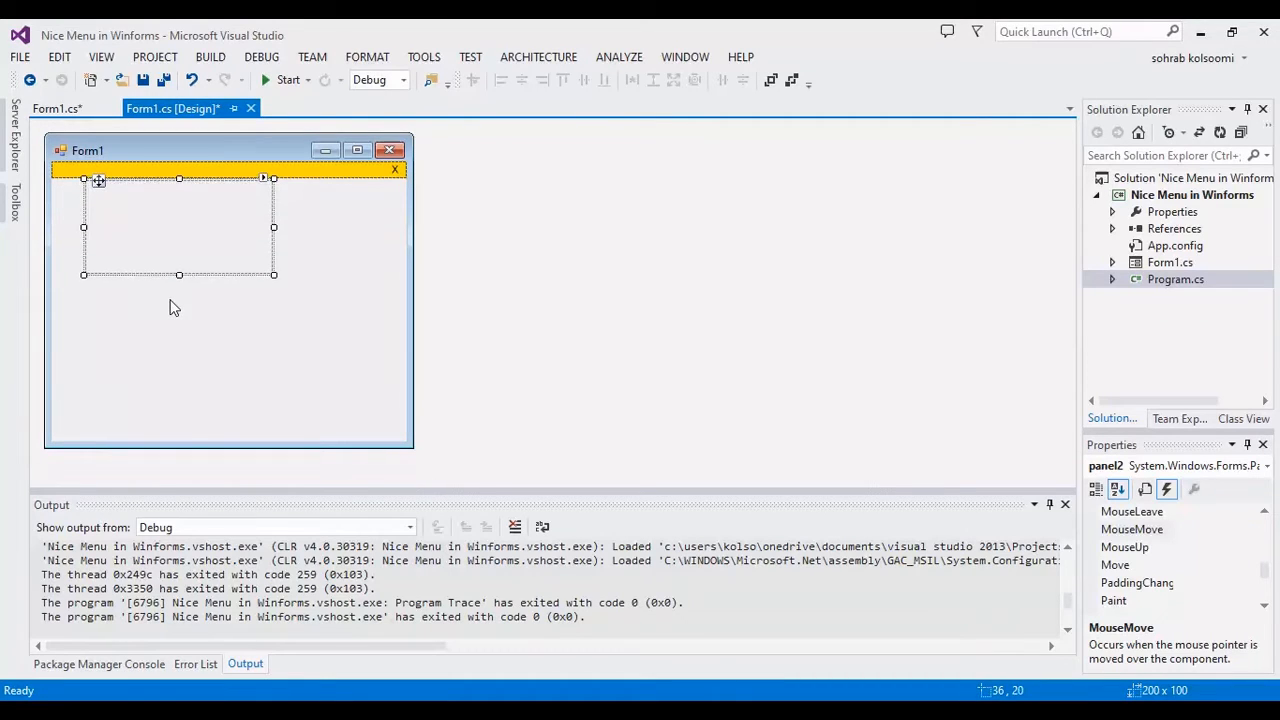
mouse_move(180, 280)
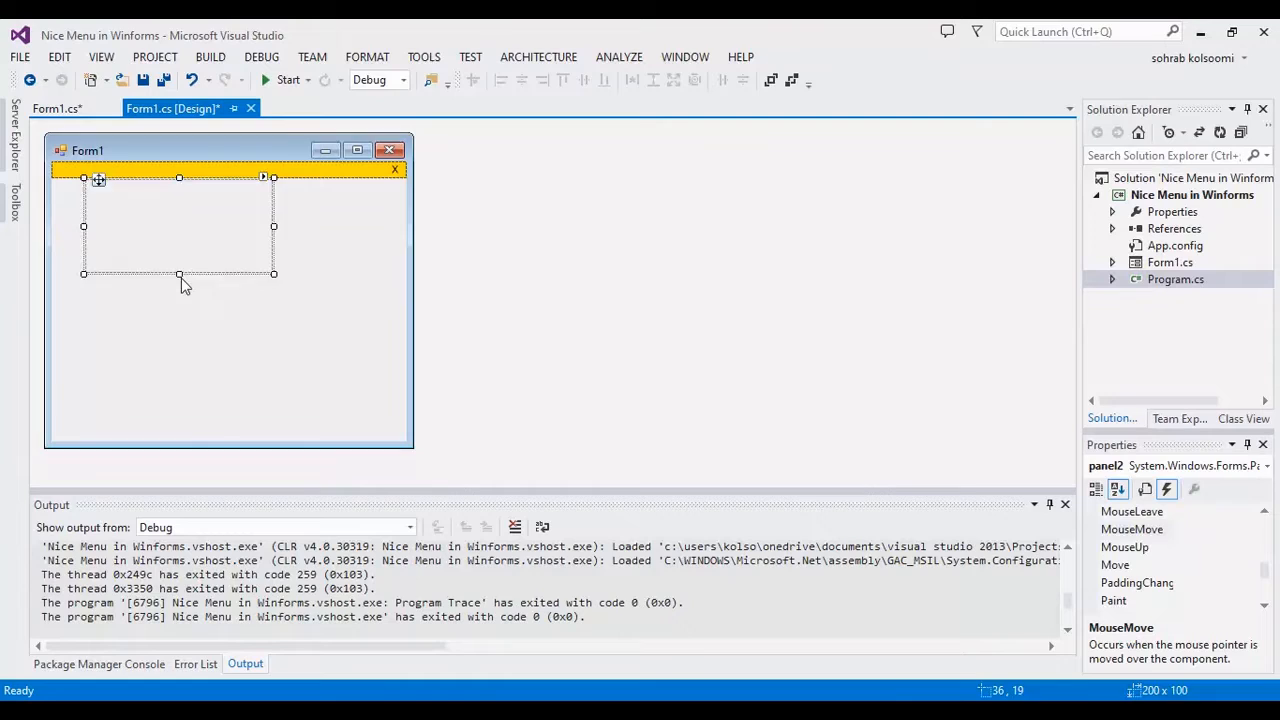
mouse_move(164, 228)
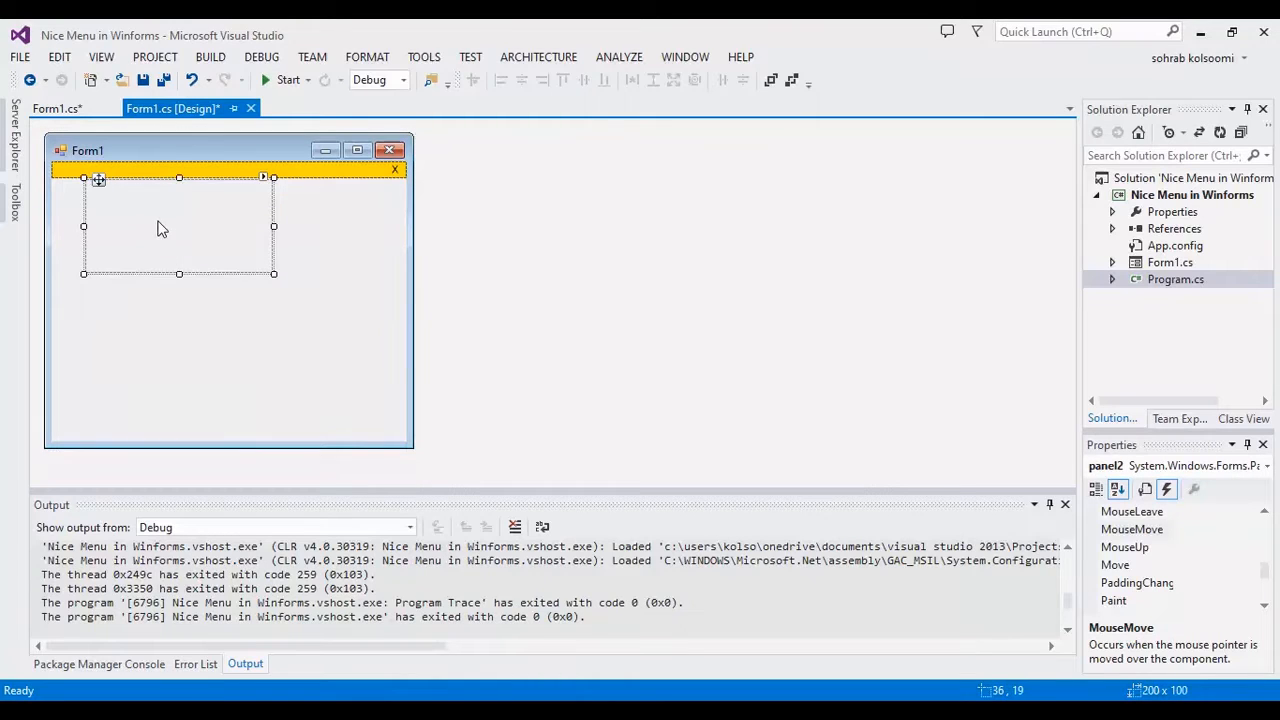
mouse_move(178, 272)
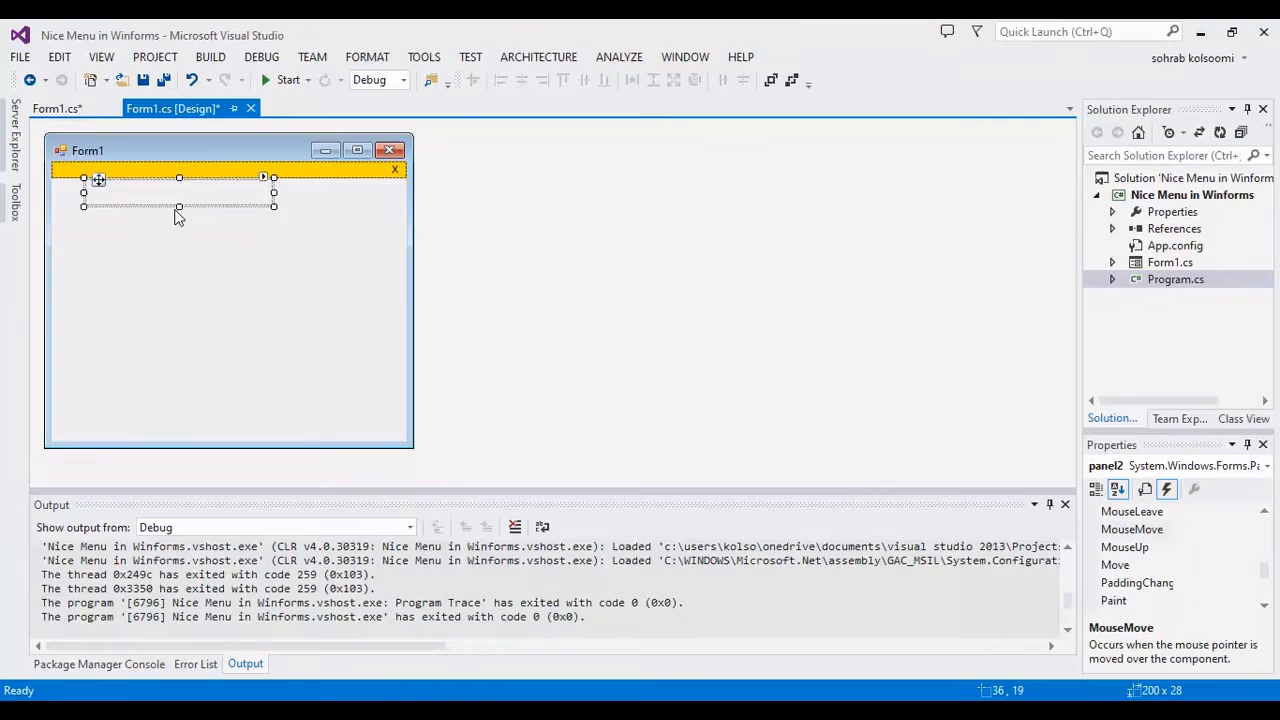
mouse_move(462, 296)
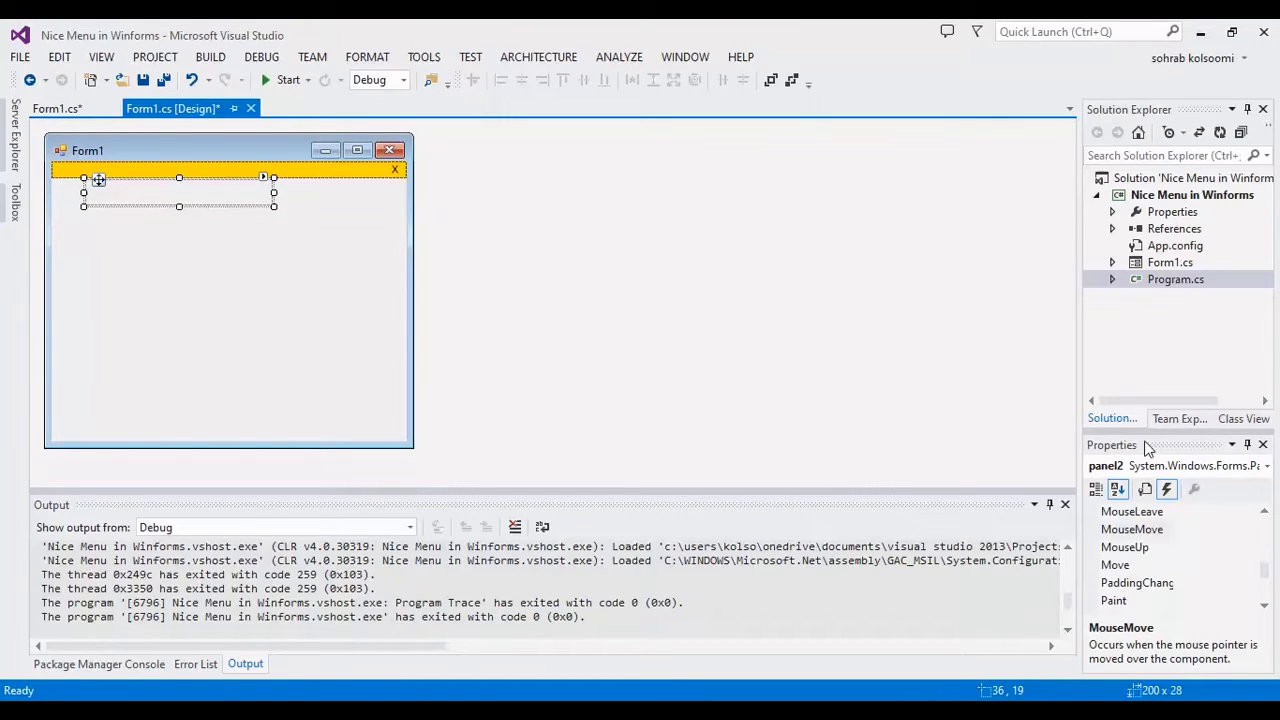
left_click(1096, 488)
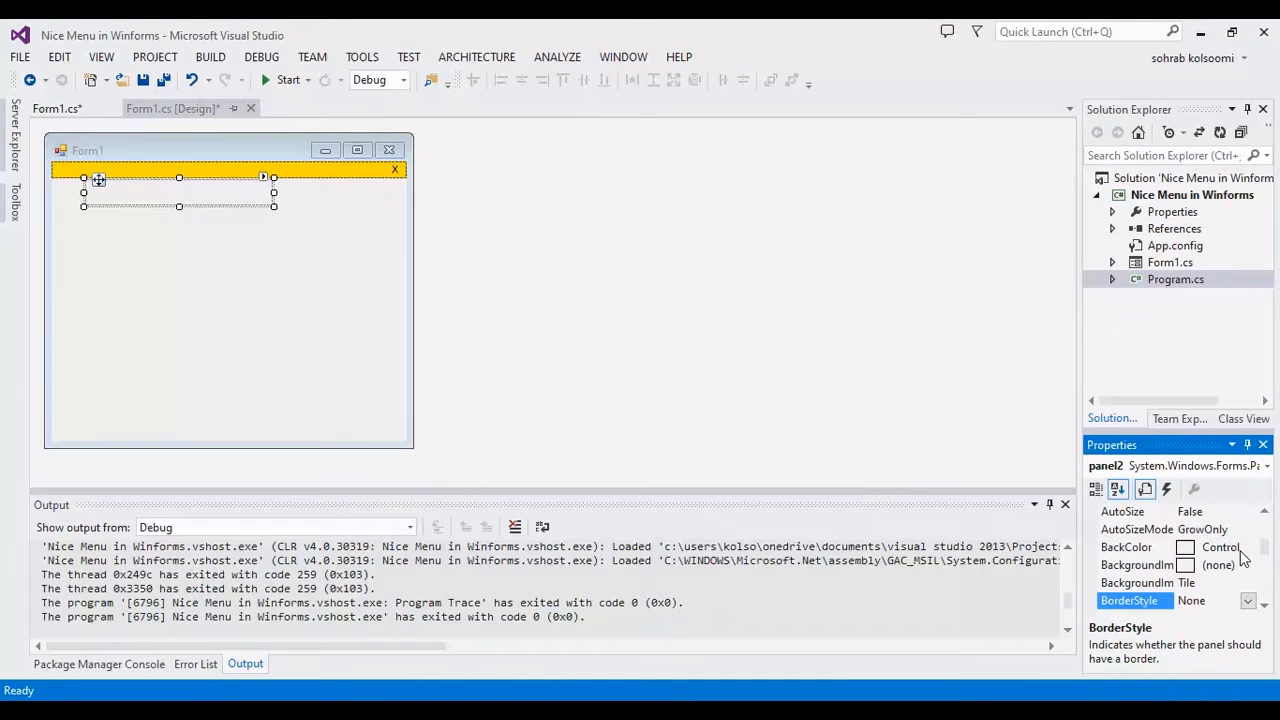
left_click(1248, 548)
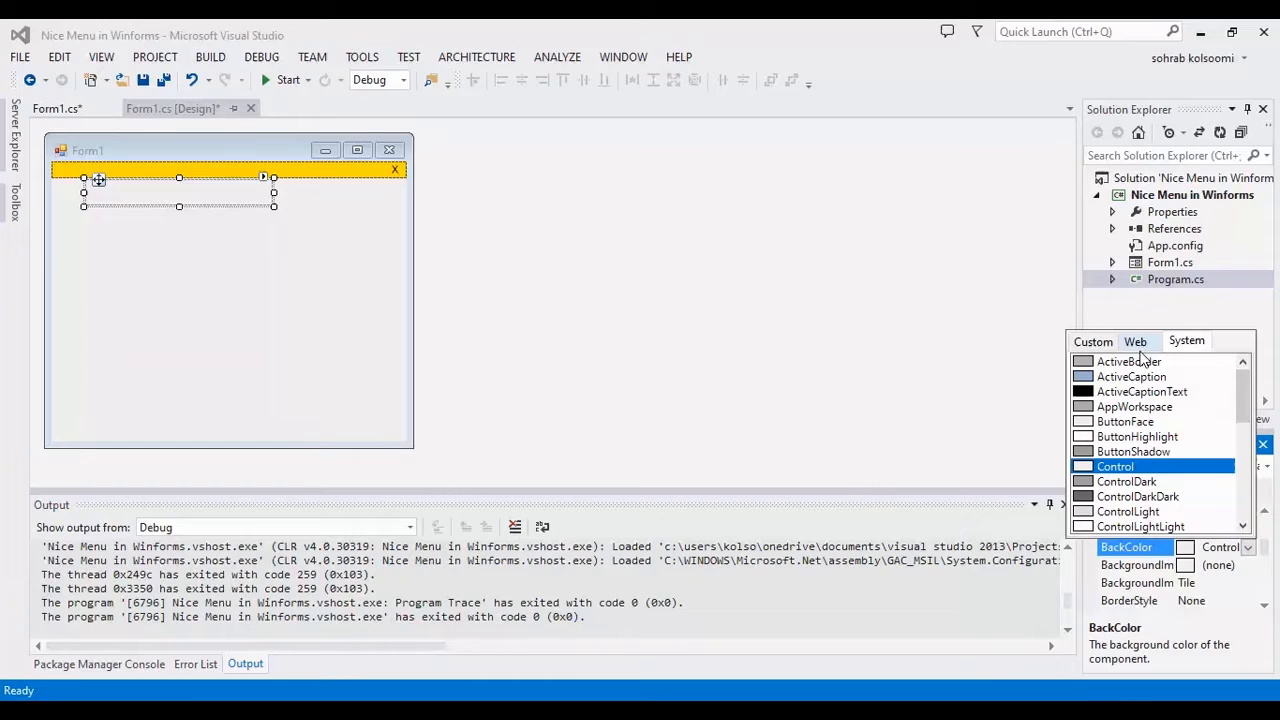
left_click(1136, 340)
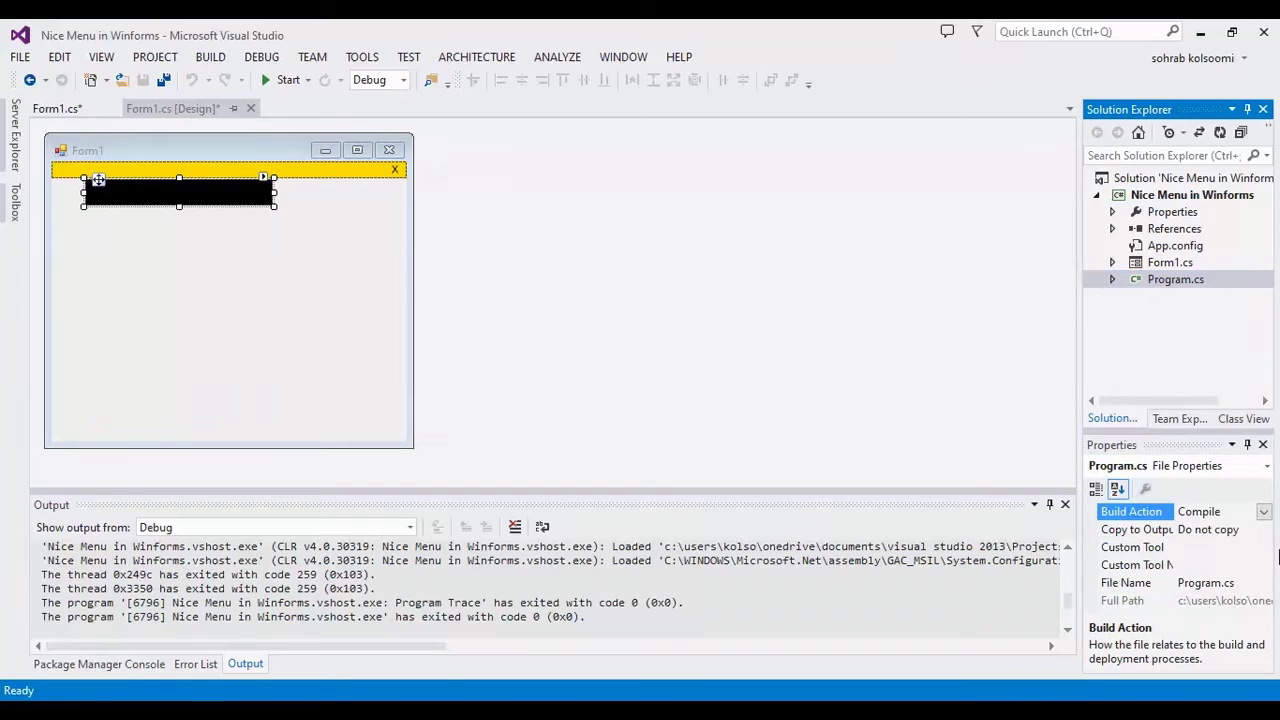
left_click(1136, 564)
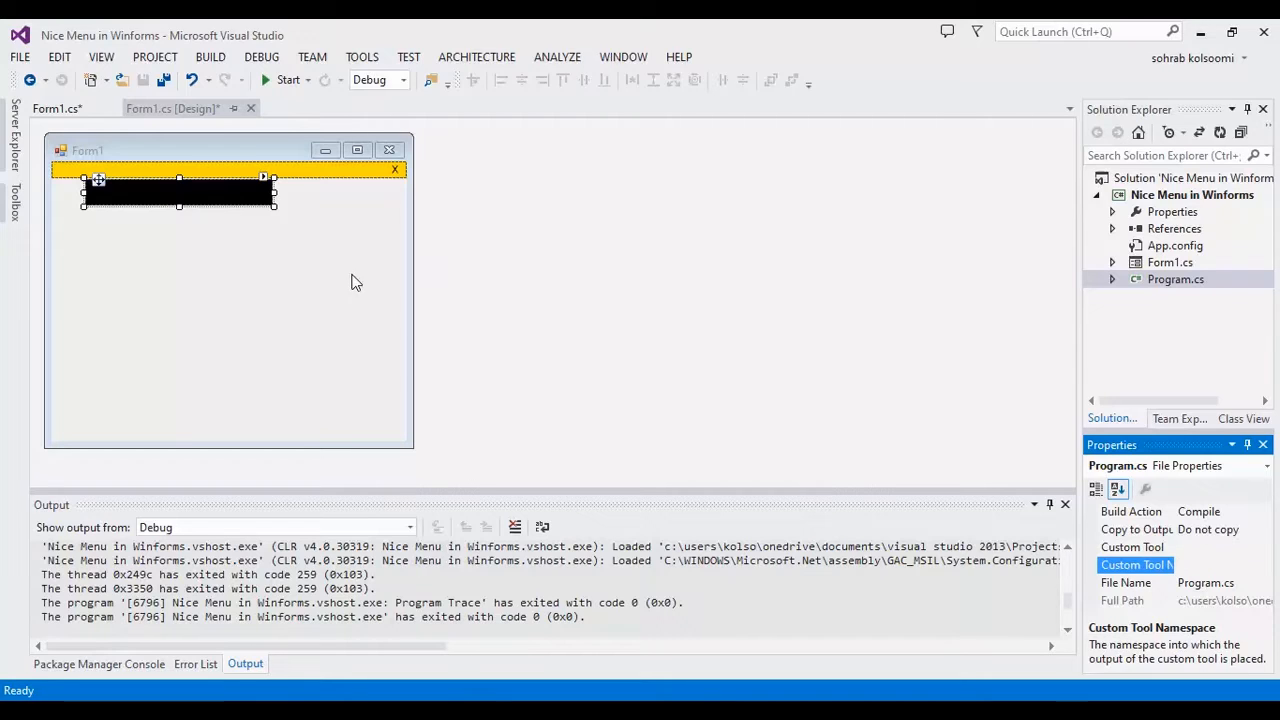
Dock the black panel2 to the top as a full-width bar and grab another Panel.
left_click(180, 190)
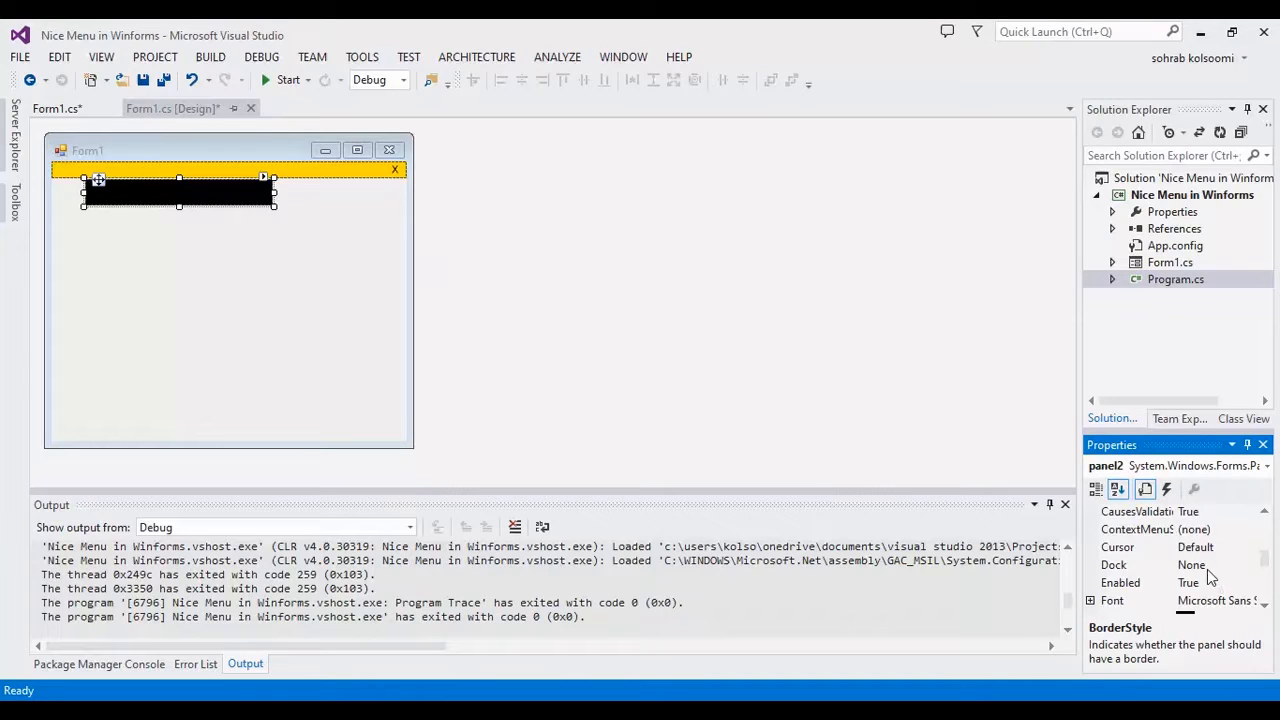
left_click(1248, 564)
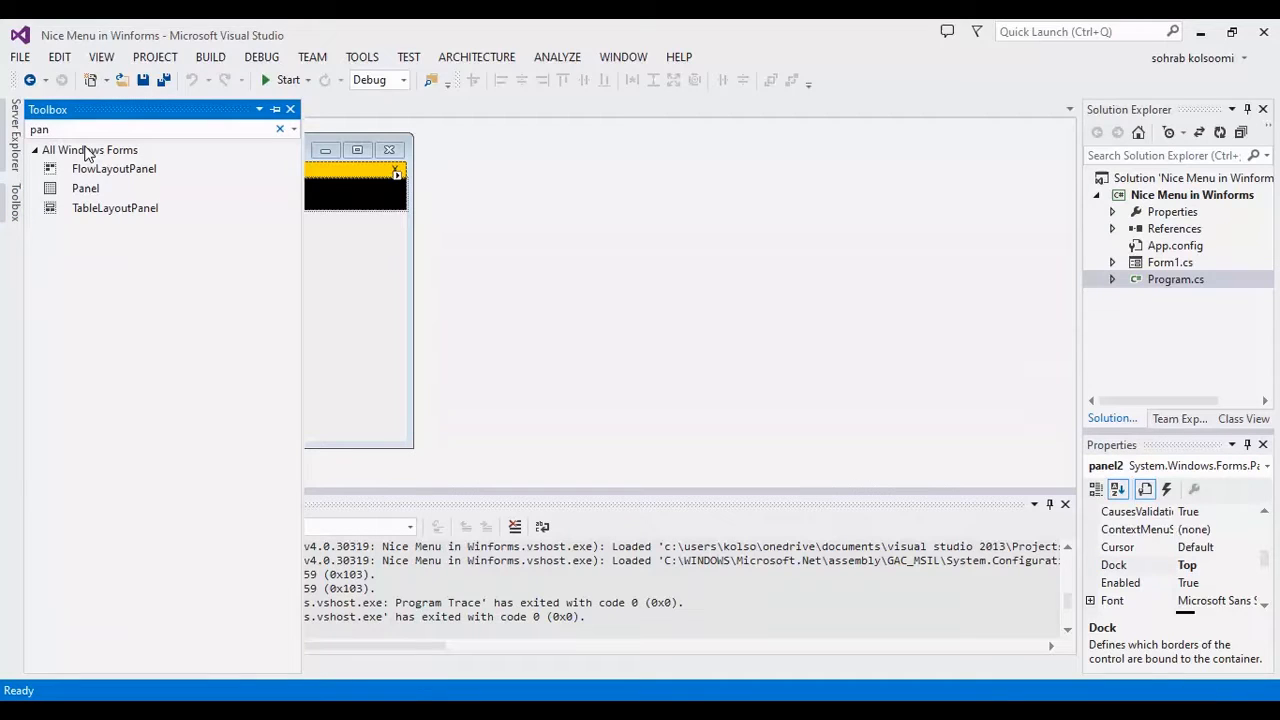
left_click(84, 188)
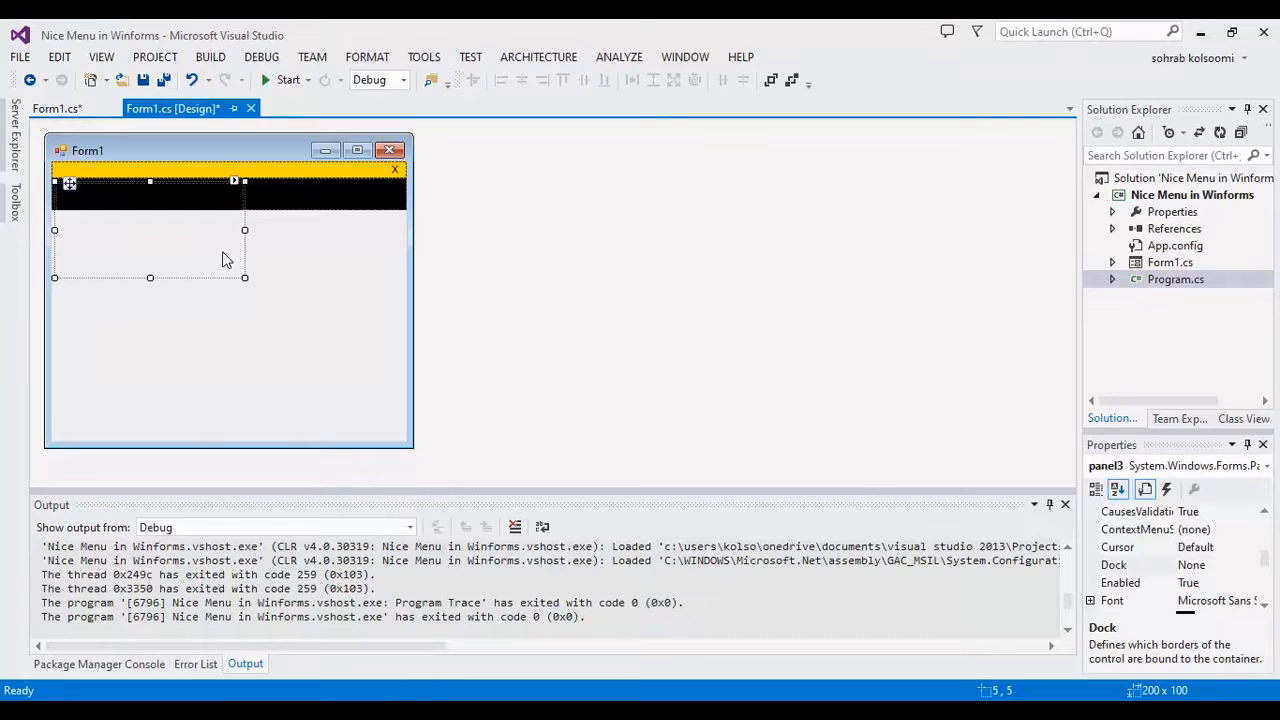
mouse_move(140, 232)
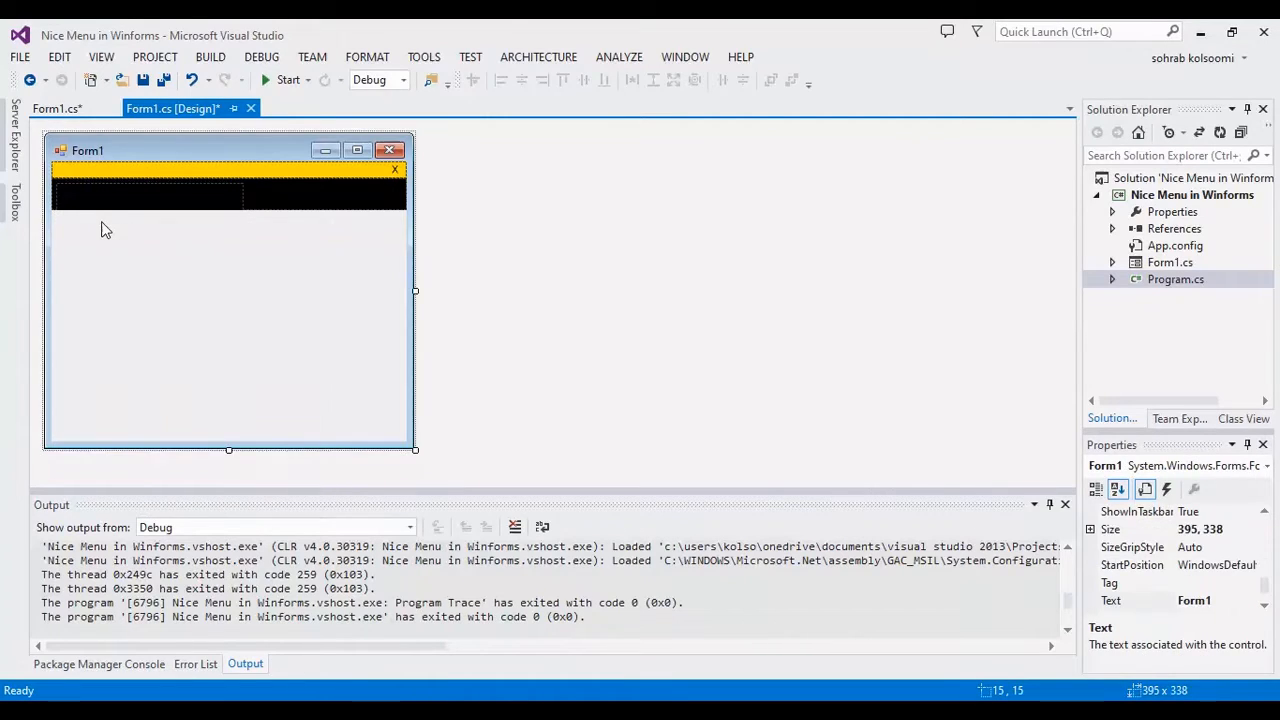
Place a small 49×26 black panel3 at the left of the black bar and list its events.
left_click(148, 204)
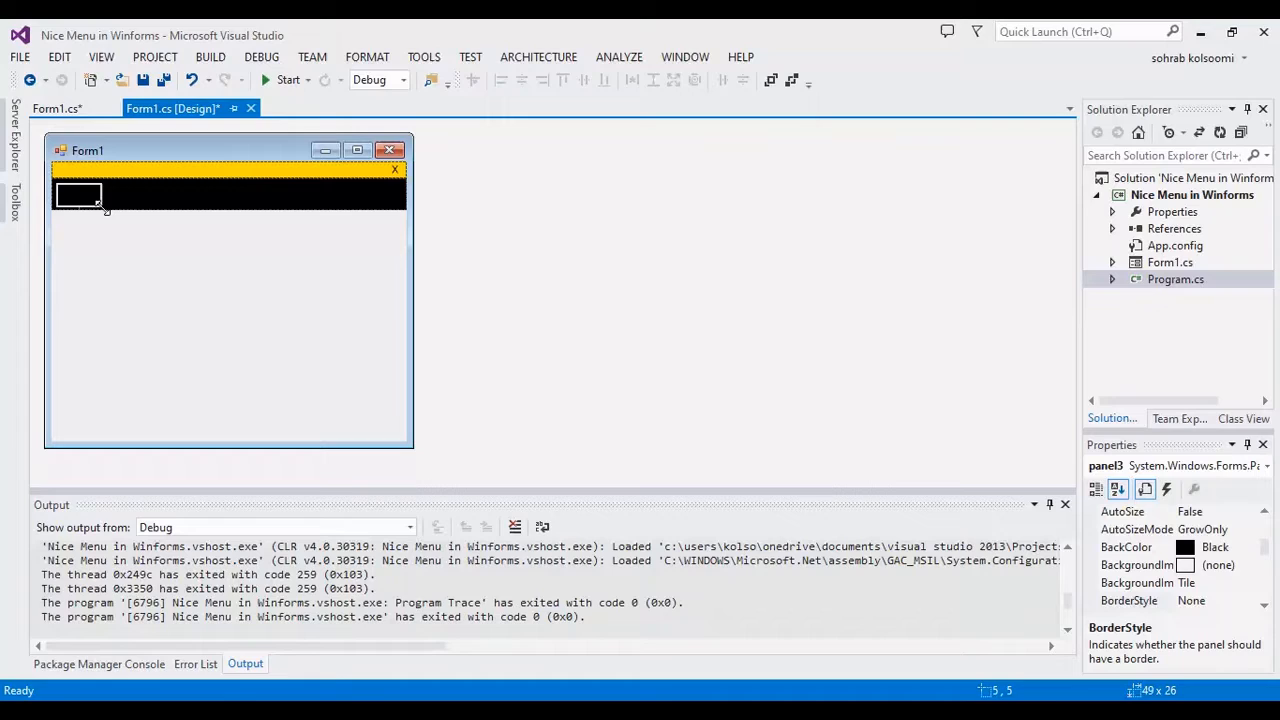
left_click(80, 196)
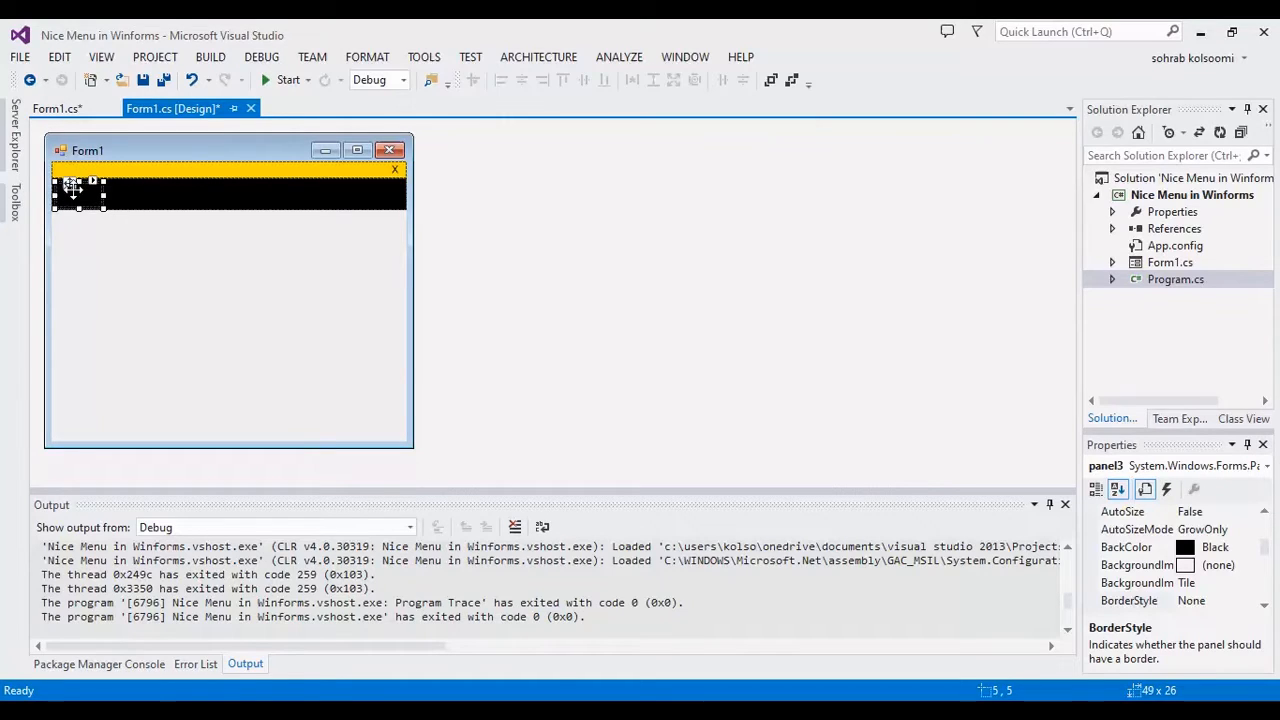
left_click(1168, 490)
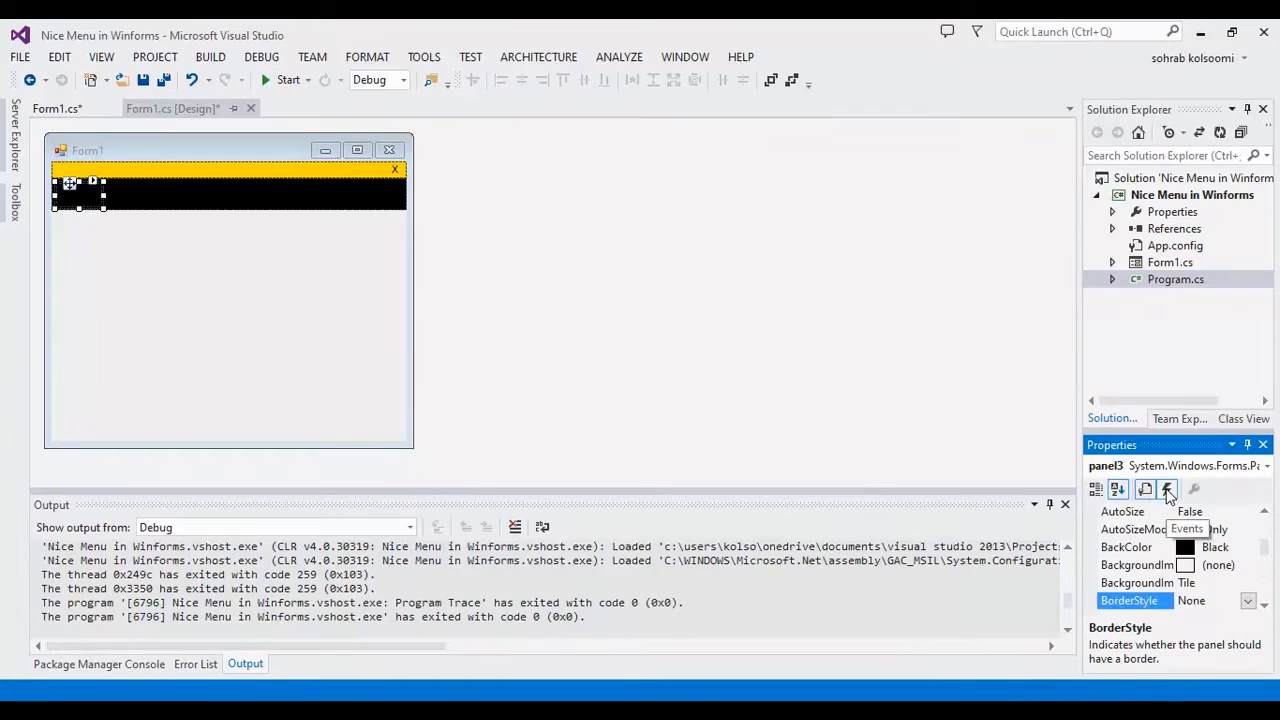
left_click(1170, 490)
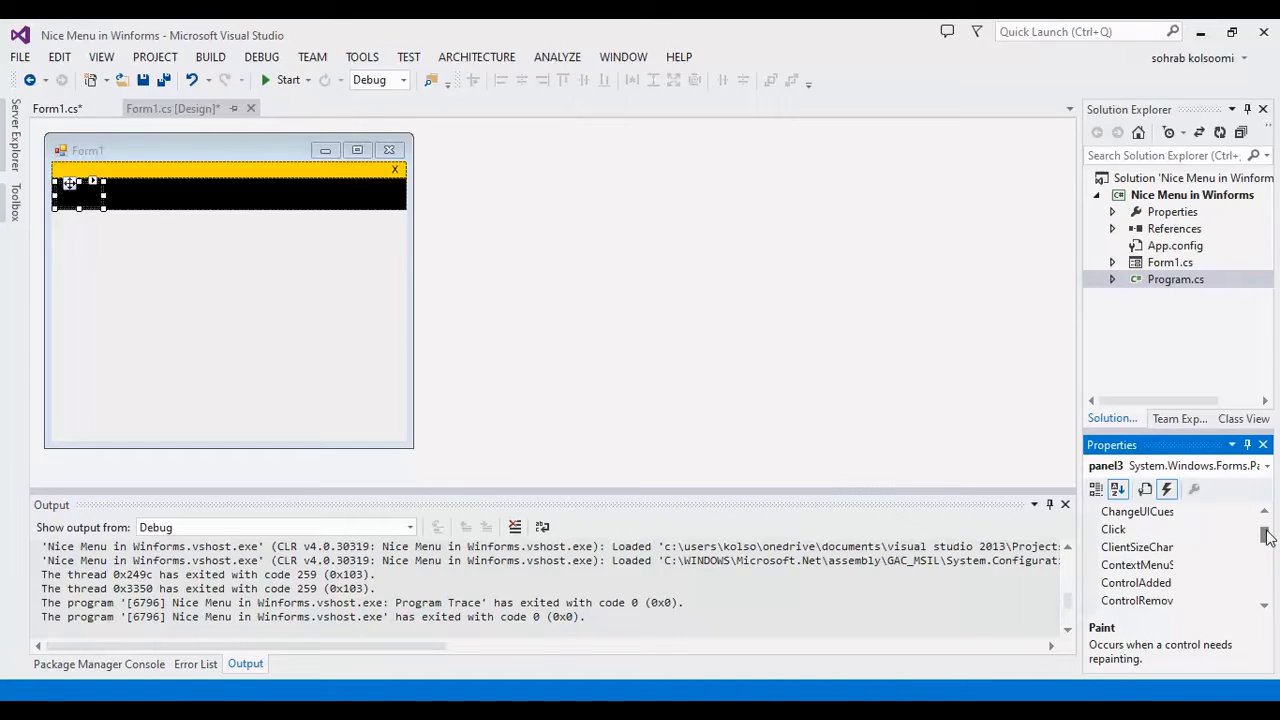
Generate an empty panel3_Click handler and return to the designer.
left_click(1136, 528)
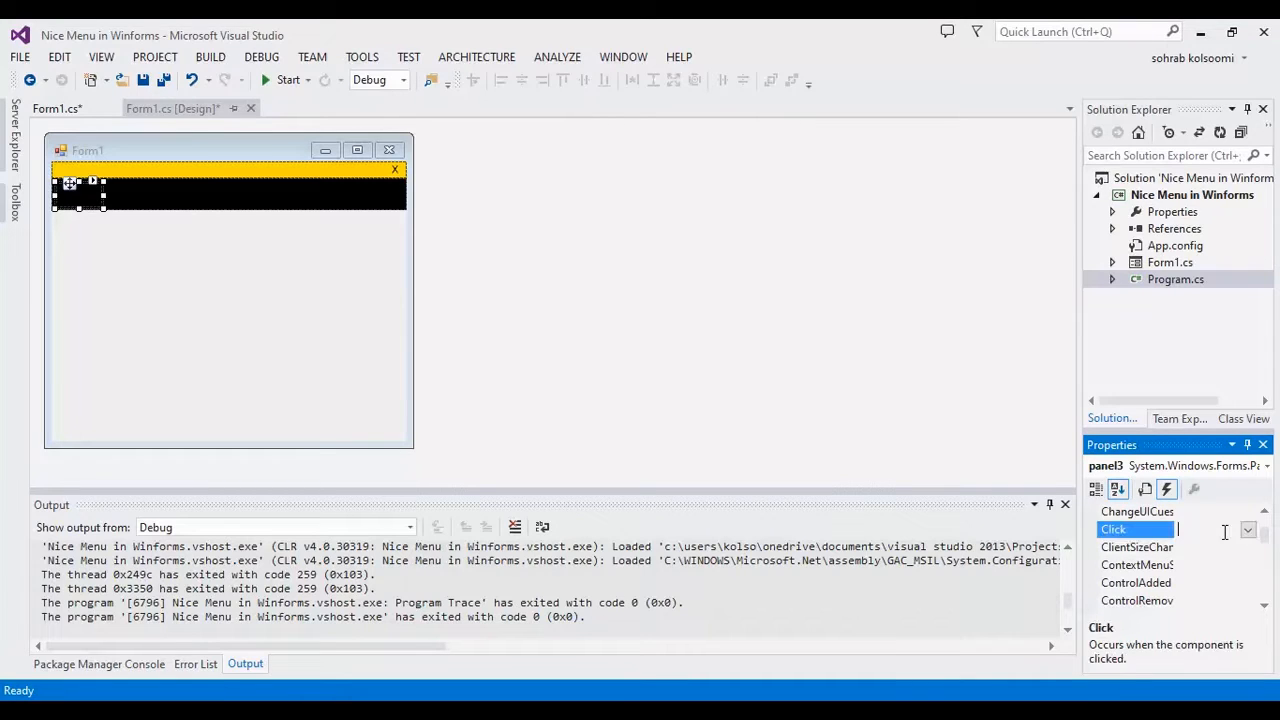
double_click(1112, 528)
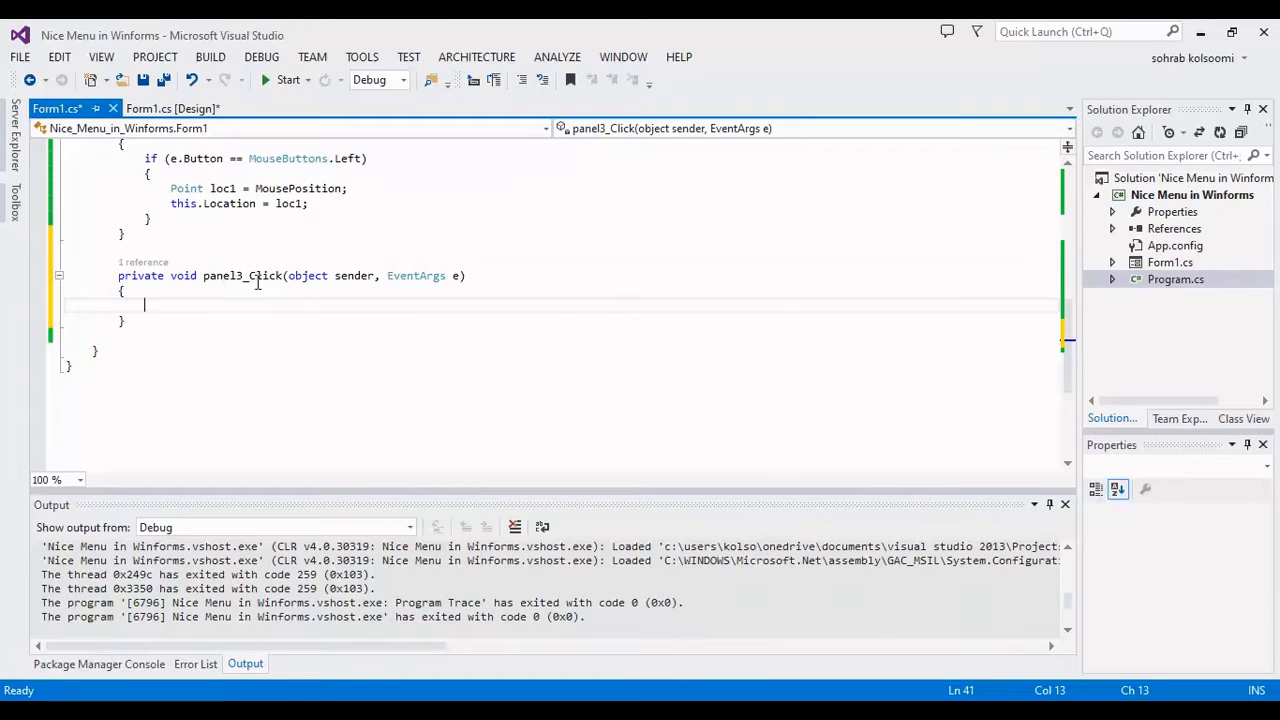
left_click(178, 108)
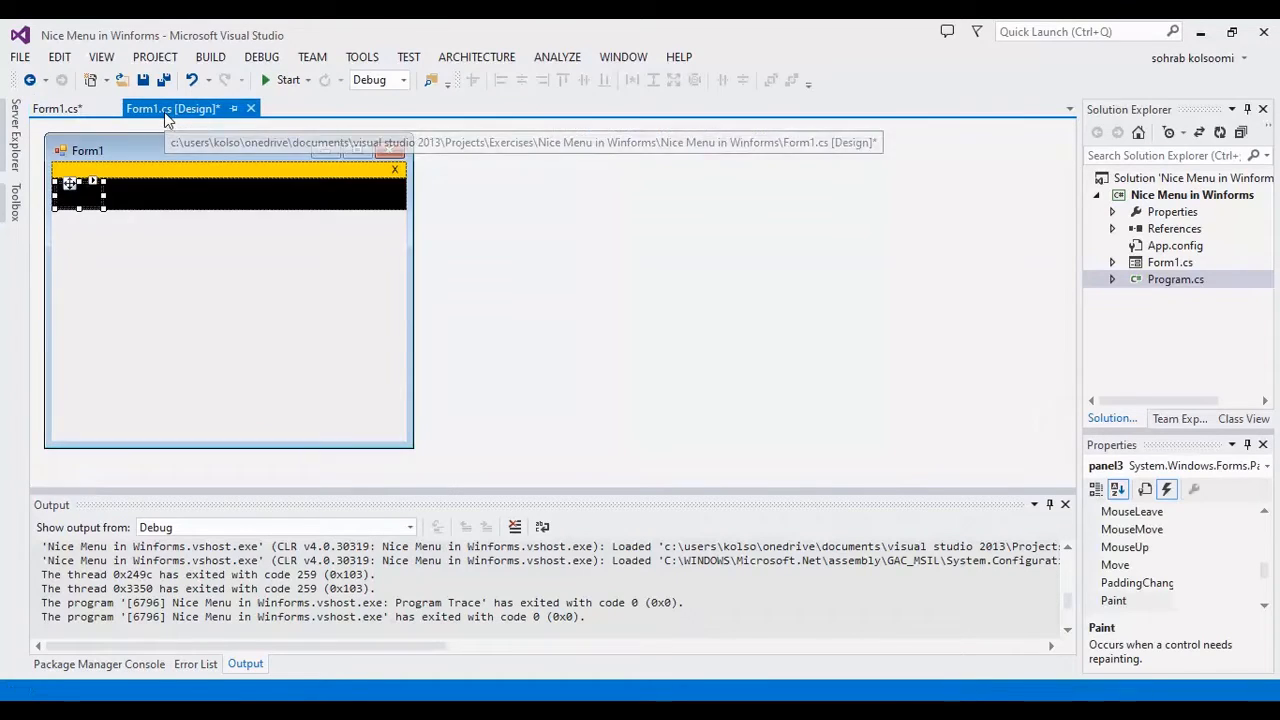
Add a label reading Home on panel3 with Gold ForeColor from the Web colours.
left_click(14, 200)
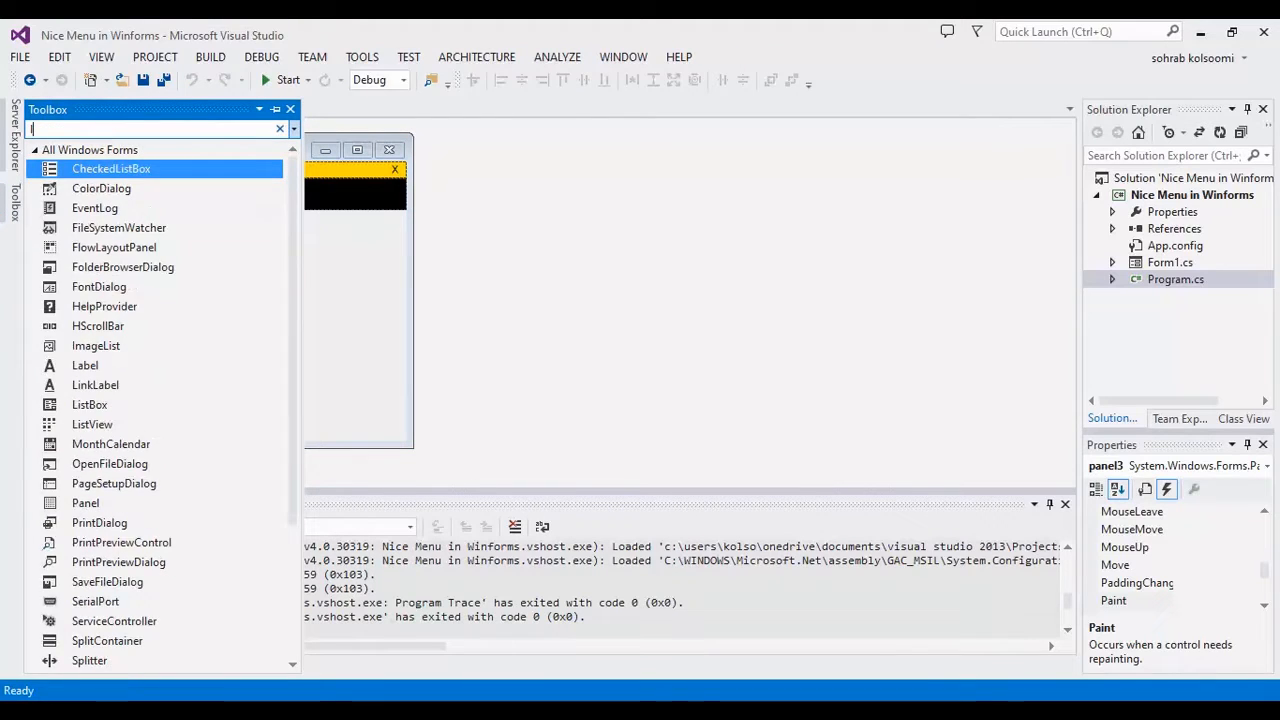
type("lab")
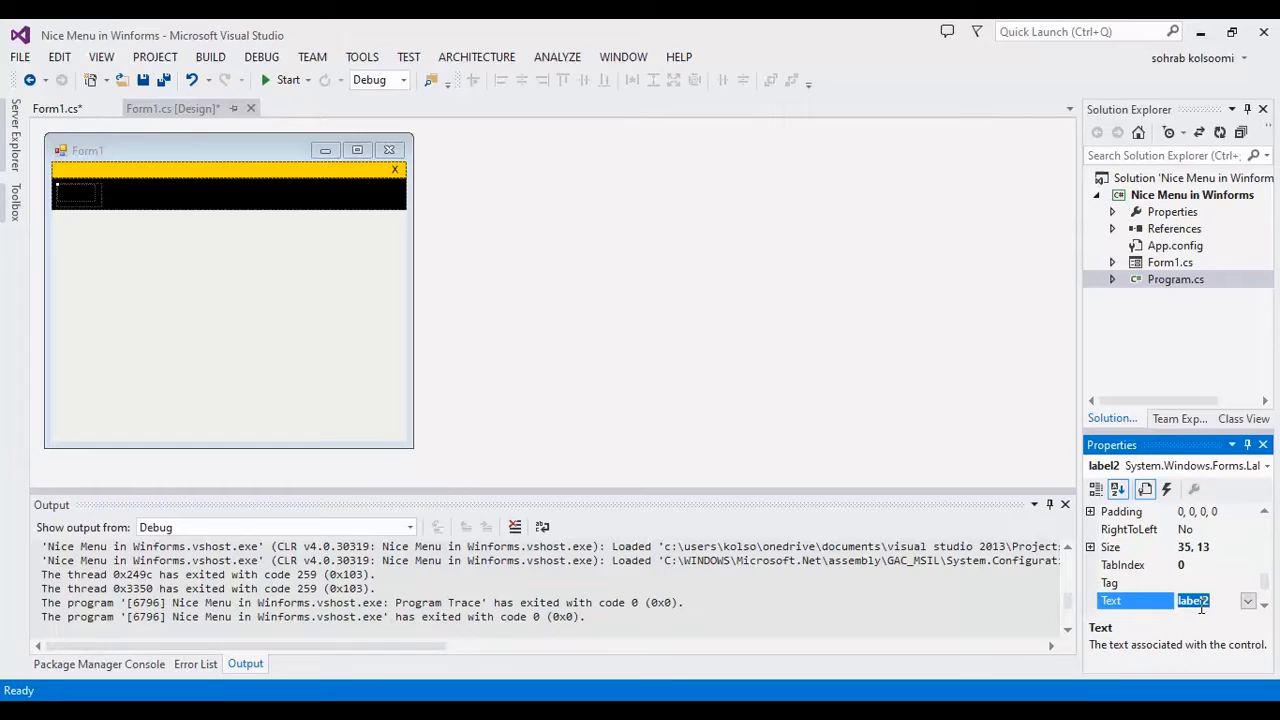
type("Home")
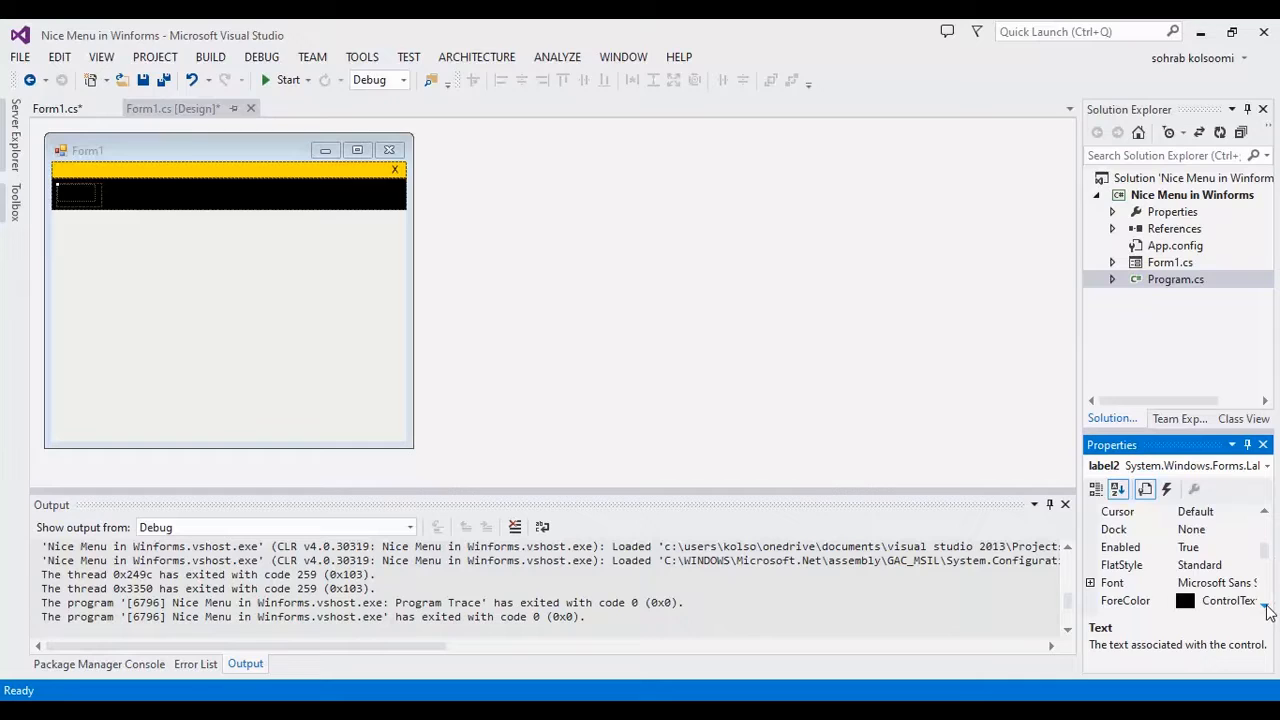
scroll("down", 3)
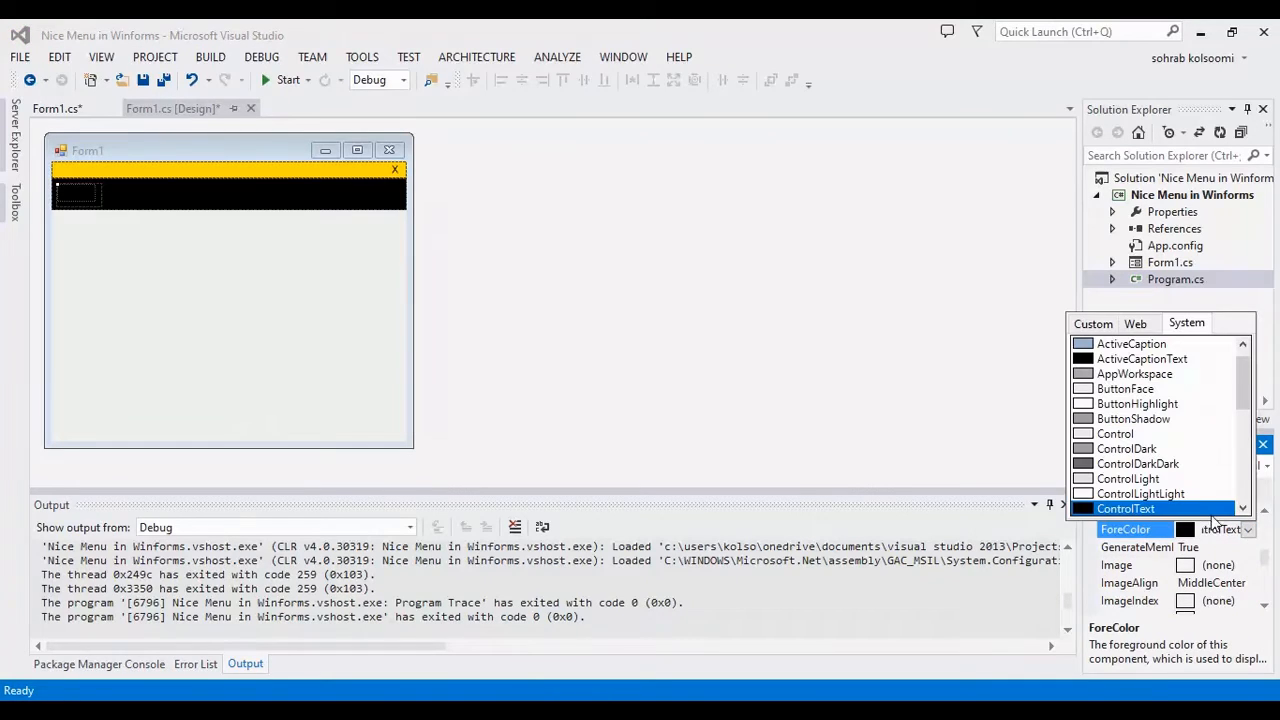
left_click(1136, 324)
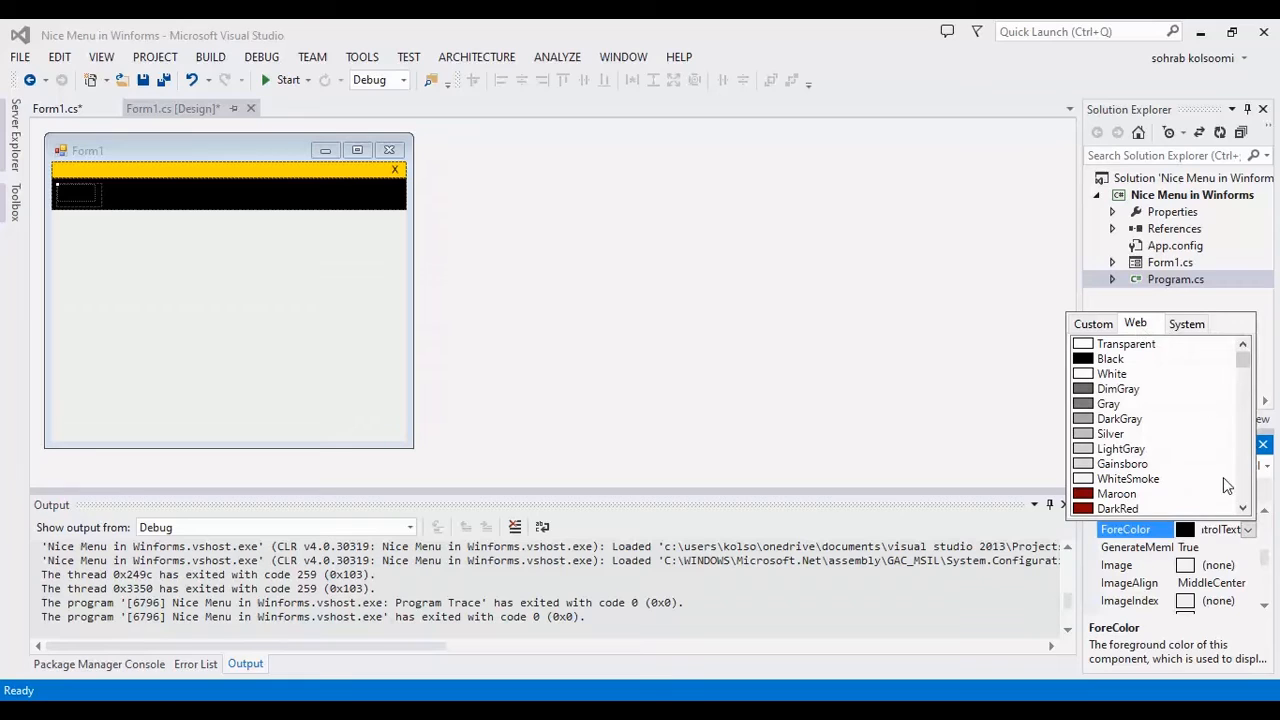
scroll("down", 3)
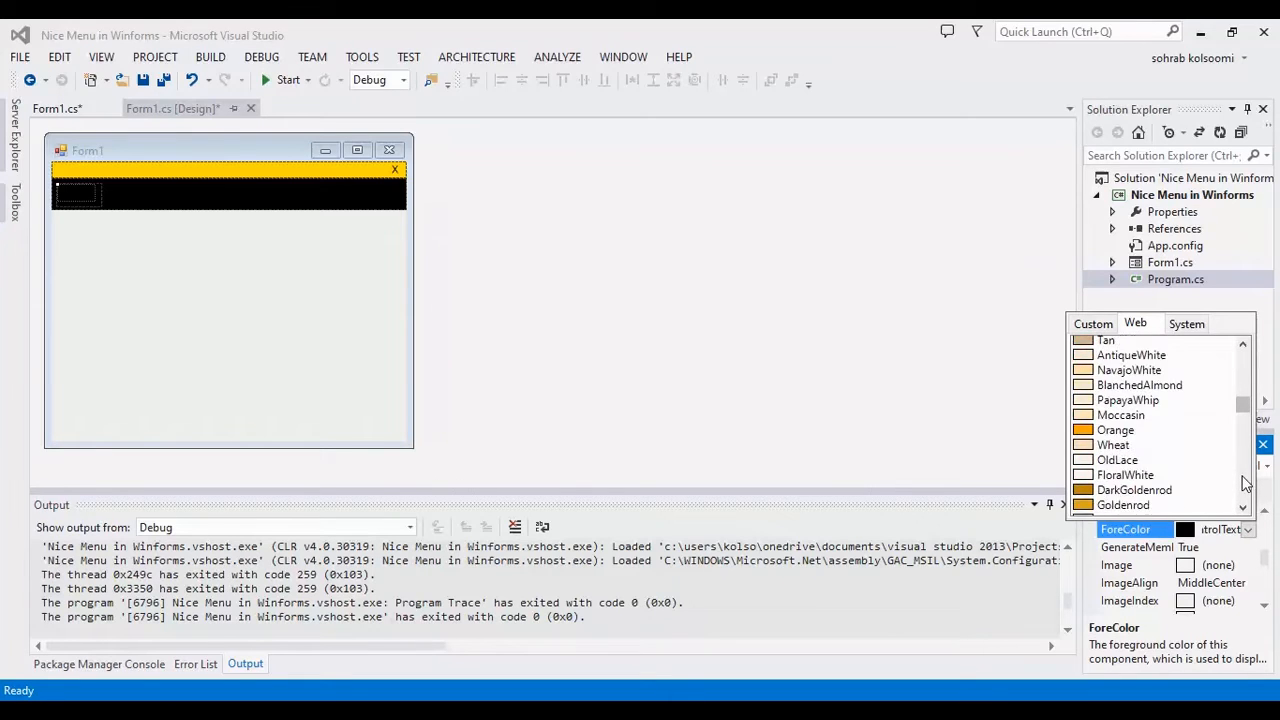
scroll("down", 3)
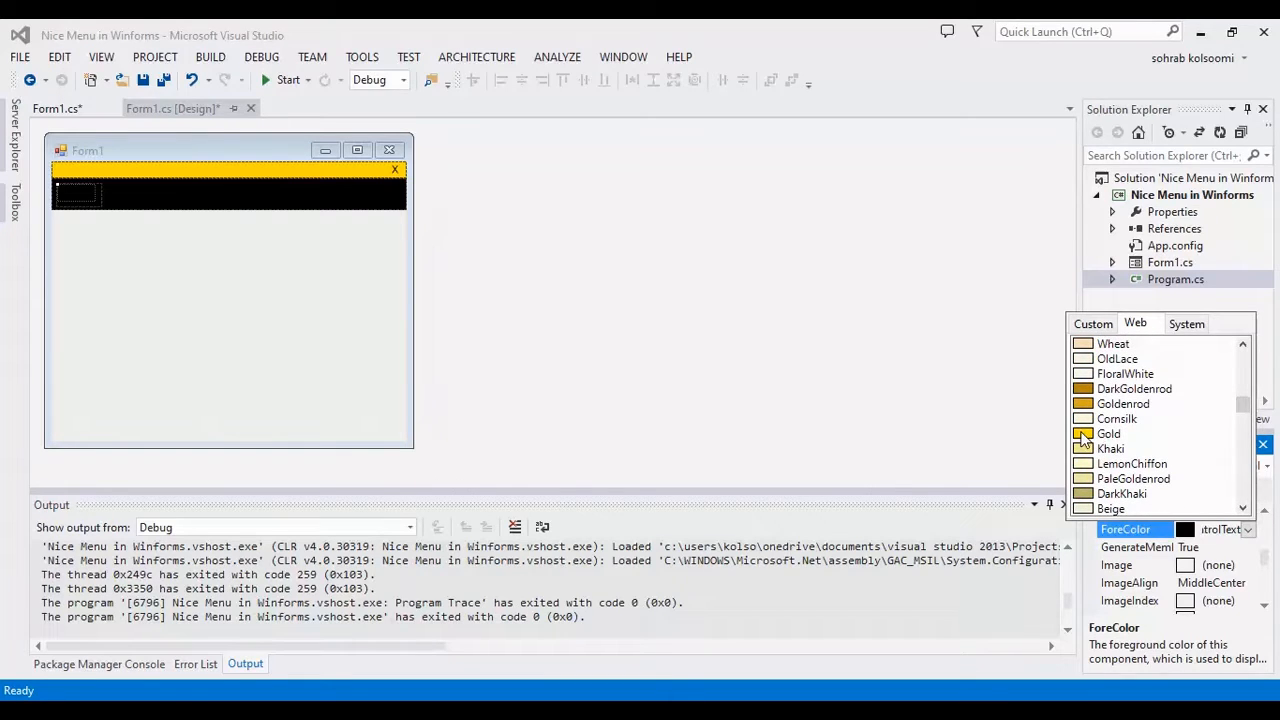
left_click(1108, 432)
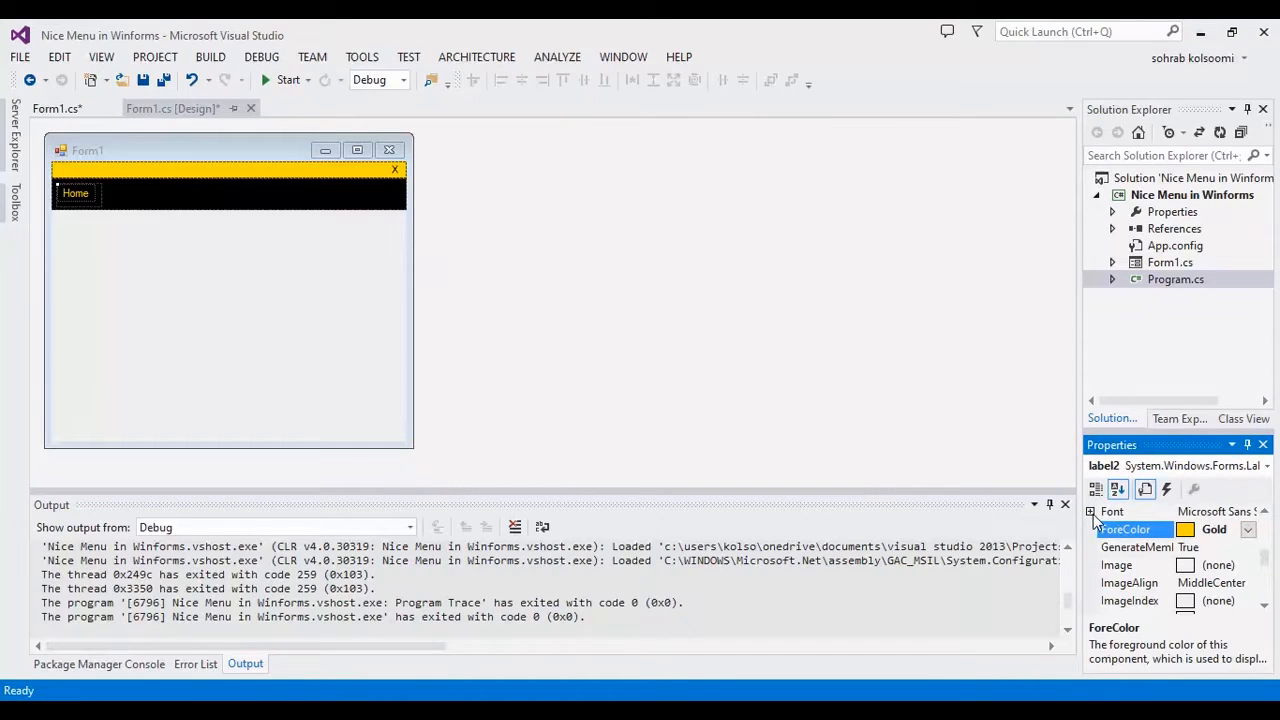
Give the Home label font size 10 and Bold True.
left_click(1092, 512)
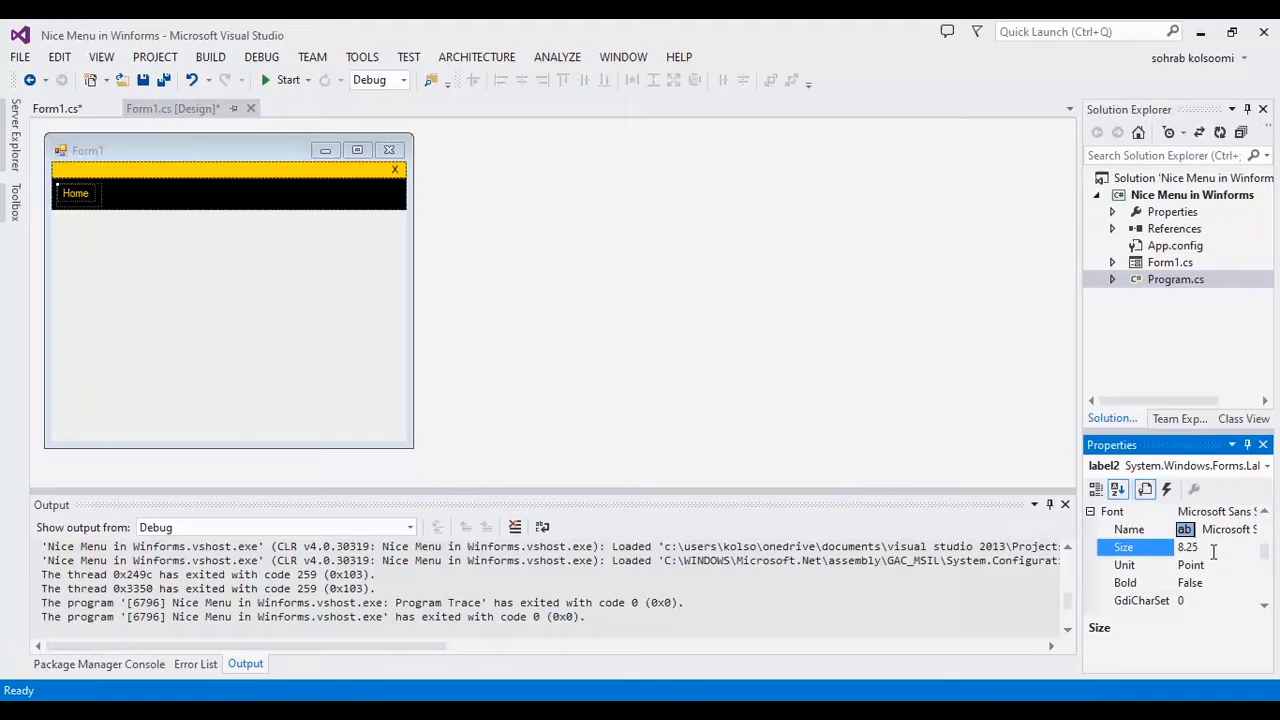
type("10")
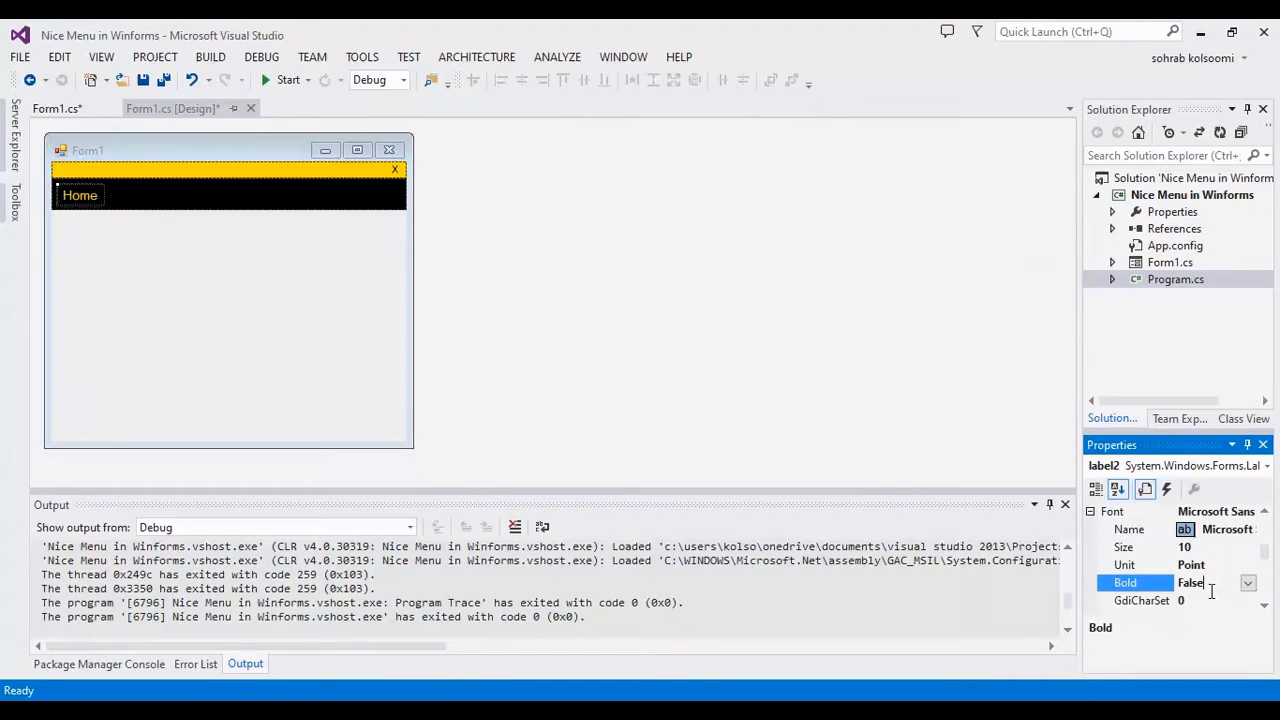
left_click(1248, 582)
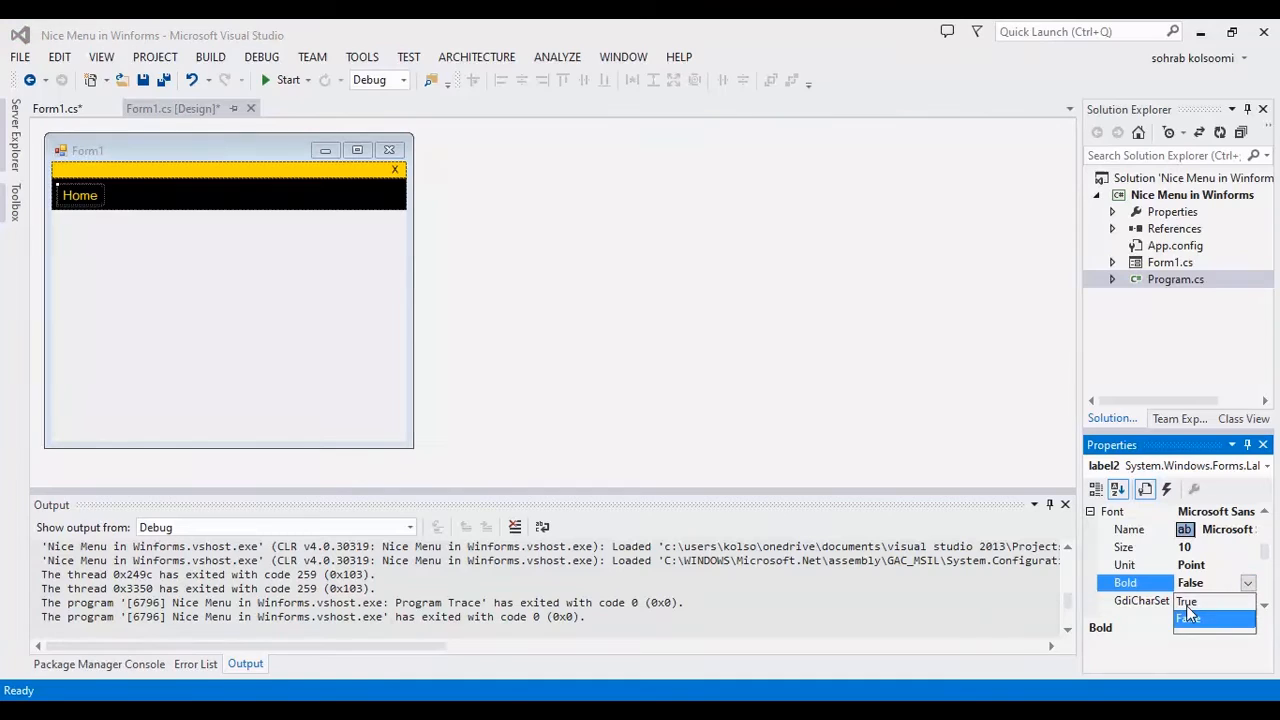
left_click(1186, 602)
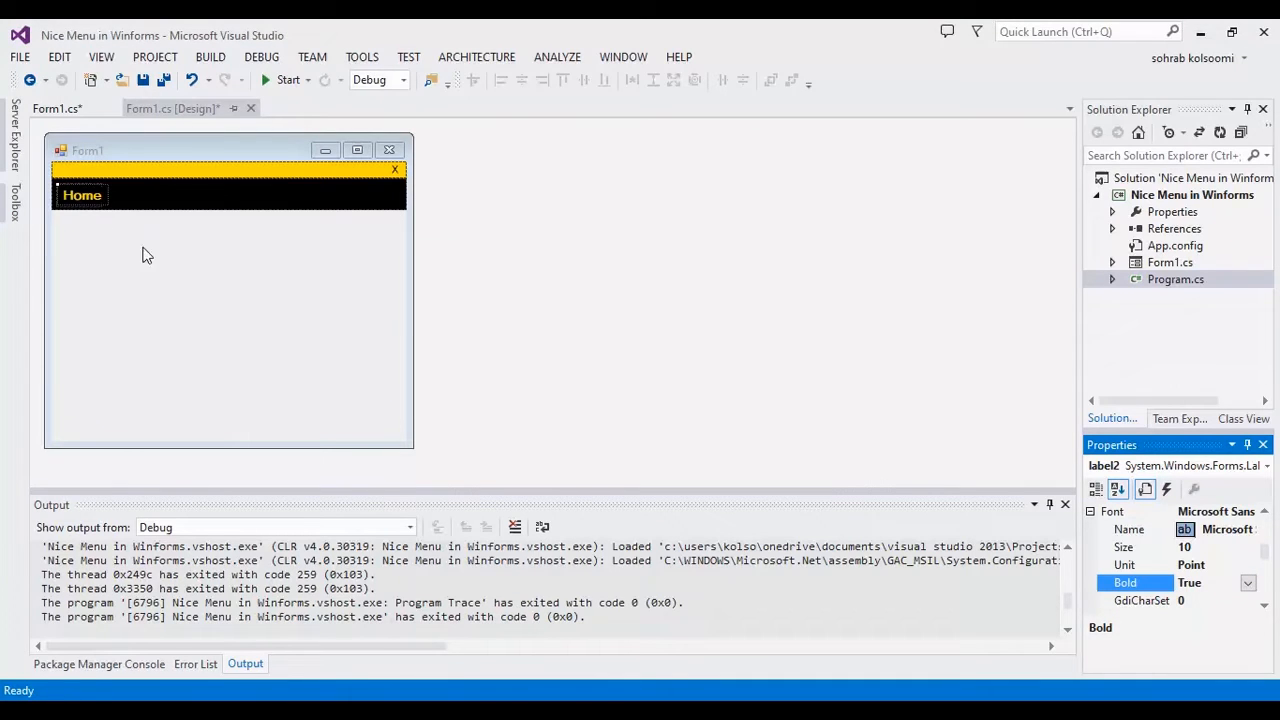
mouse_move(168, 82)
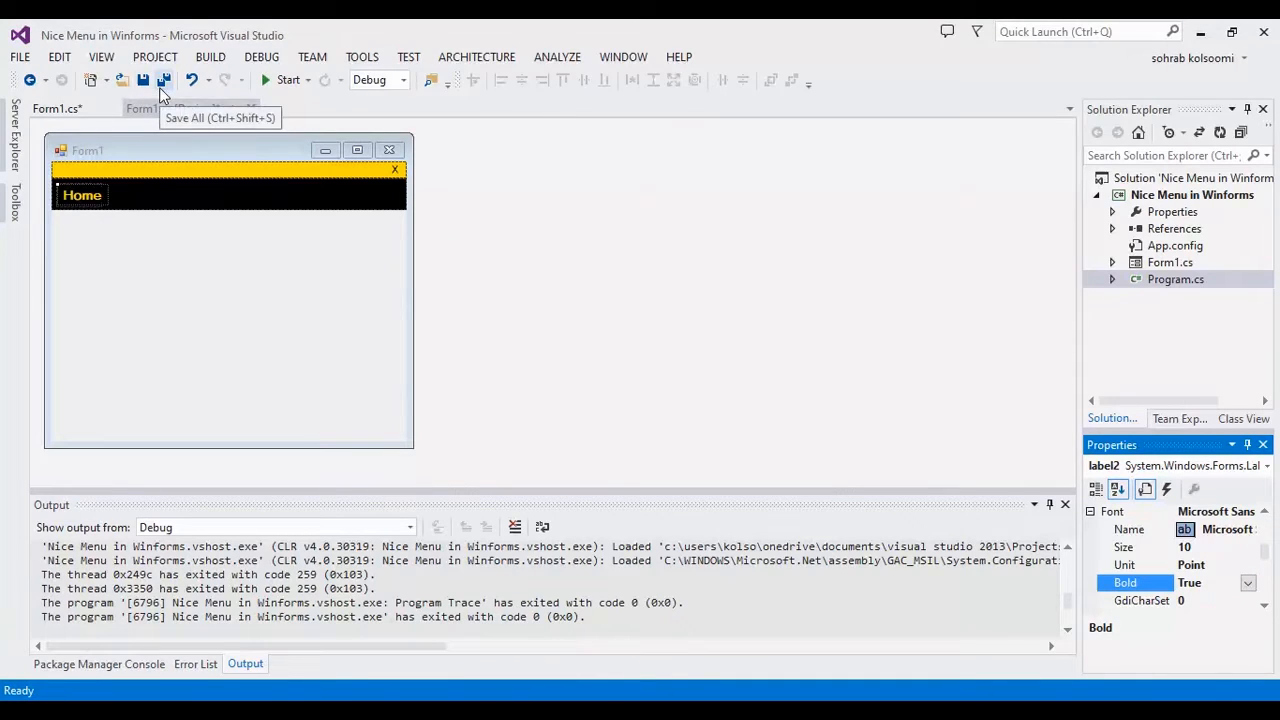
Save all project changes and select another component in the Properties dropdown.
left_click(166, 80)
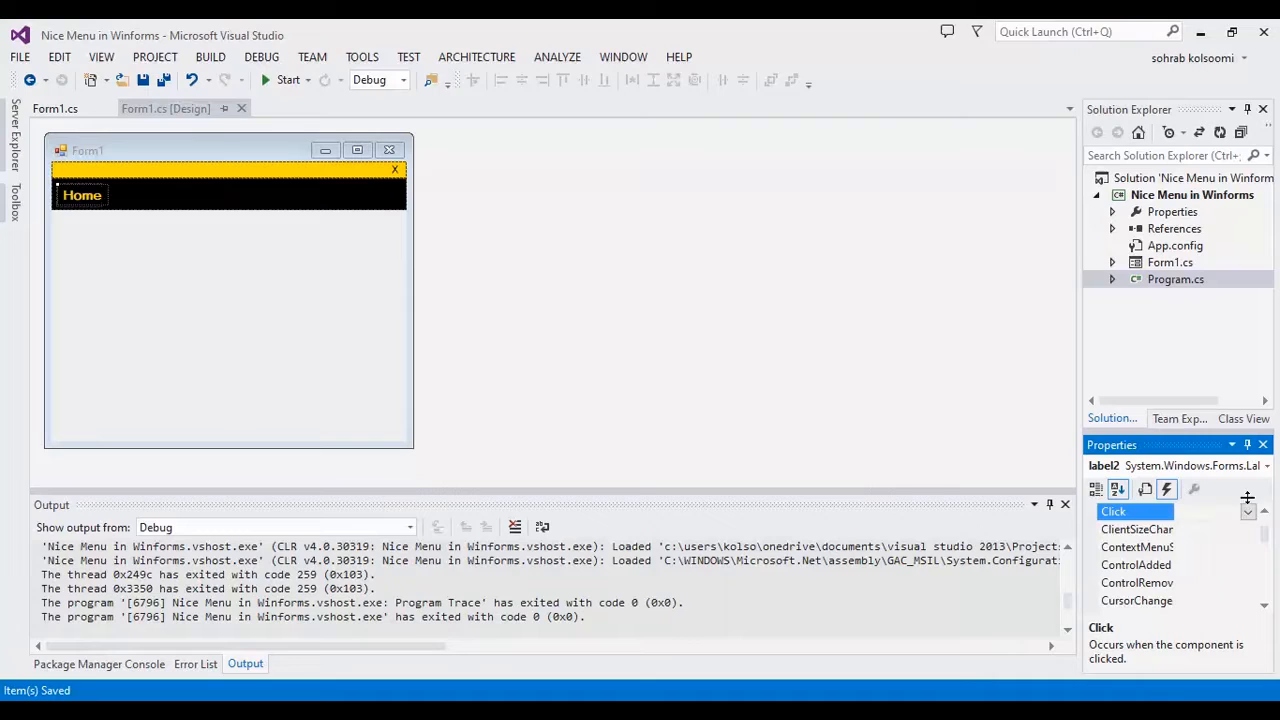
left_click(1248, 512)
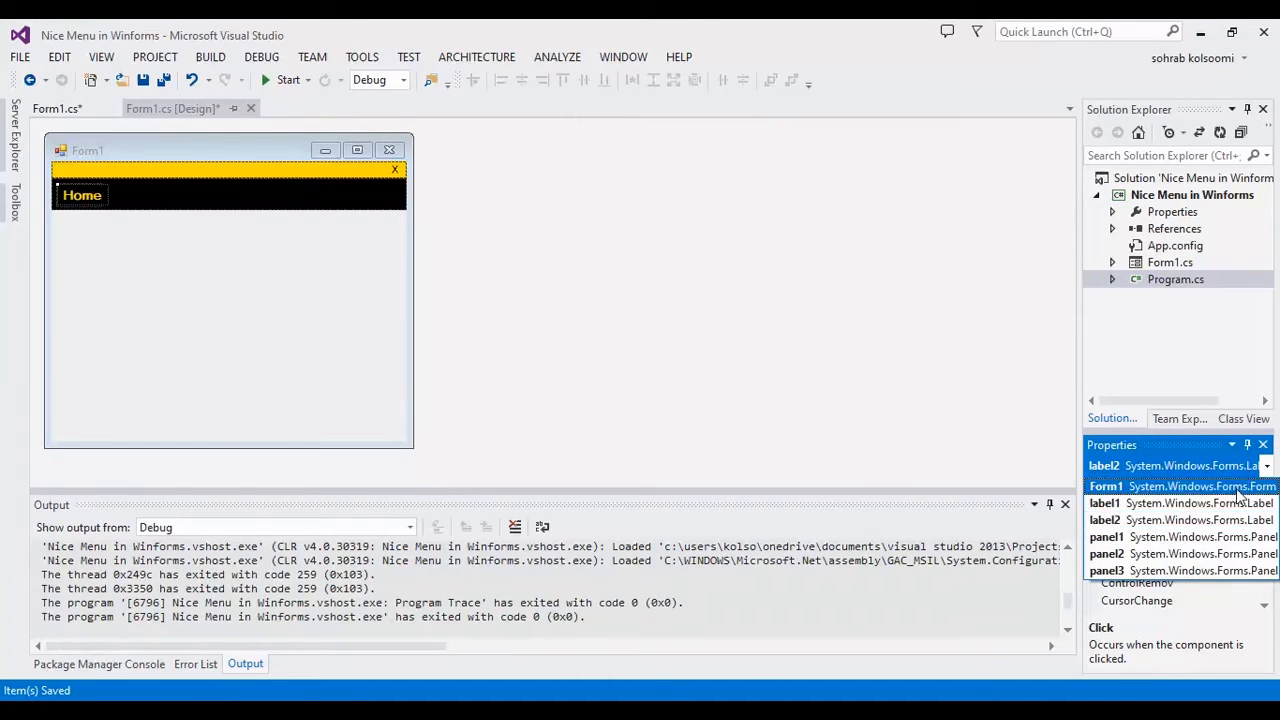
left_click(1106, 570)
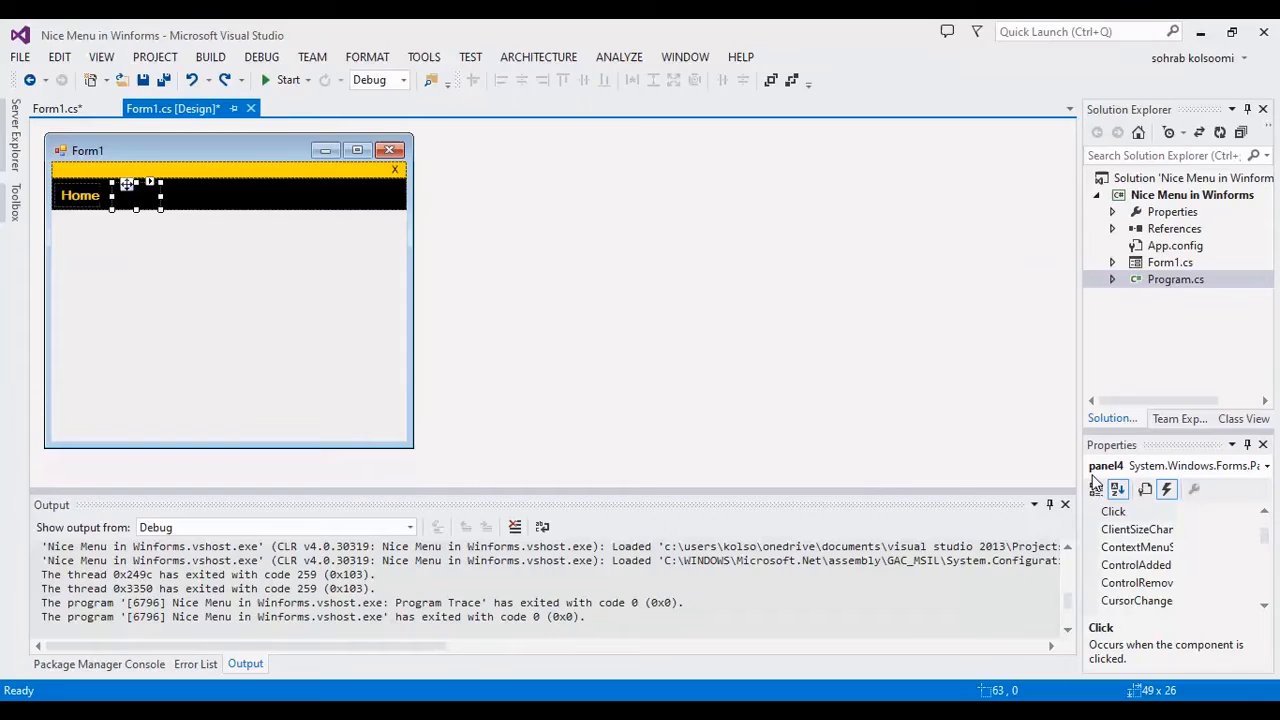
mouse_move(1212, 524)
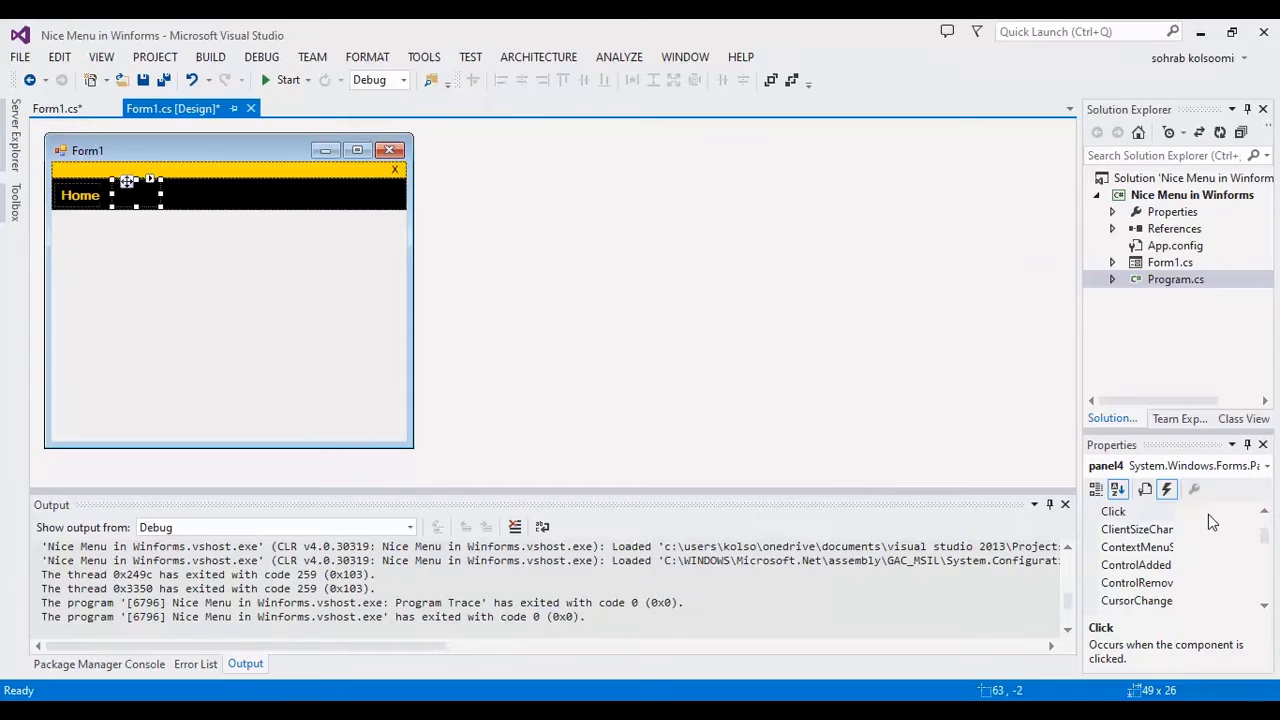
Generate an empty panel4_Click handler for the Home menu panel and return to the Form1 designer.
left_click(1132, 512)
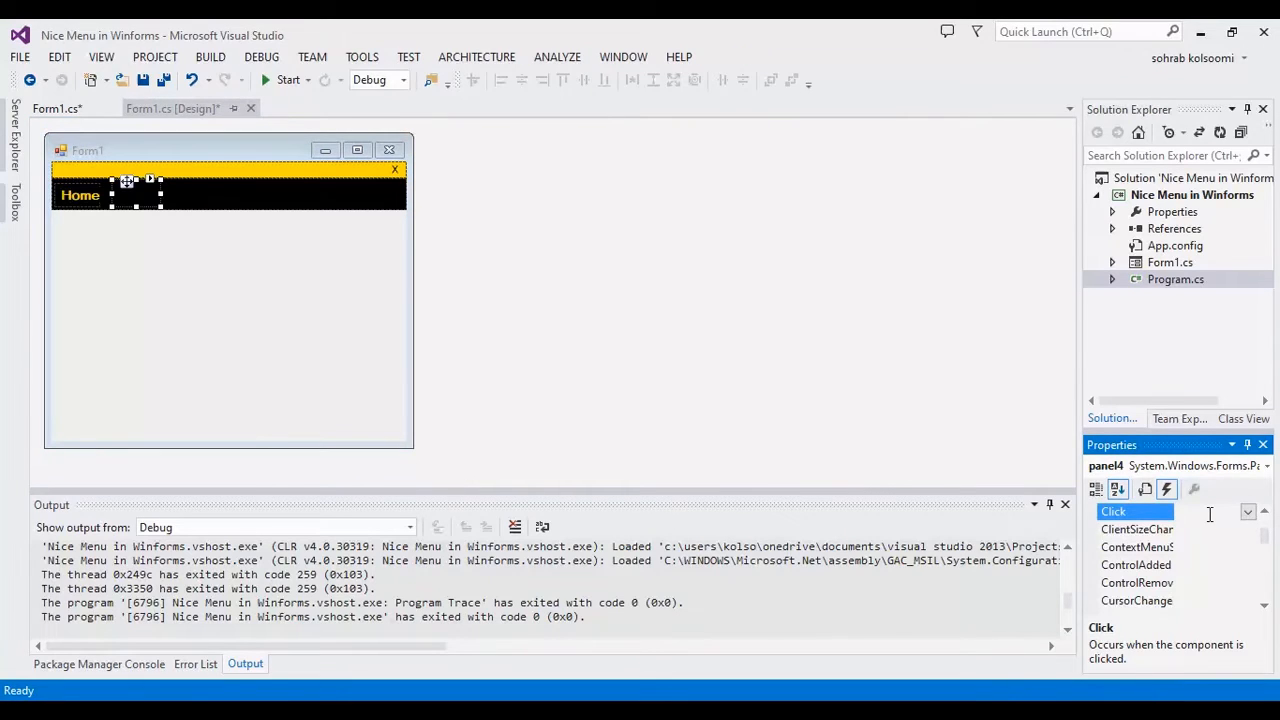
double_click(1134, 512)
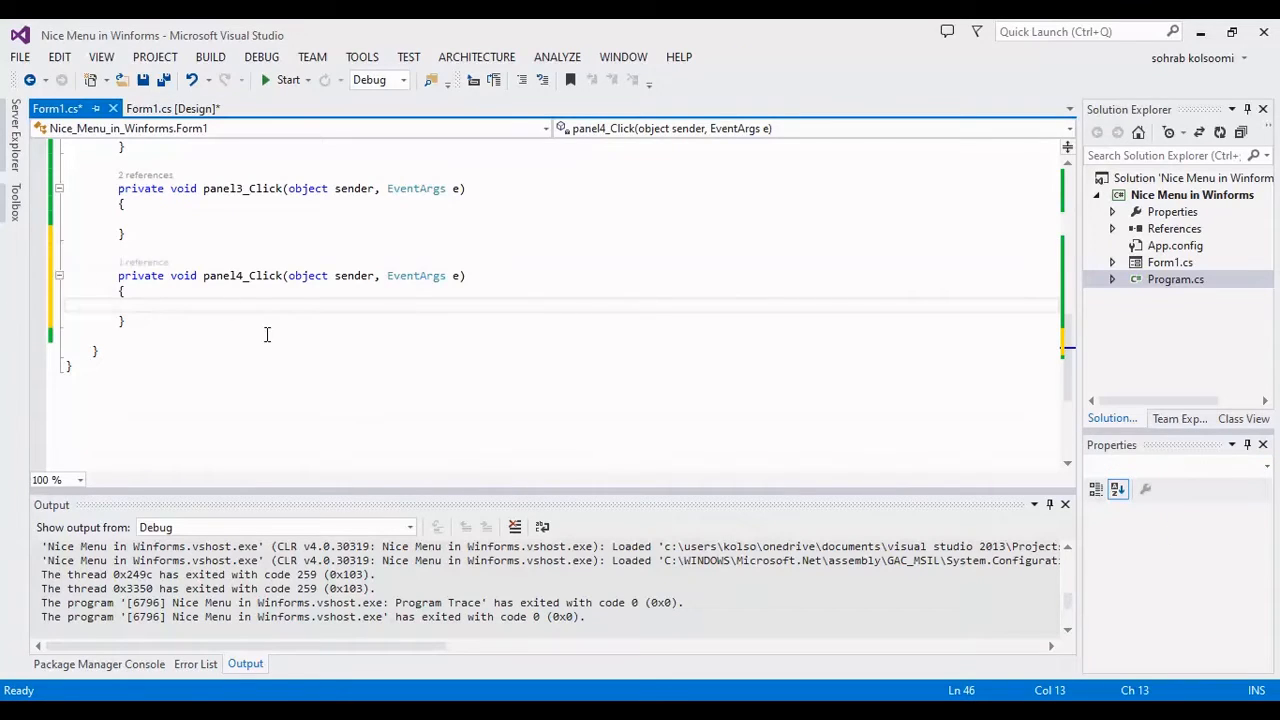
left_click(176, 108)
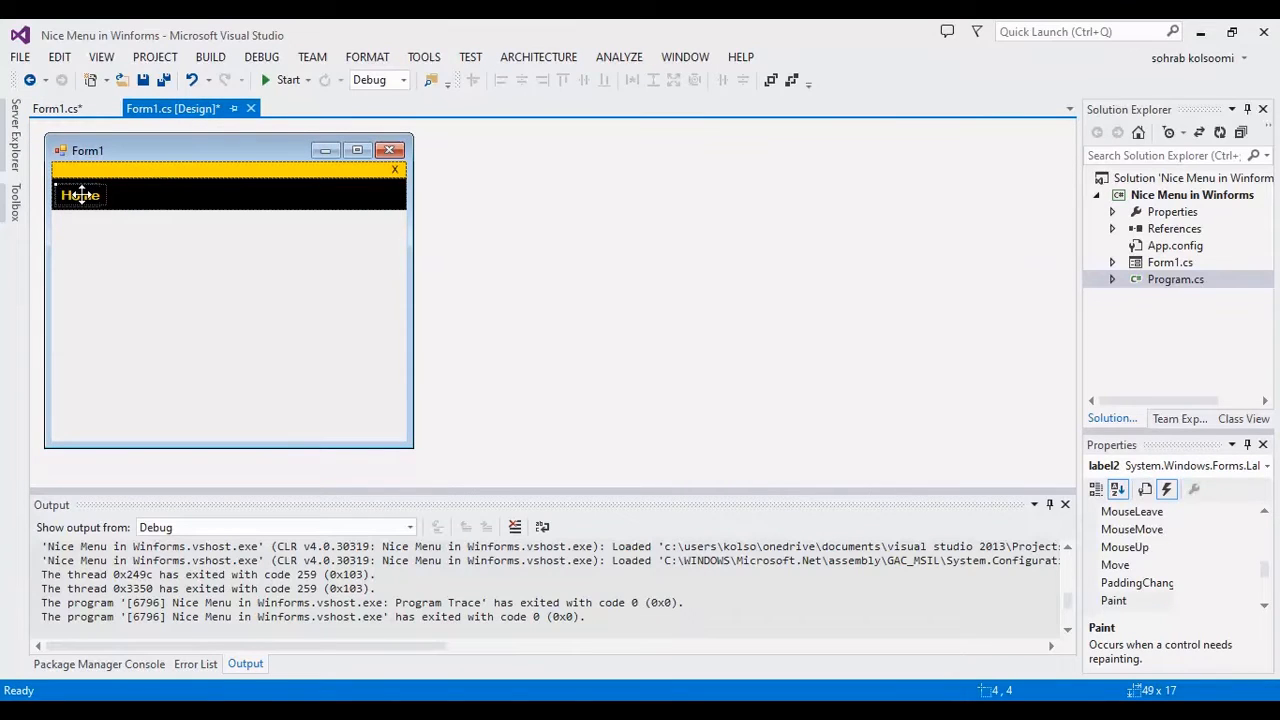
Copy the Home menu panel and paste a duplicate Home item onto the black bar.
left_click(76, 196)
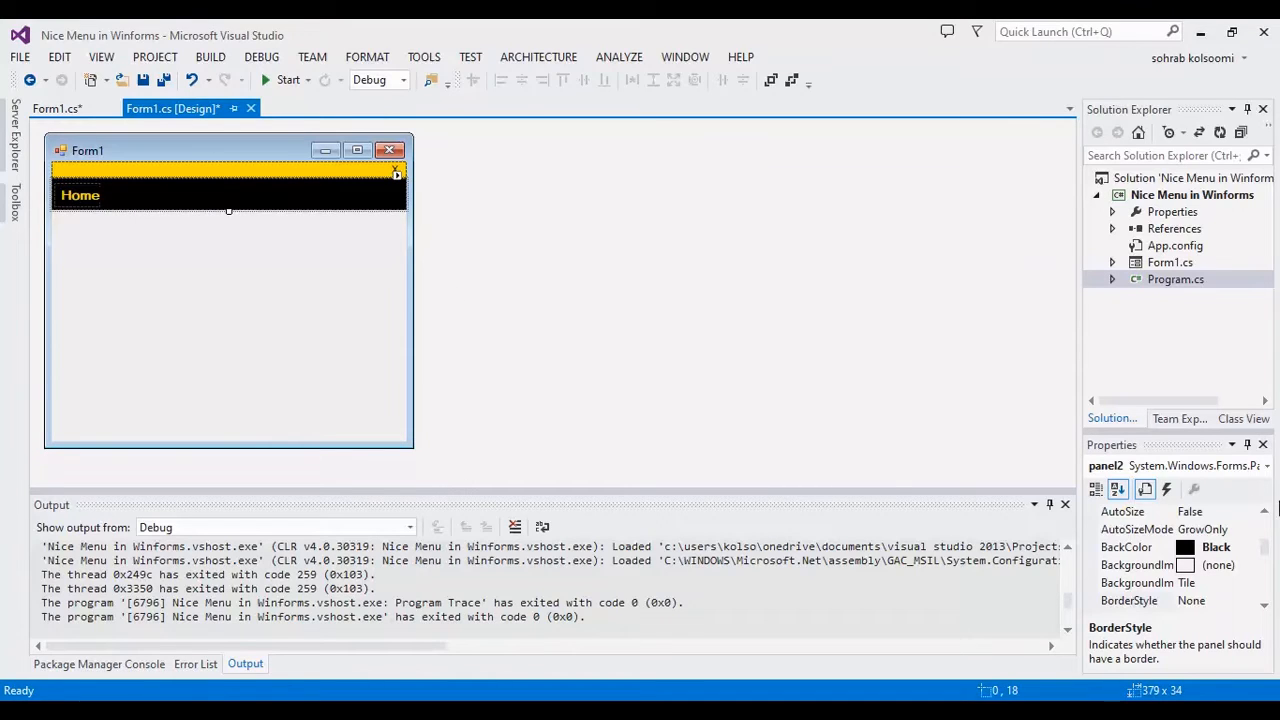
left_click(1264, 462)
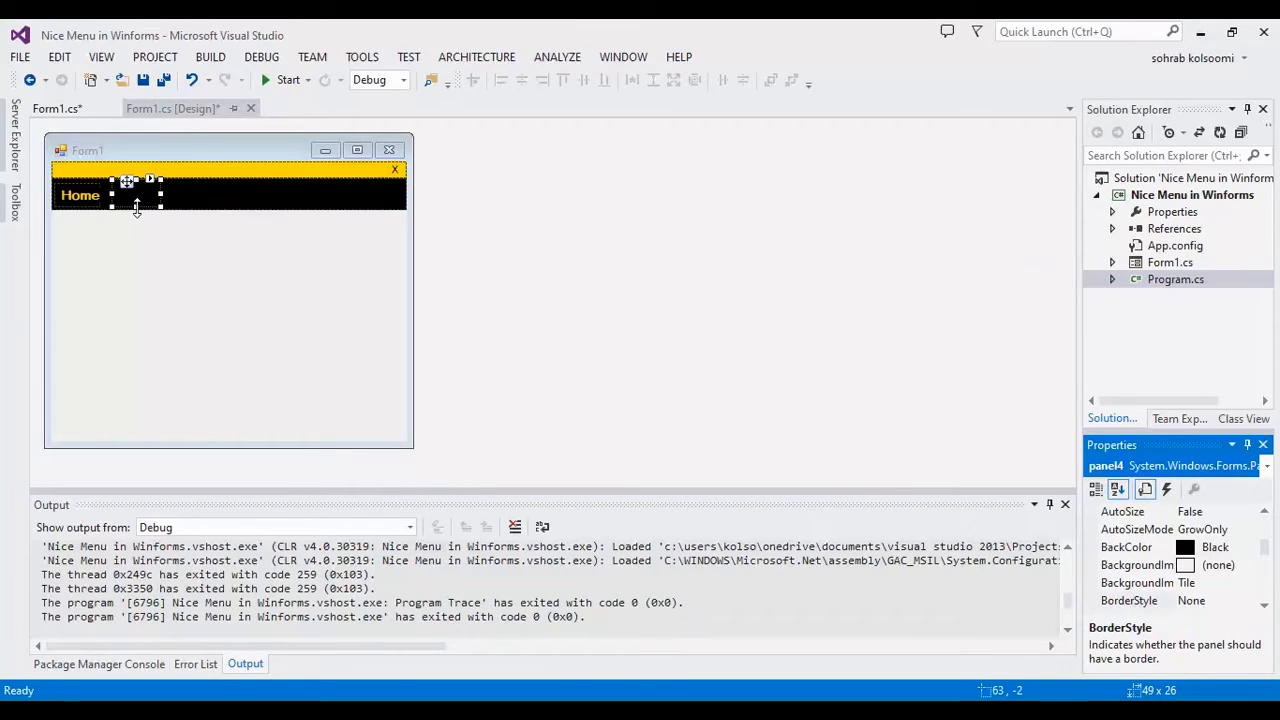
right_click(140, 196)
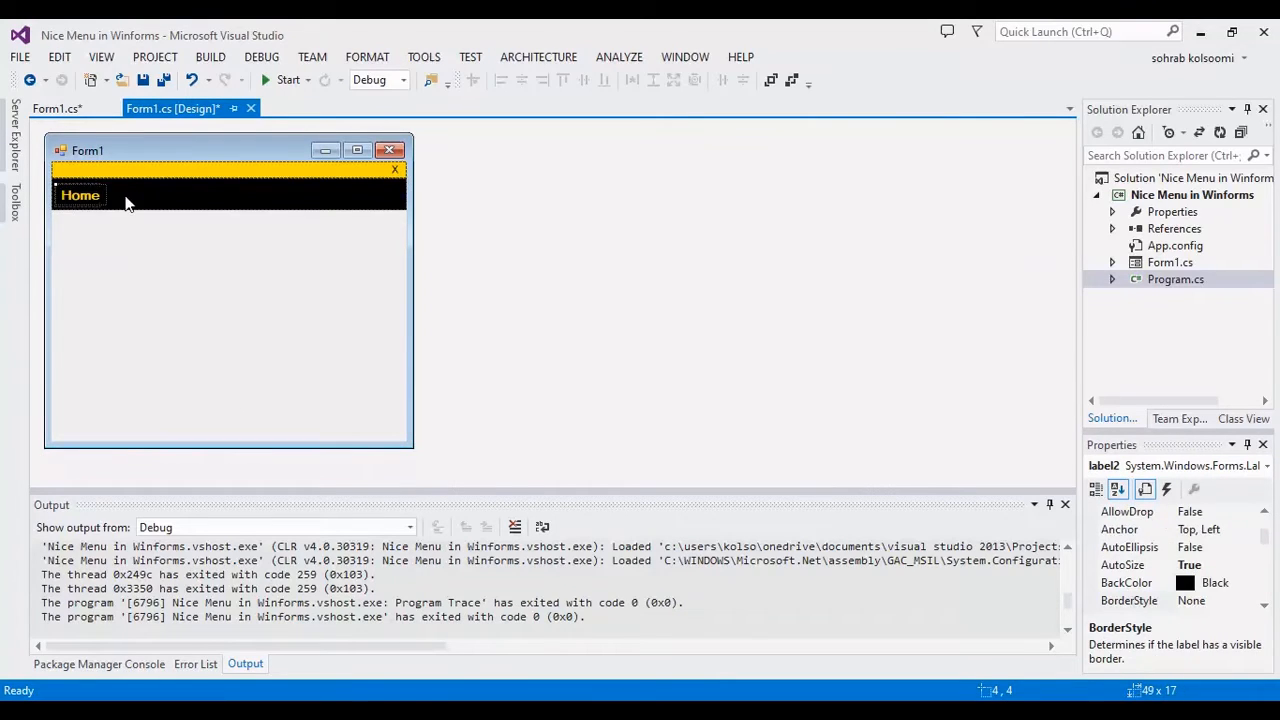
left_click(228, 210)
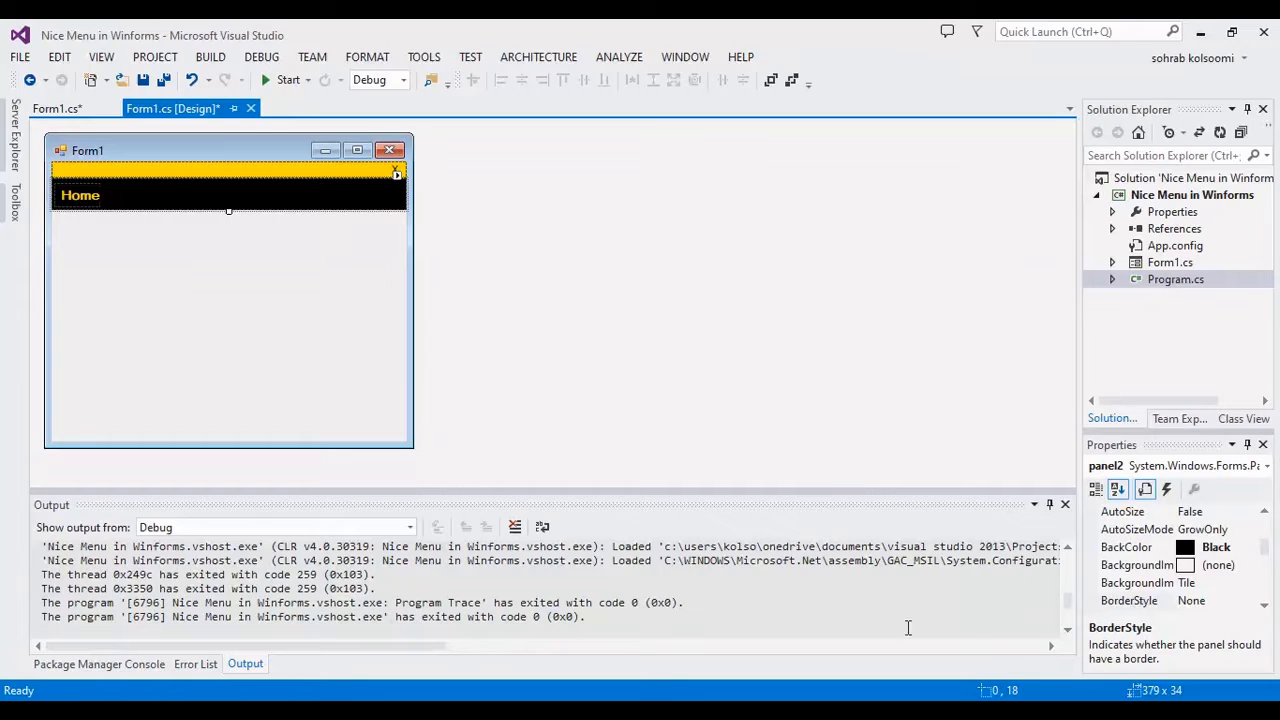
left_click(130, 196)
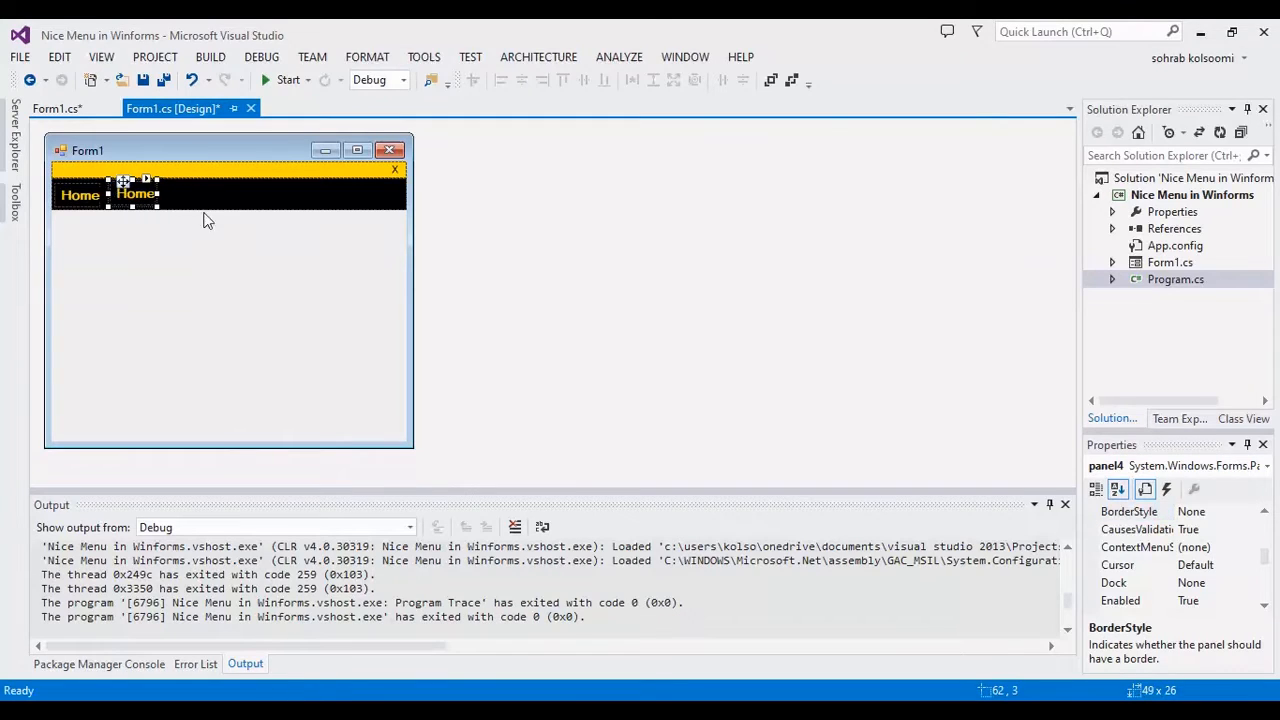
mouse_move(220, 224)
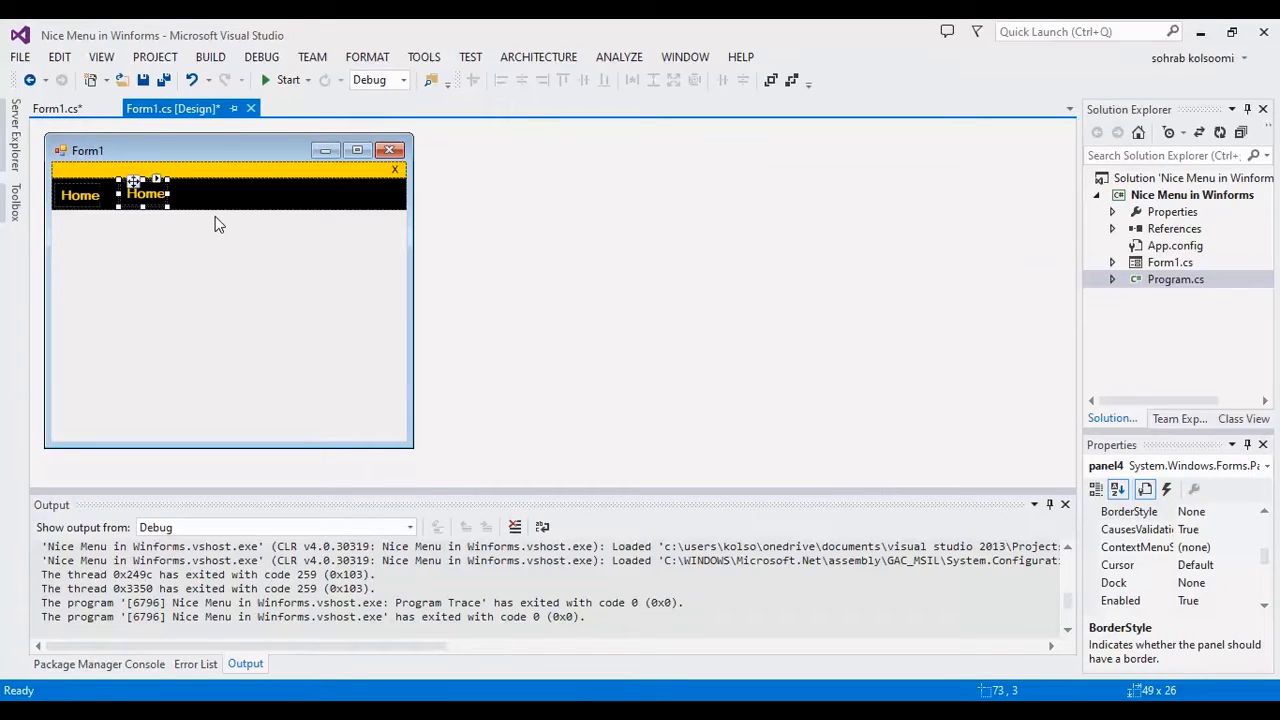
Set the copied item's label Text to Edit, wire its Click to panel4_Click and open that handler.
left_click(220, 222)
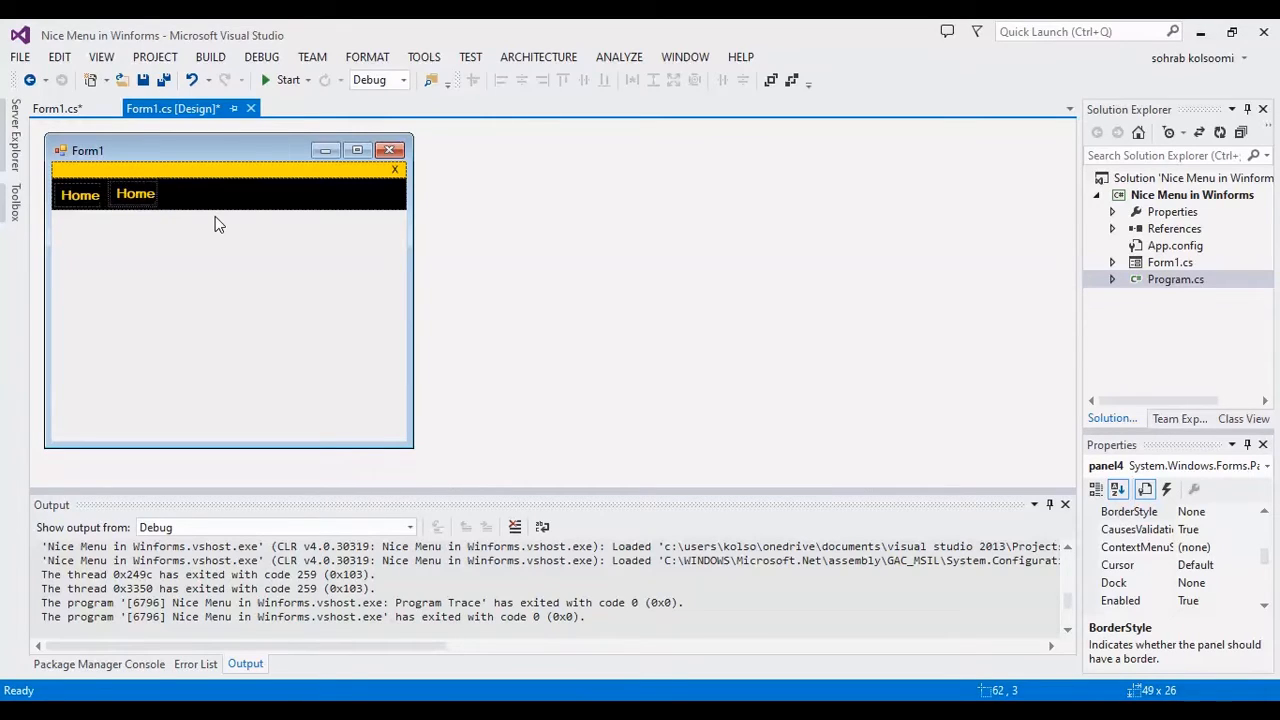
left_click(134, 194)
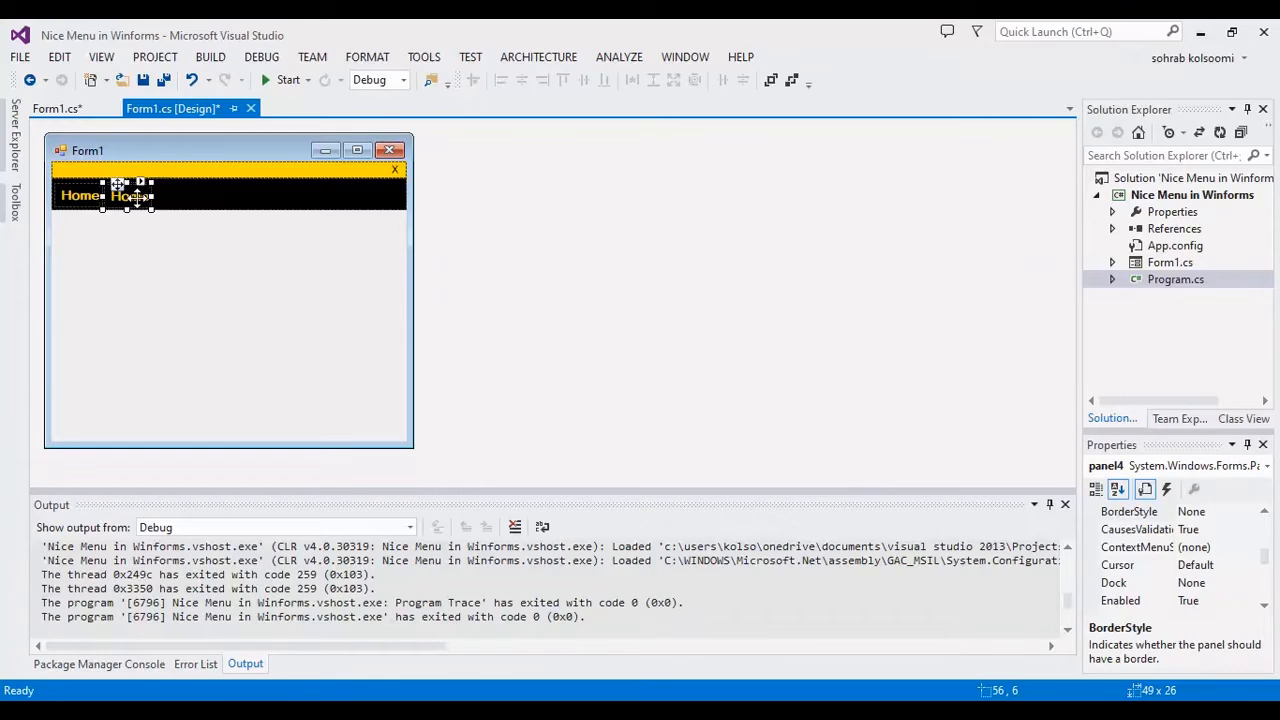
left_click(130, 196)
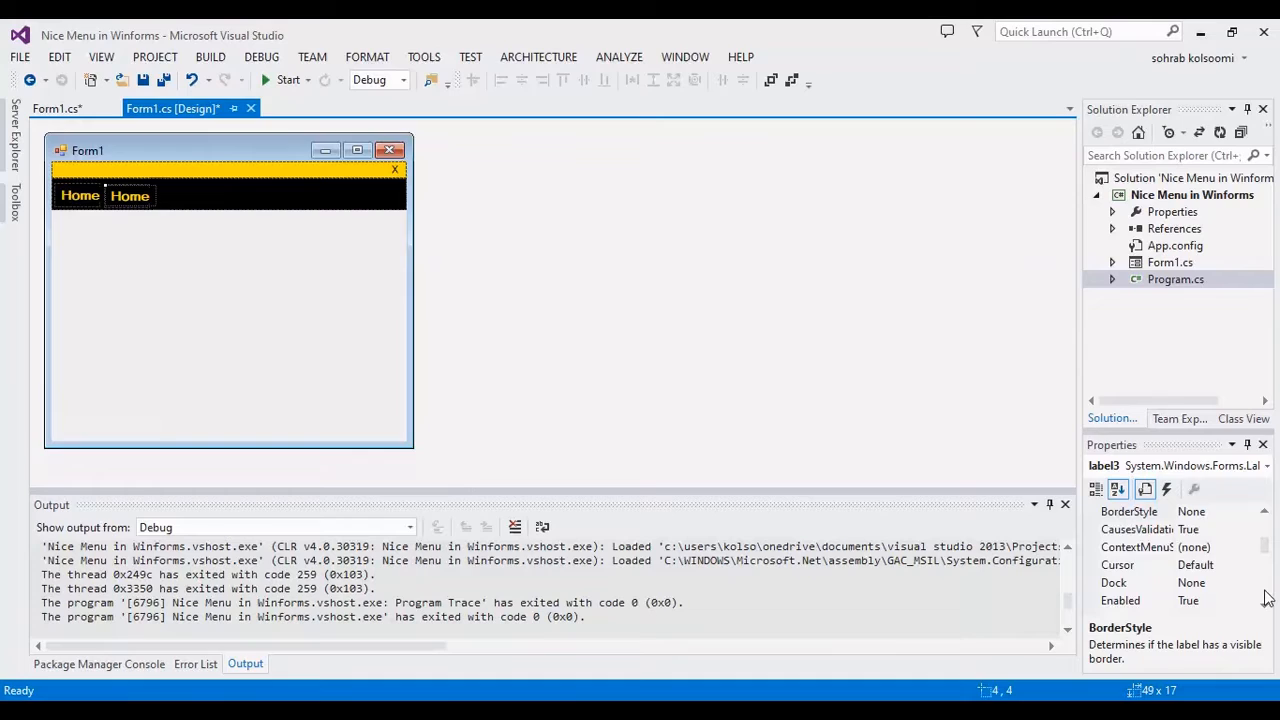
scroll("down", 3)
type("Edit")
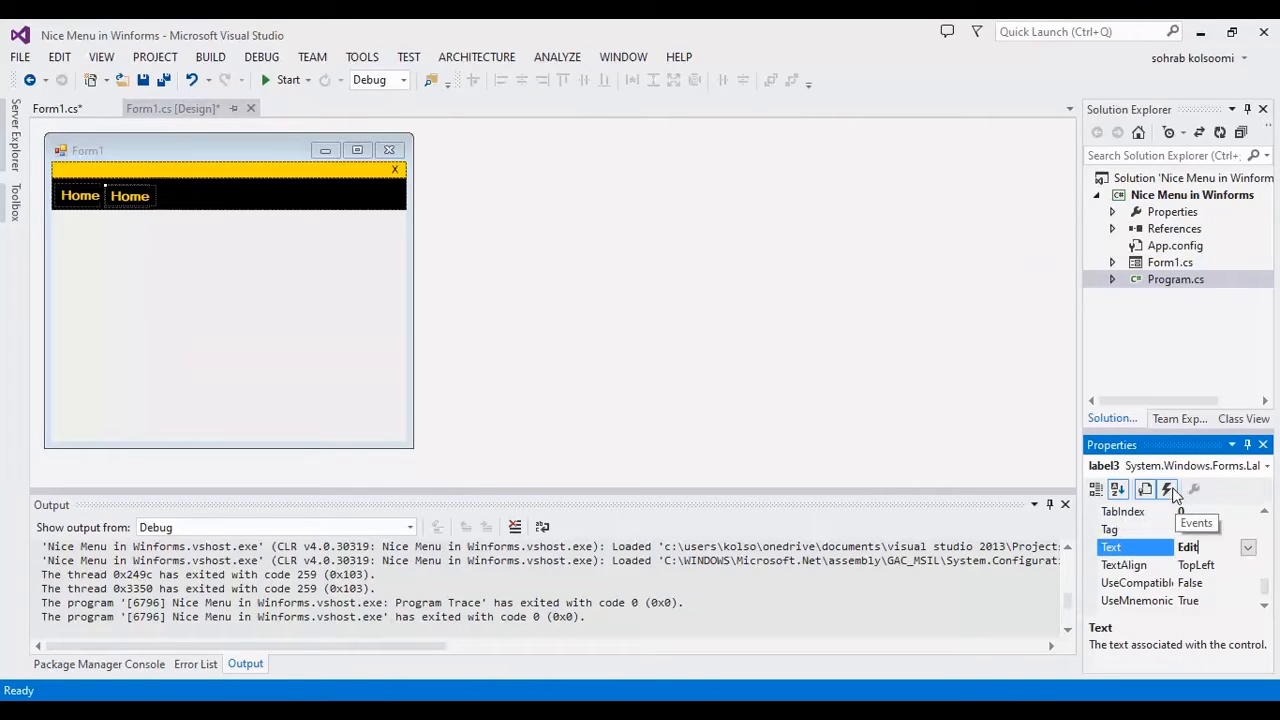
left_click(1166, 490)
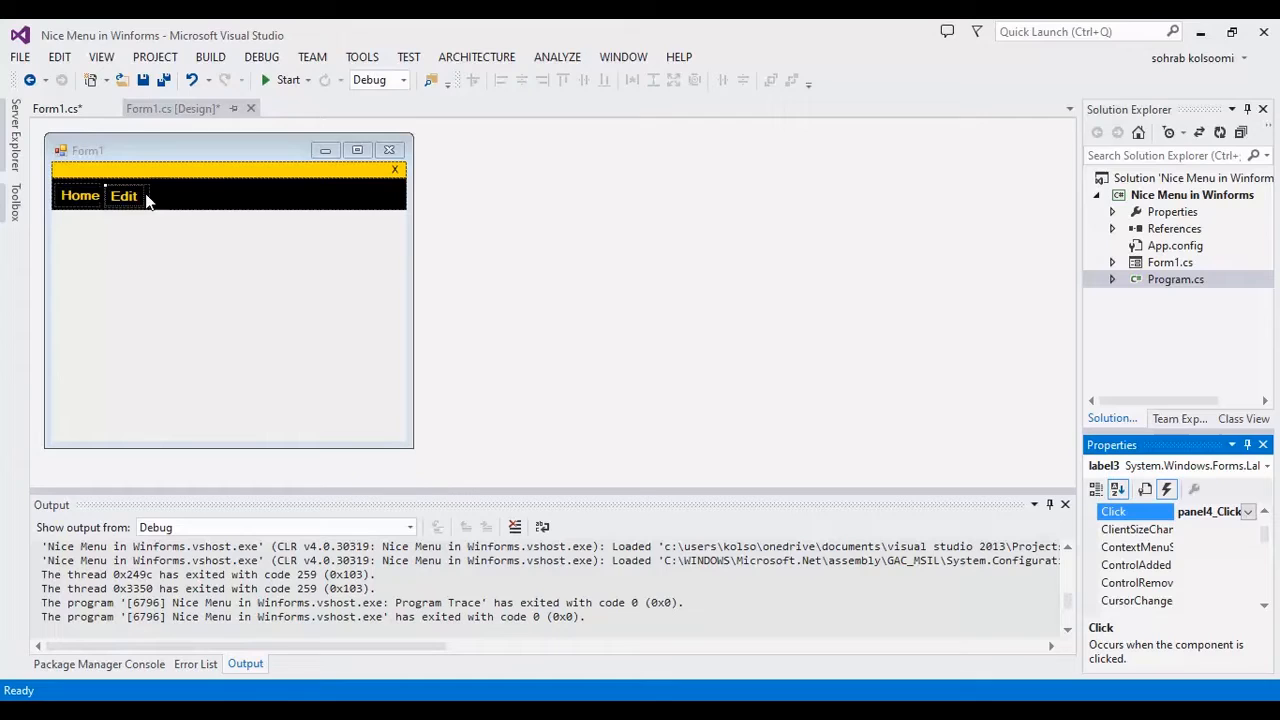
left_click(122, 182)
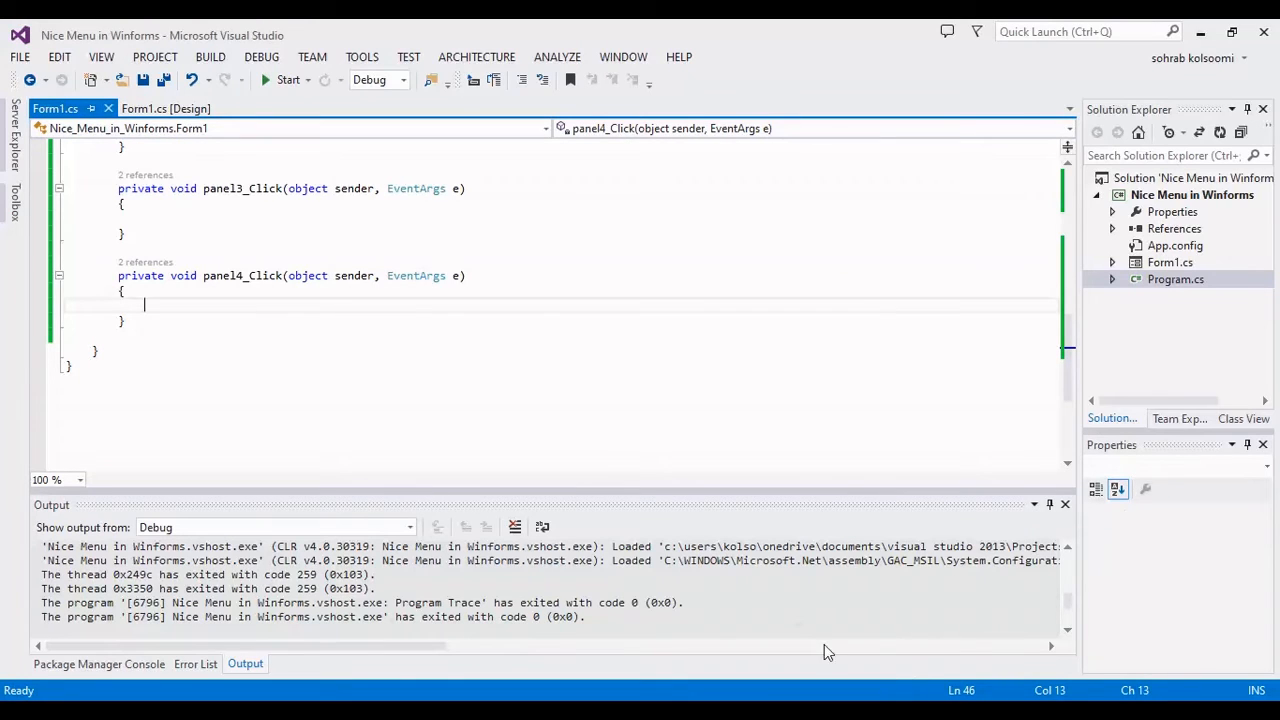
Add a new Windows Form named Home to the project, then return to Form1's code.
right_click(1192, 194)
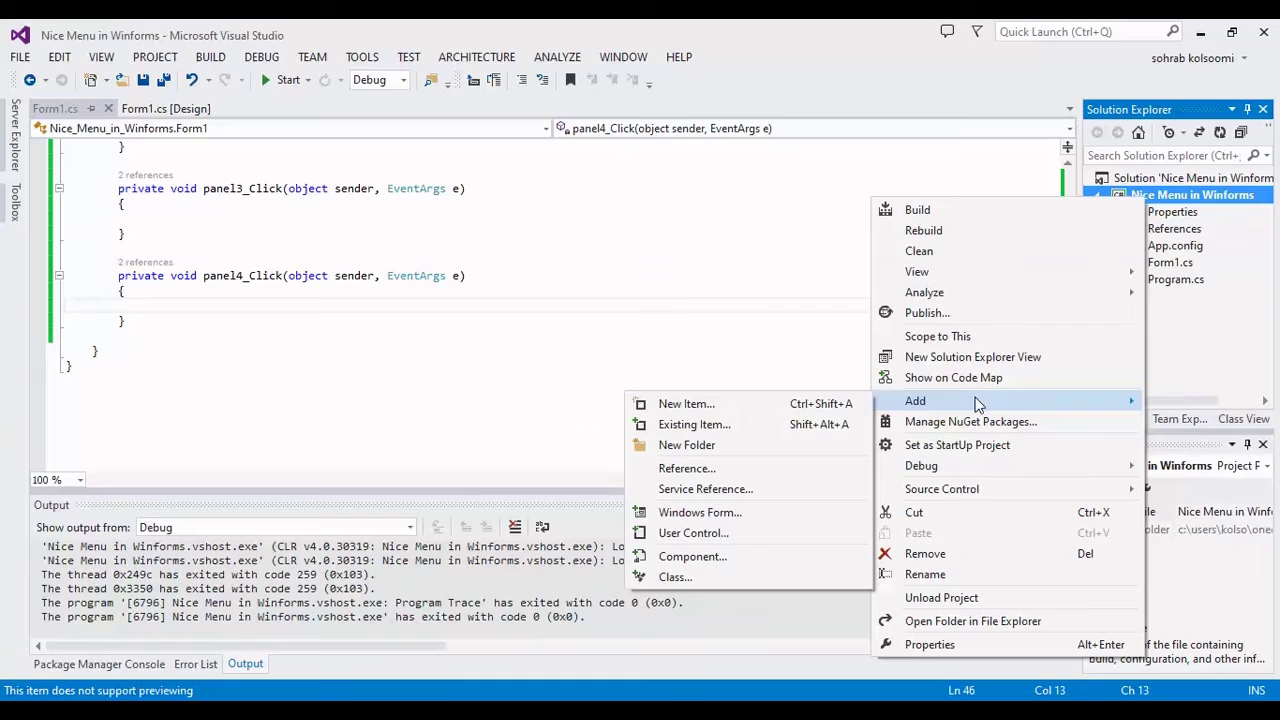
mouse_move(684, 404)
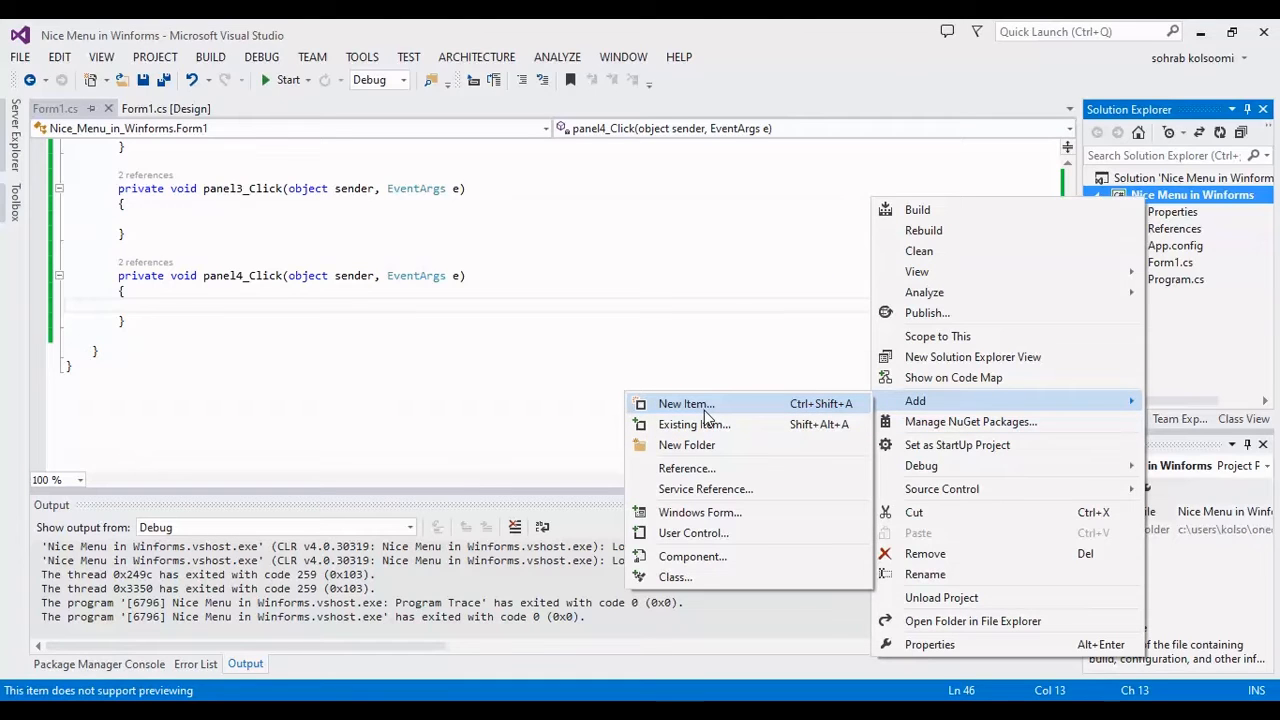
mouse_move(712, 520)
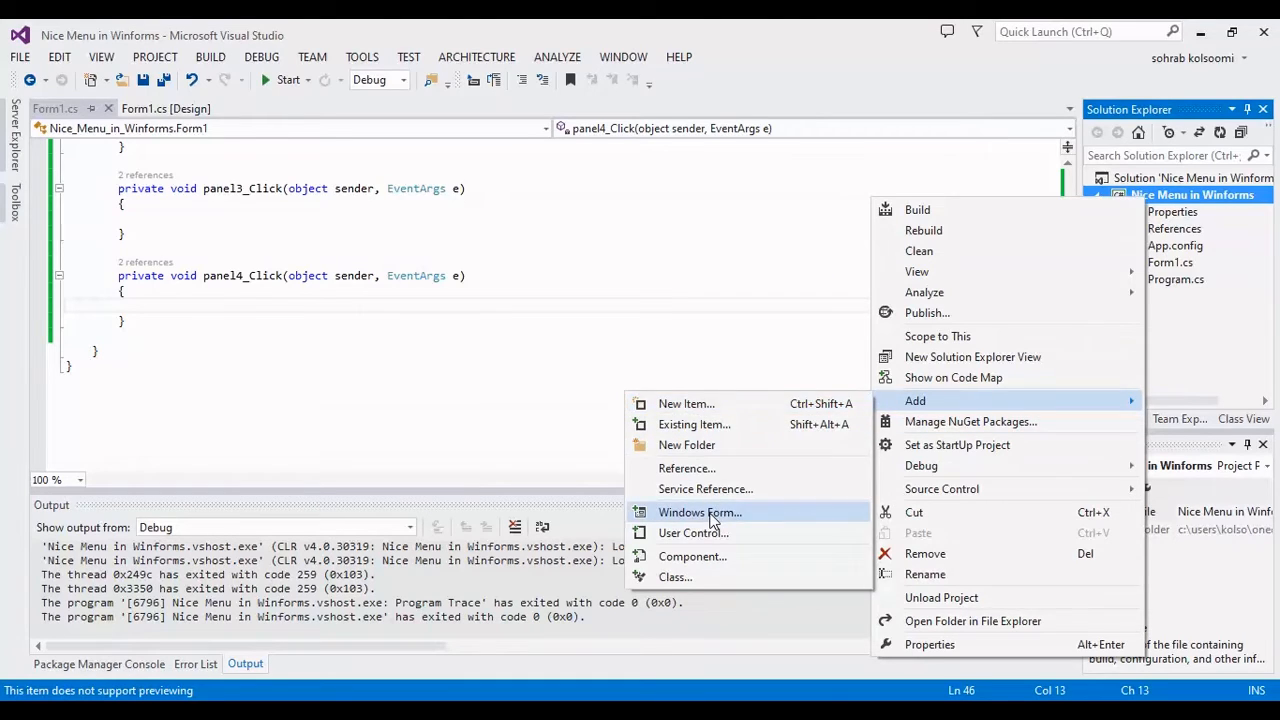
left_click(698, 512)
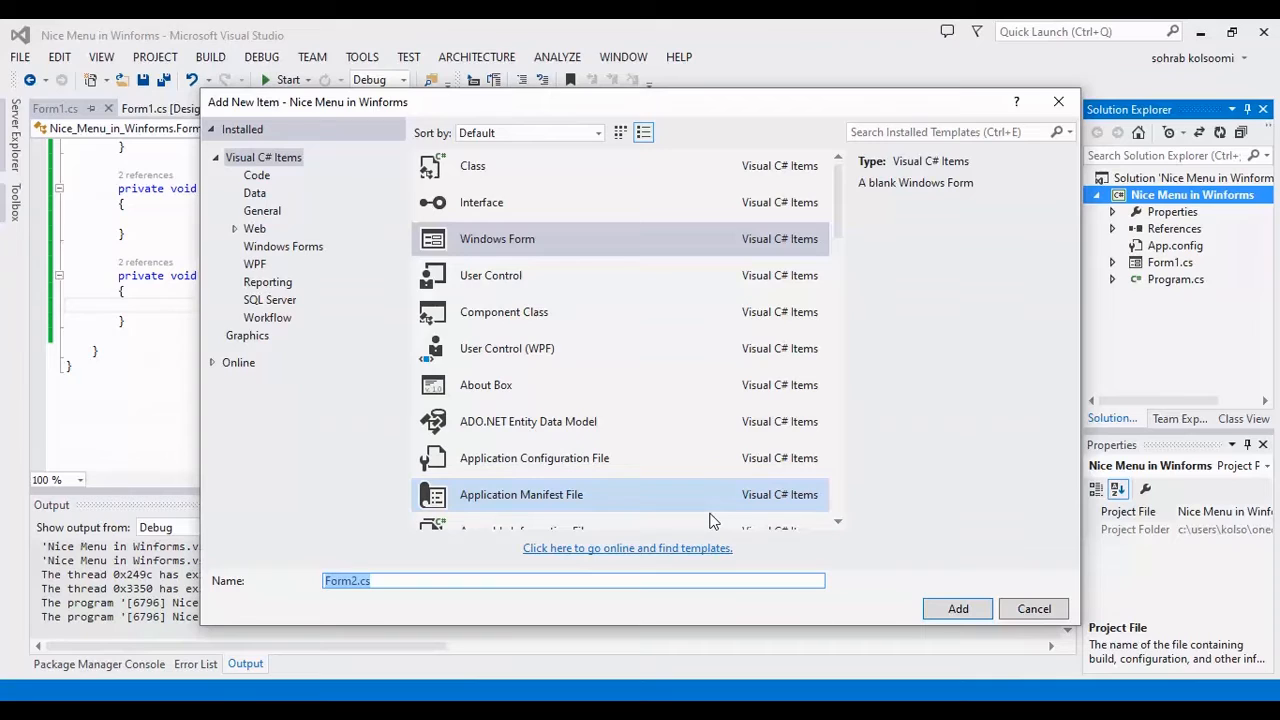
type("Home")
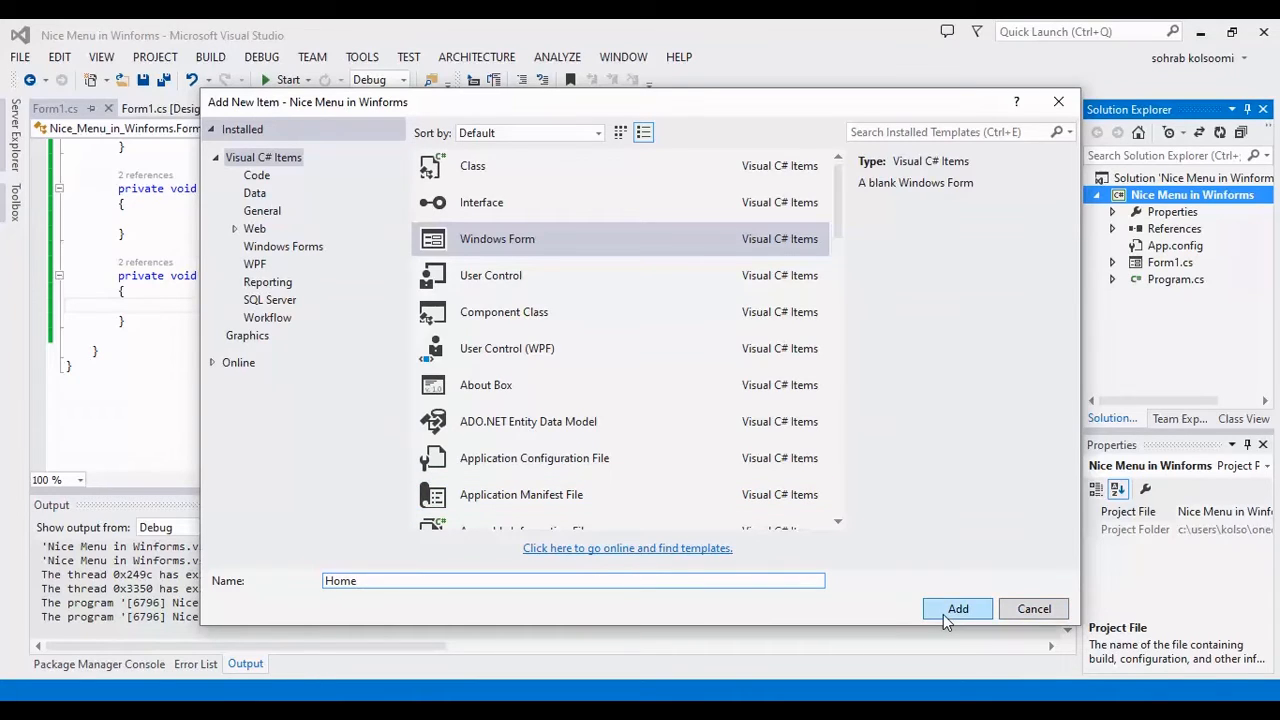
left_click(956, 608)
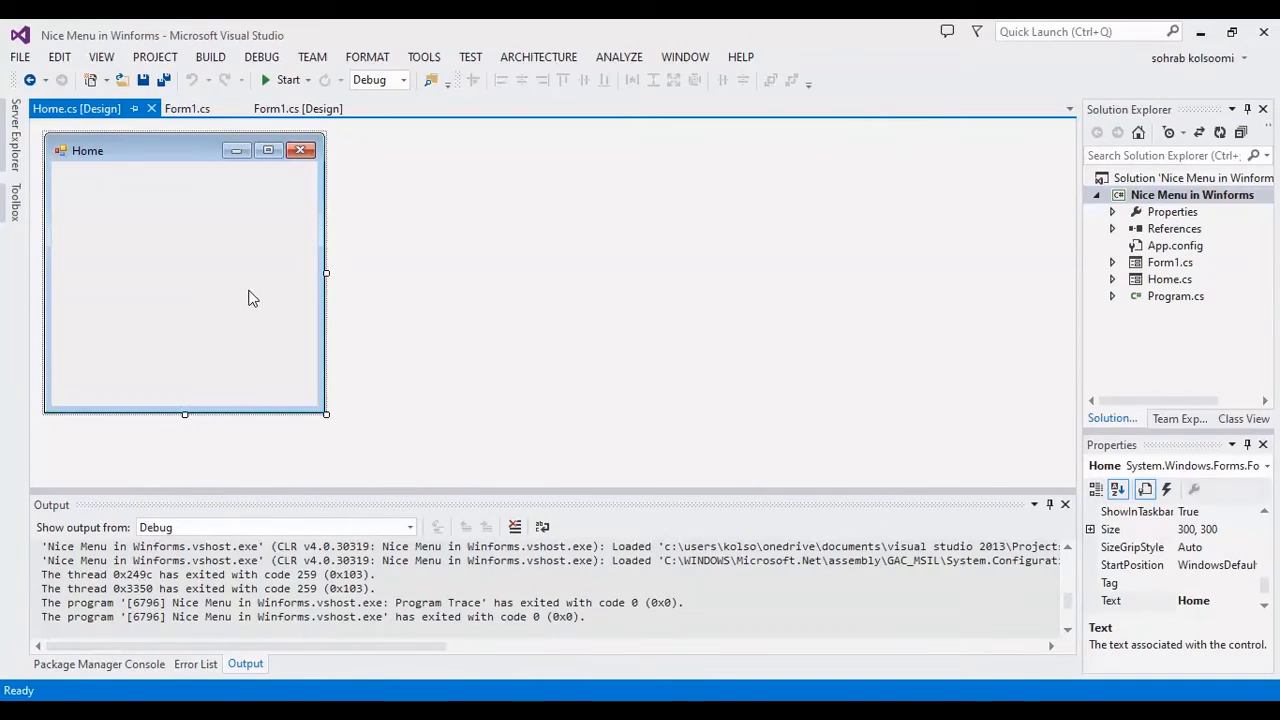
left_click(186, 108)
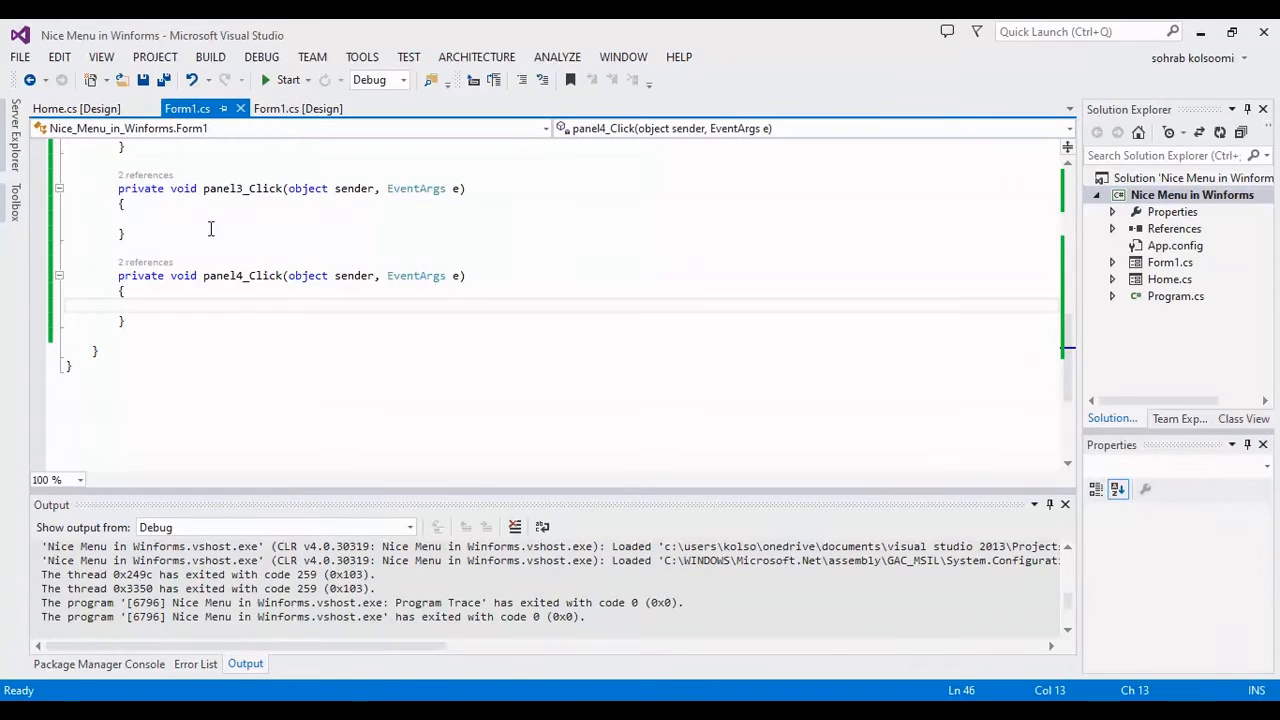
Write panel3_Click to set panel3 Fixed3D, panel4 borderless and show a Home form in panel5, then save.
left_click(180, 212)
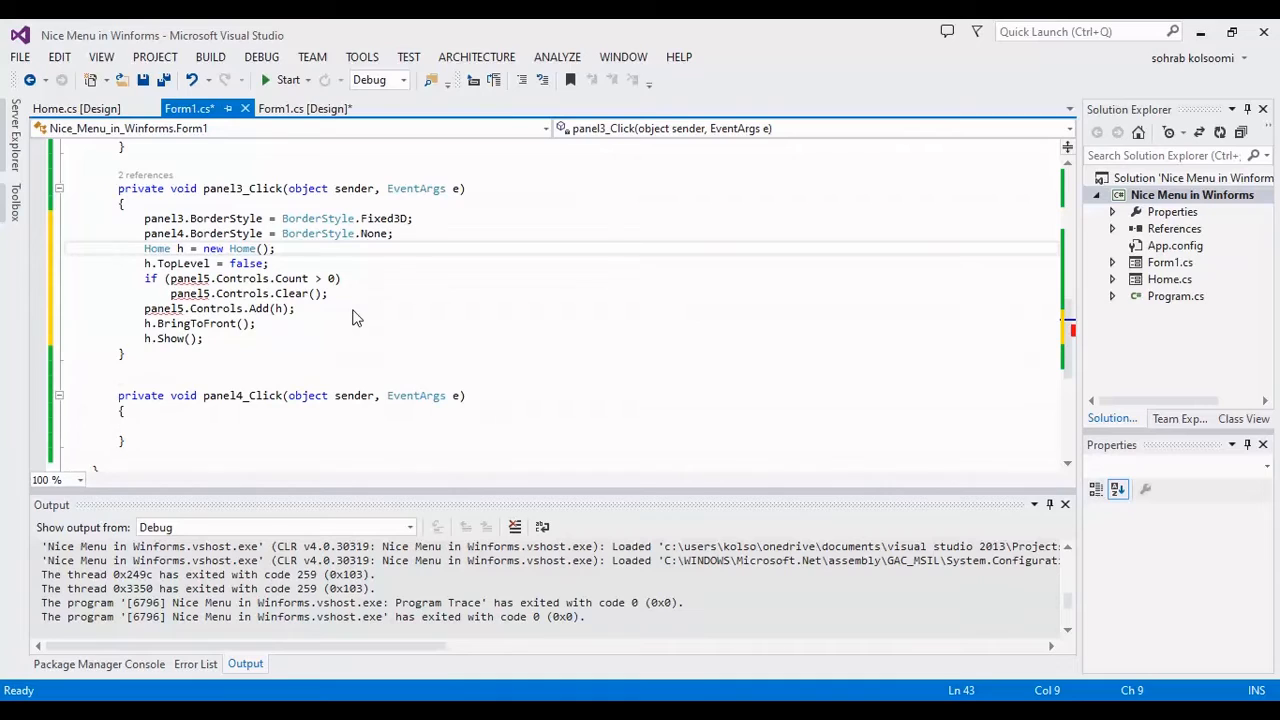
key("ctrl+s")
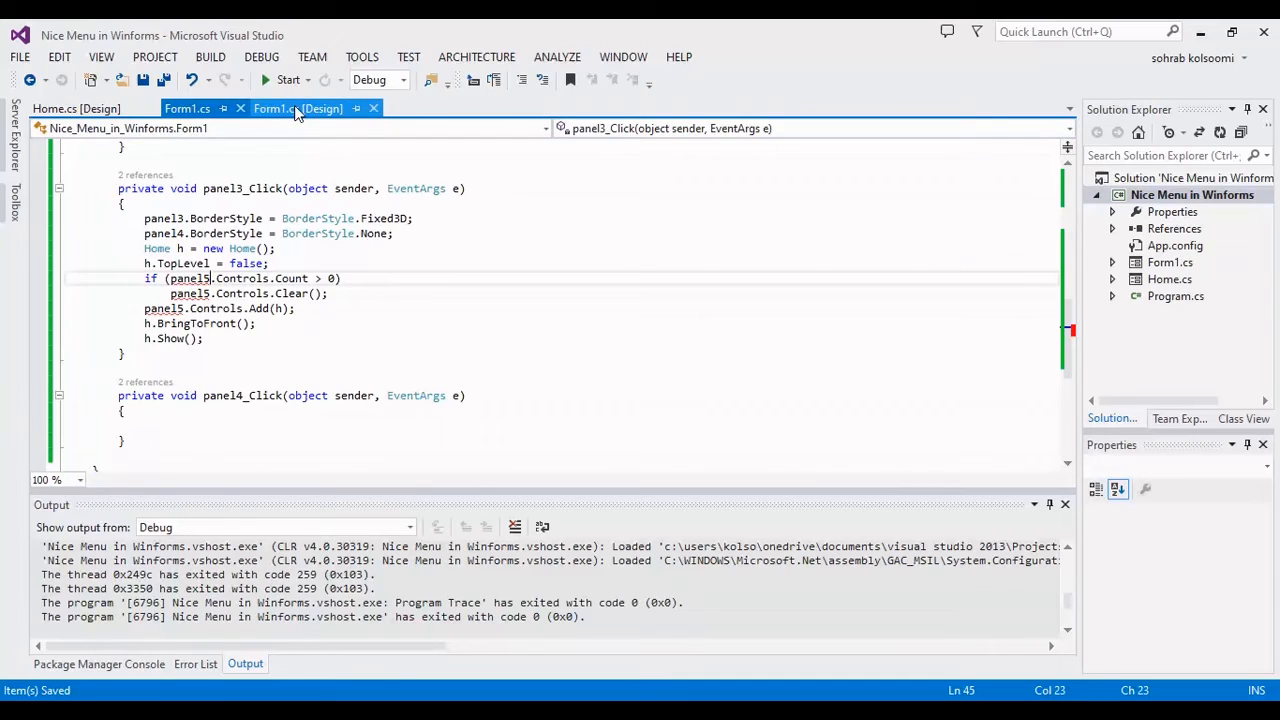
Drop a Panel (panel5) onto Form1 below the menu bar, set Dock to Fill and save.
left_click(300, 108)
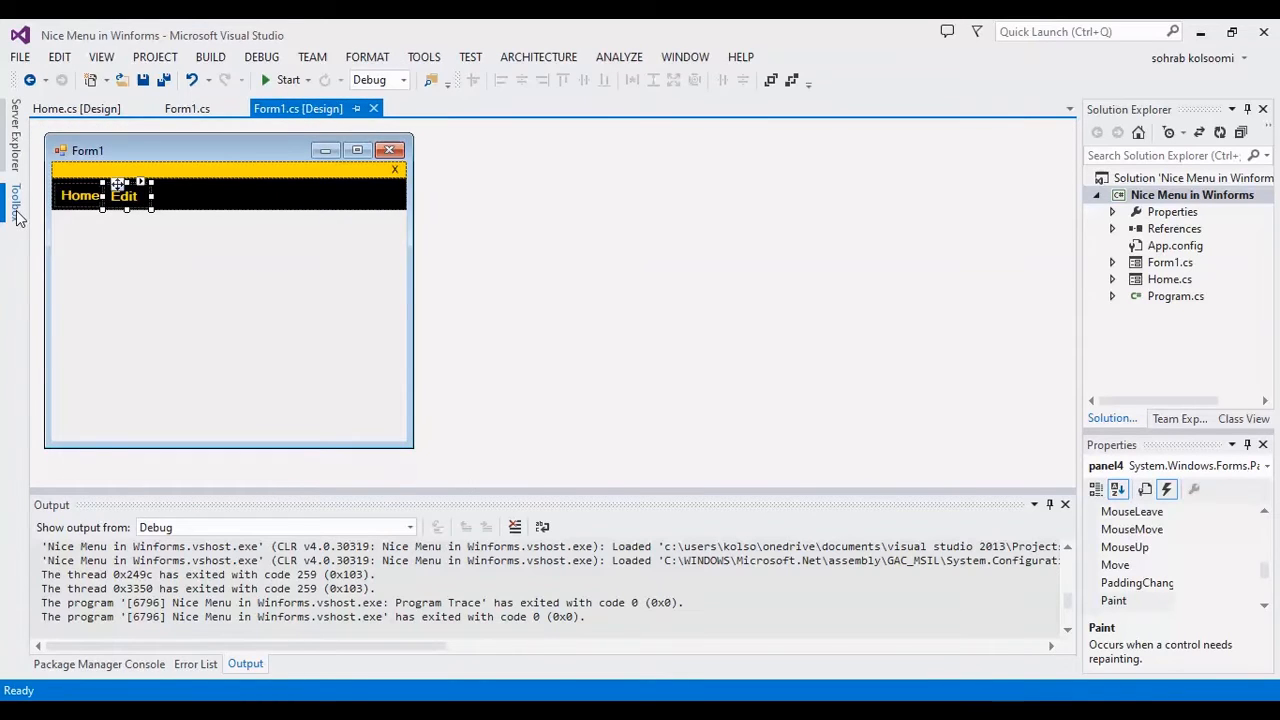
left_click(14, 198)
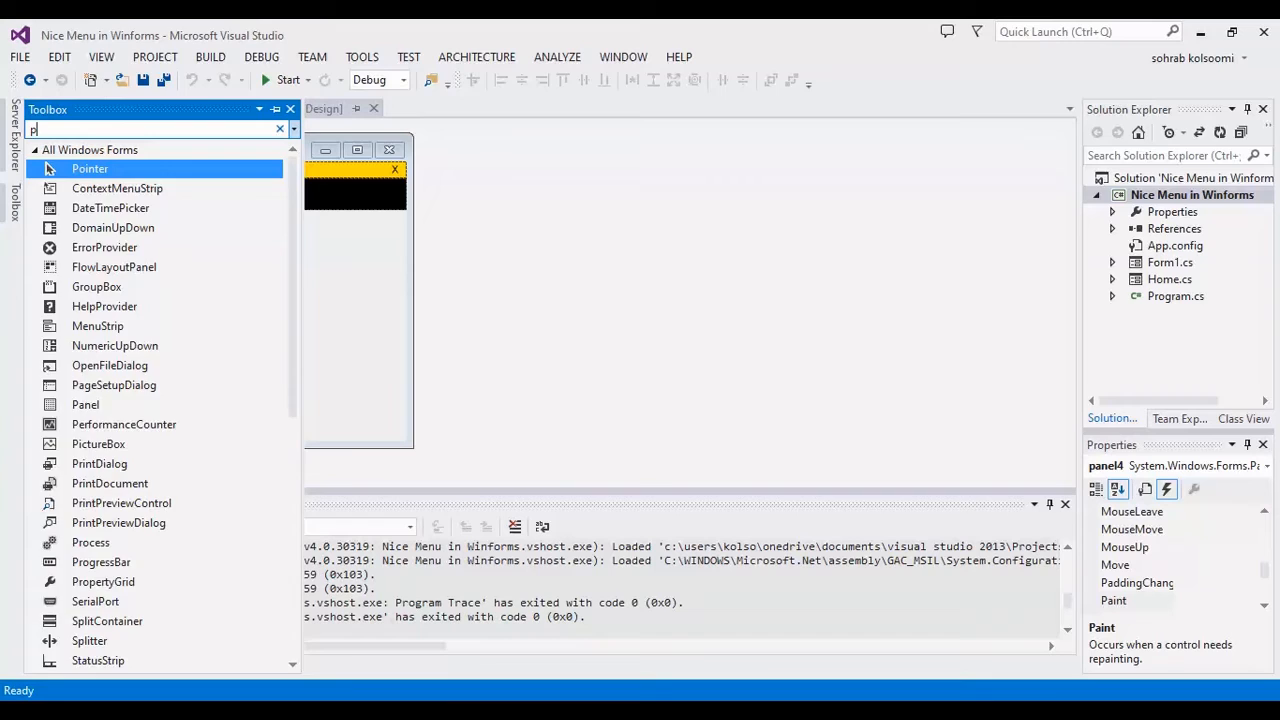
type("an")
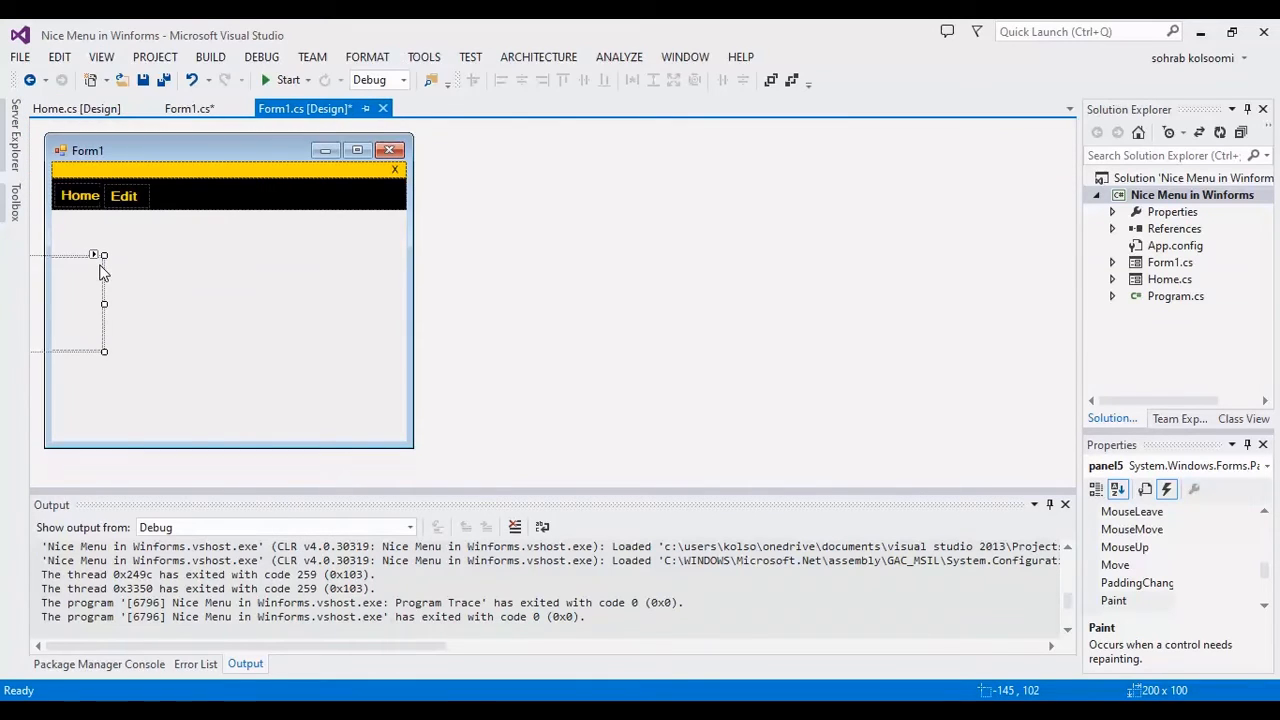
mouse_move(84, 288)
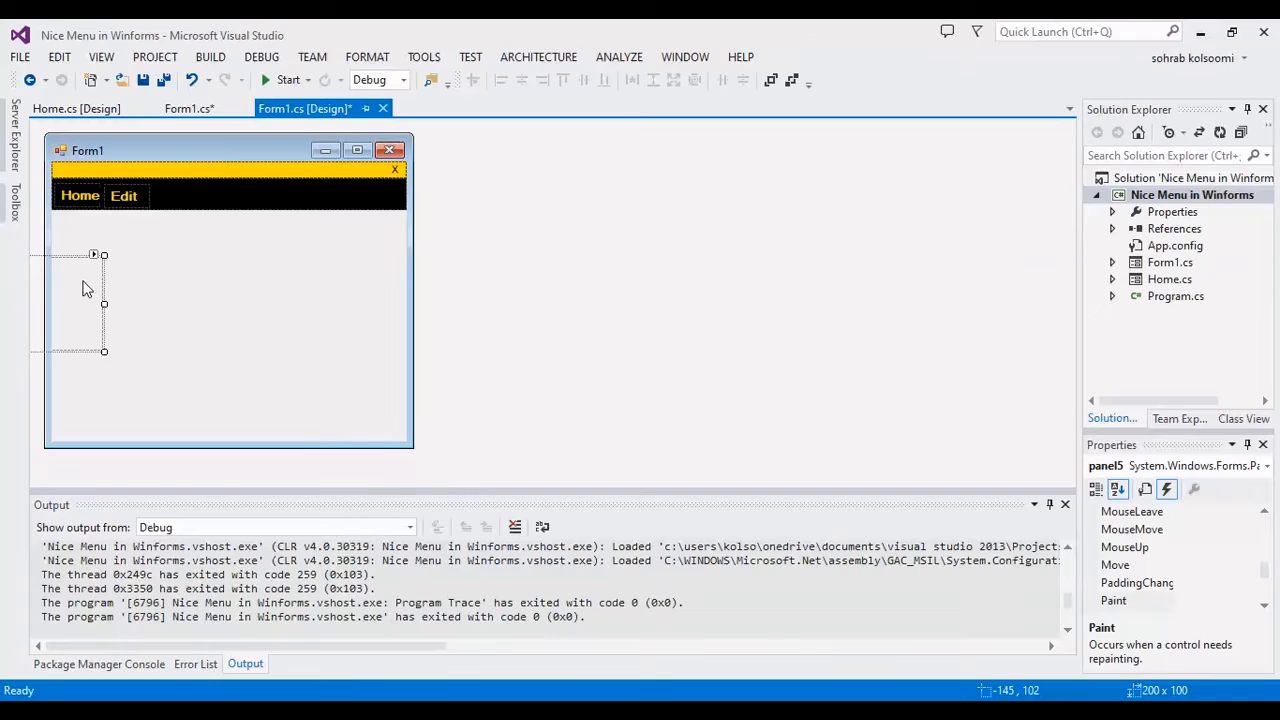
mouse_move(110, 292)
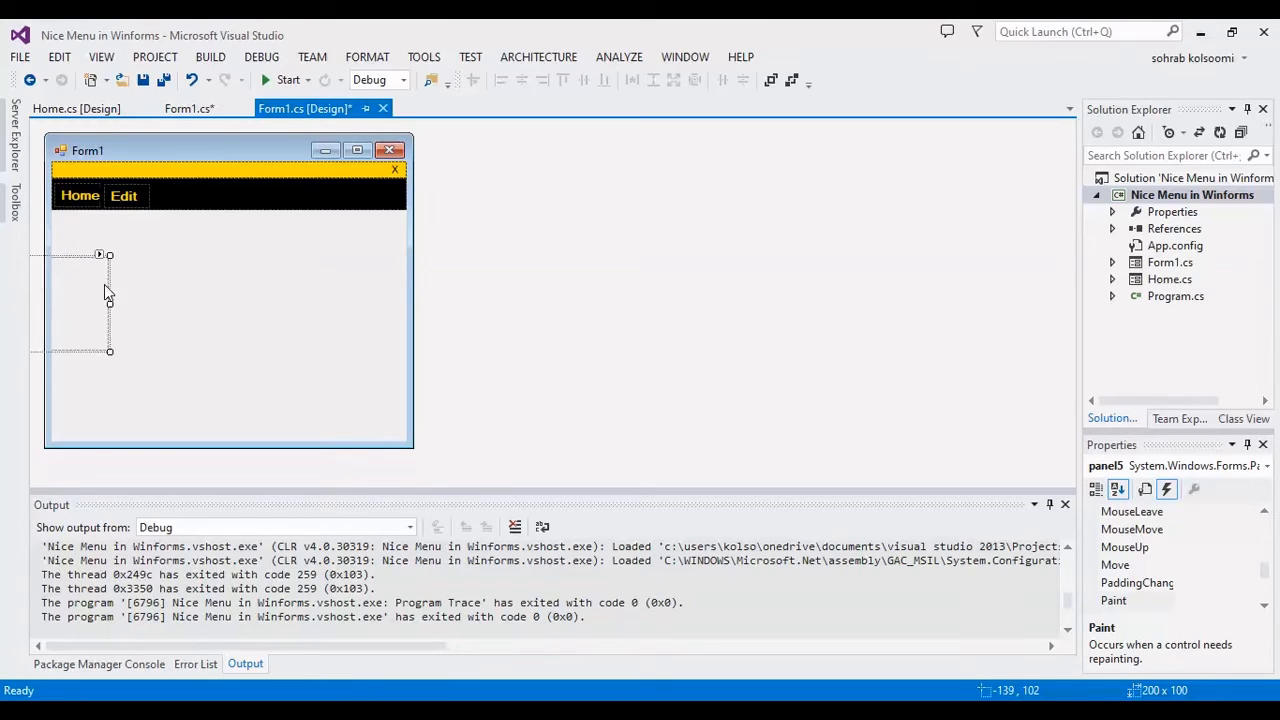
left_click_drag(110, 254, 160, 254)
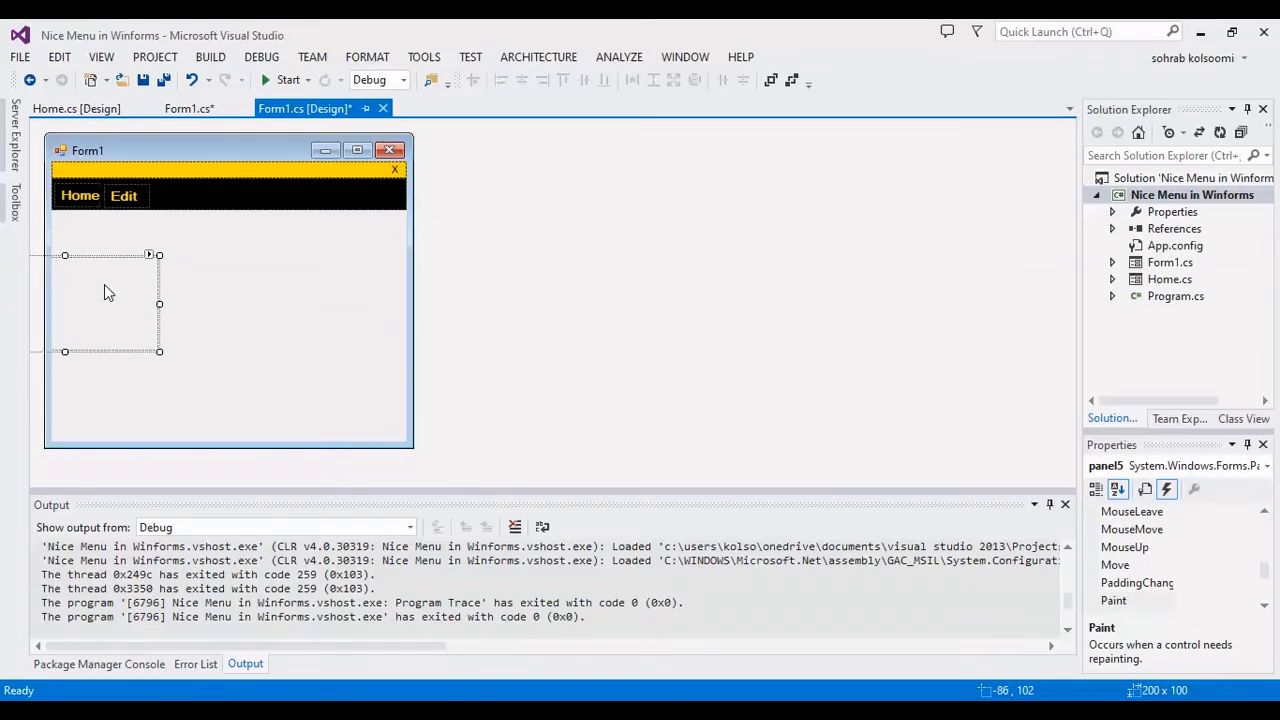
left_click_drag(158, 304, 208, 304)
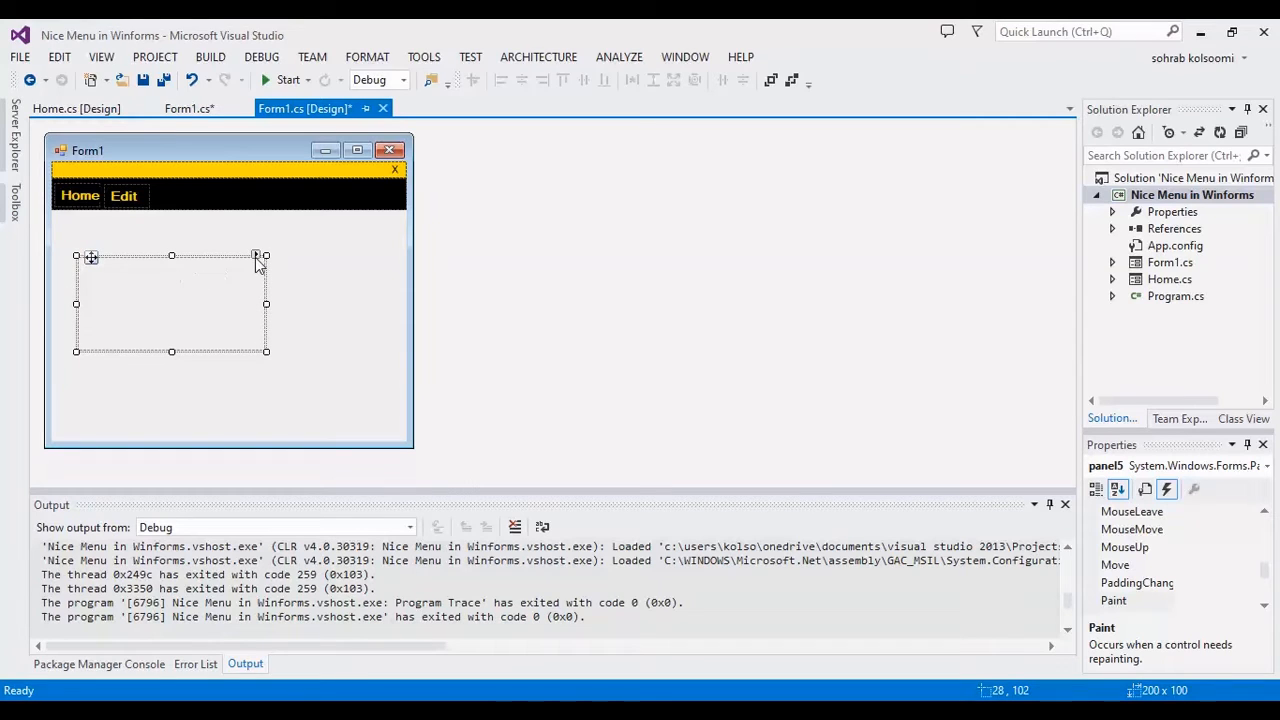
left_click(396, 206)
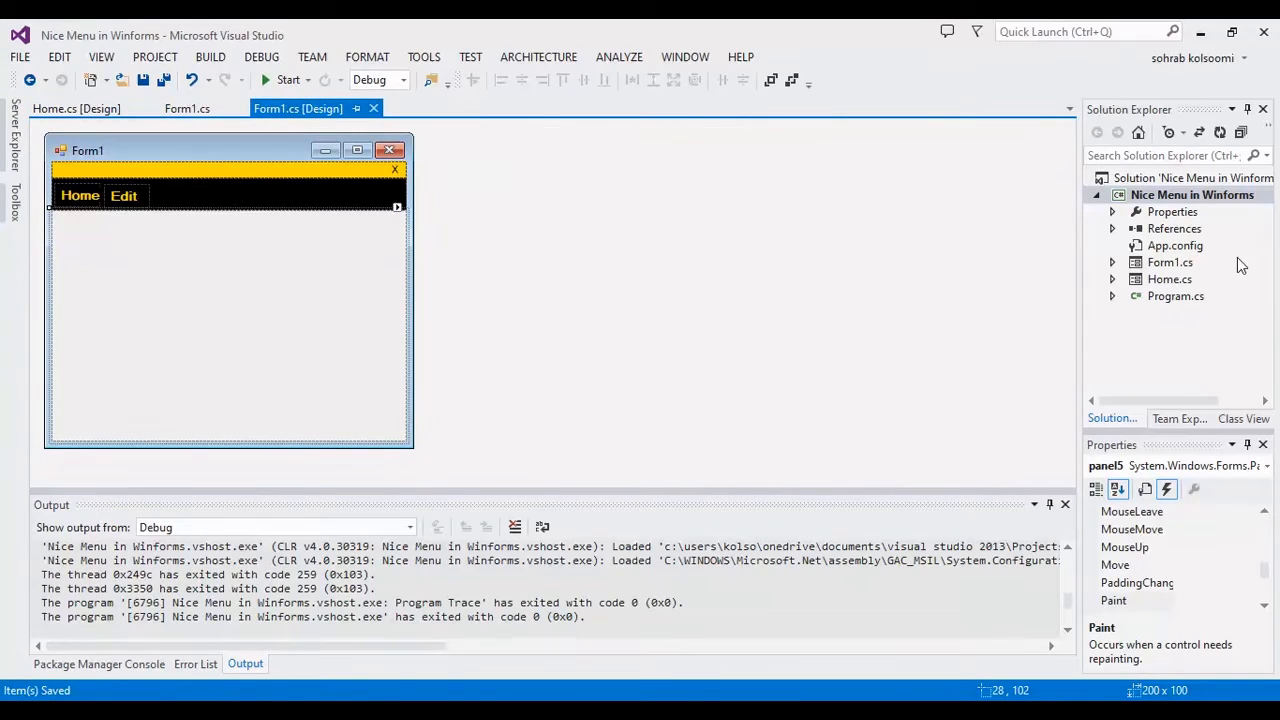
right_click(1170, 280)
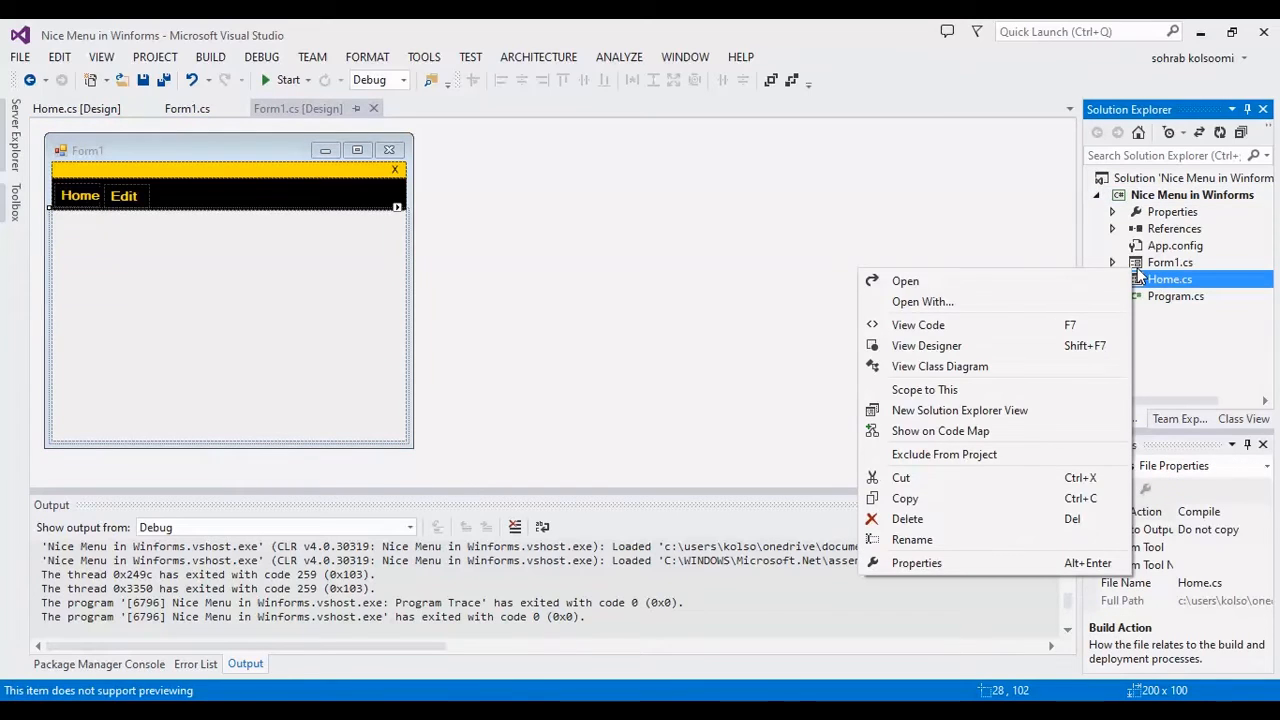
Copy the FormBorderStyle = None line from Form1.cs into Home's constructor after InitializeComponent().
left_click(916, 324)
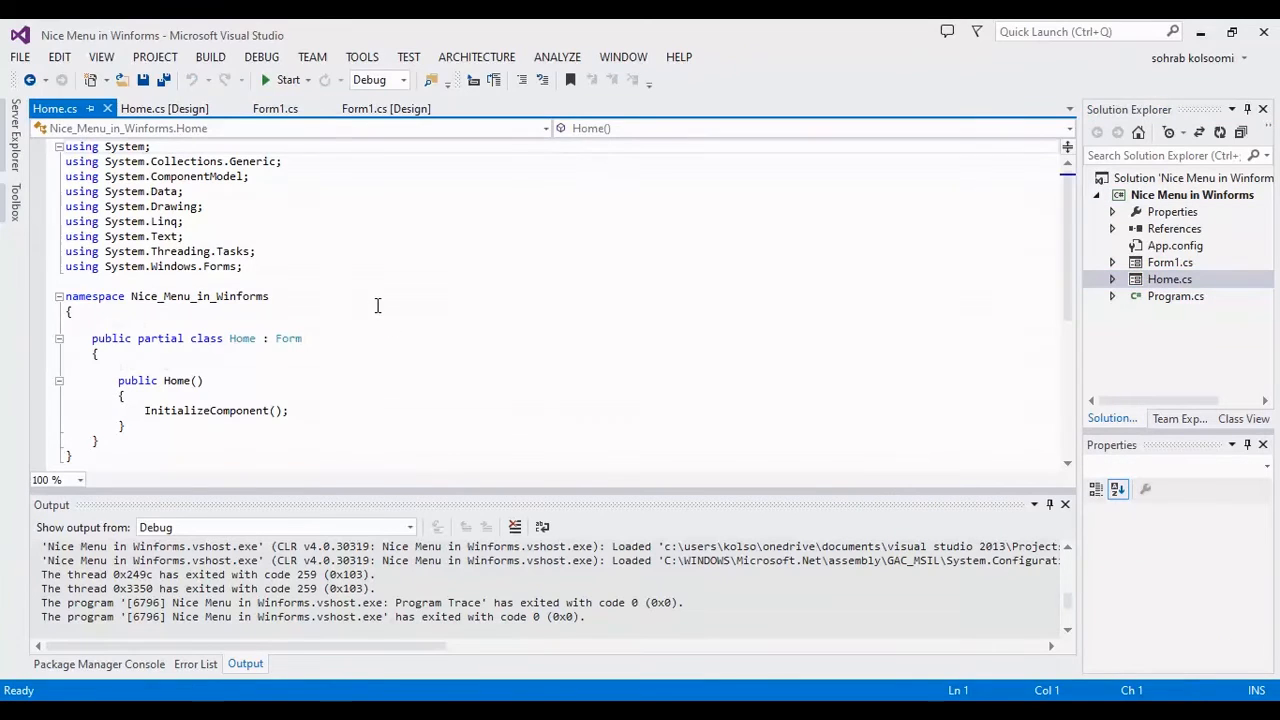
left_click(276, 108)
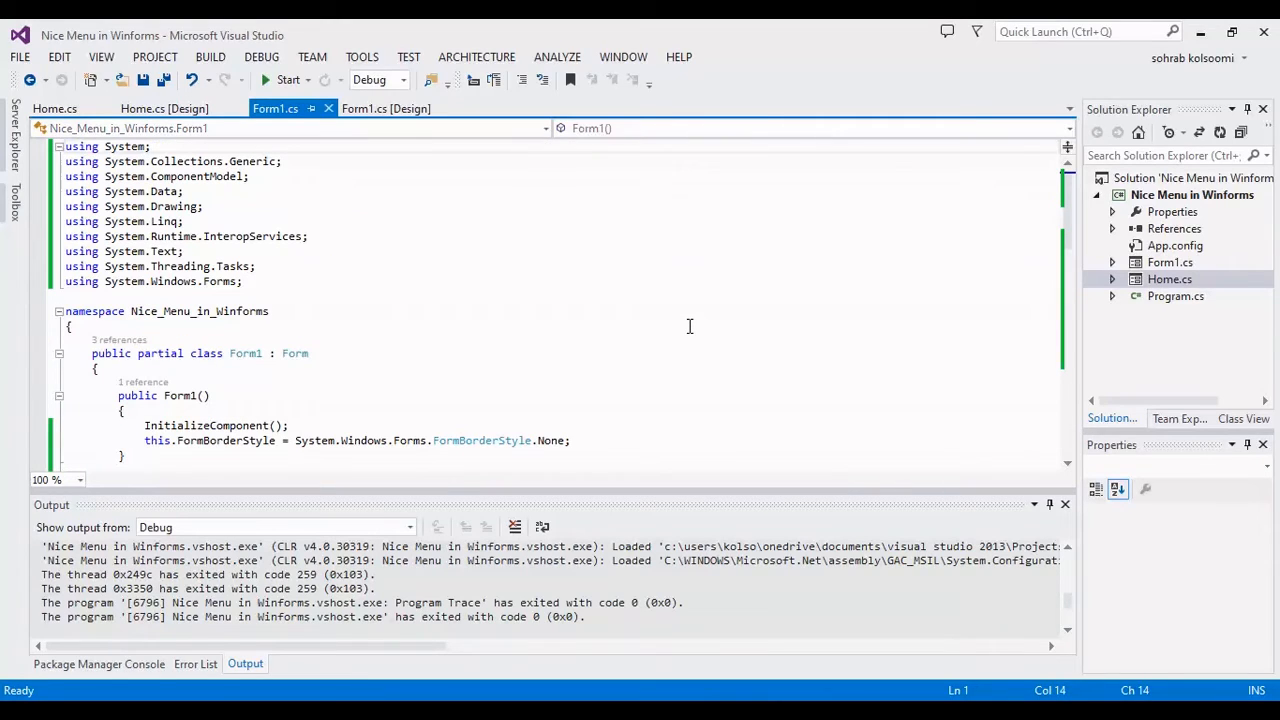
left_click(596, 440)
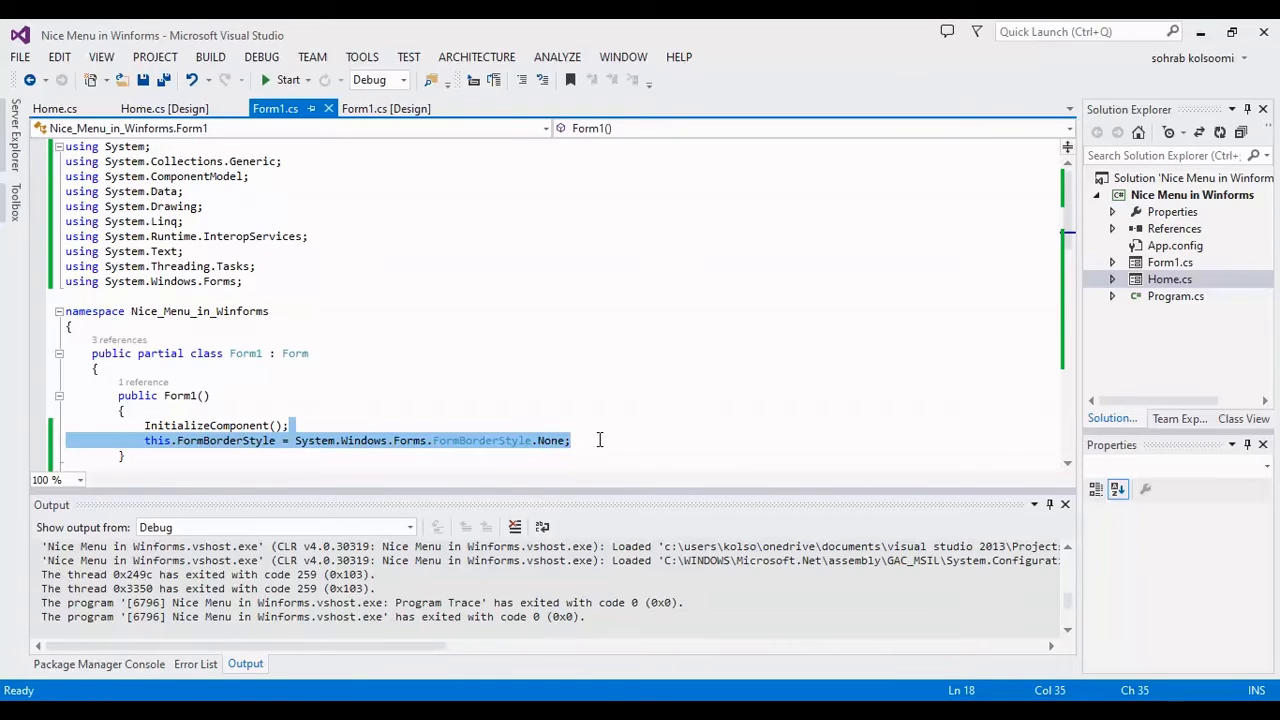
left_click(52, 108)
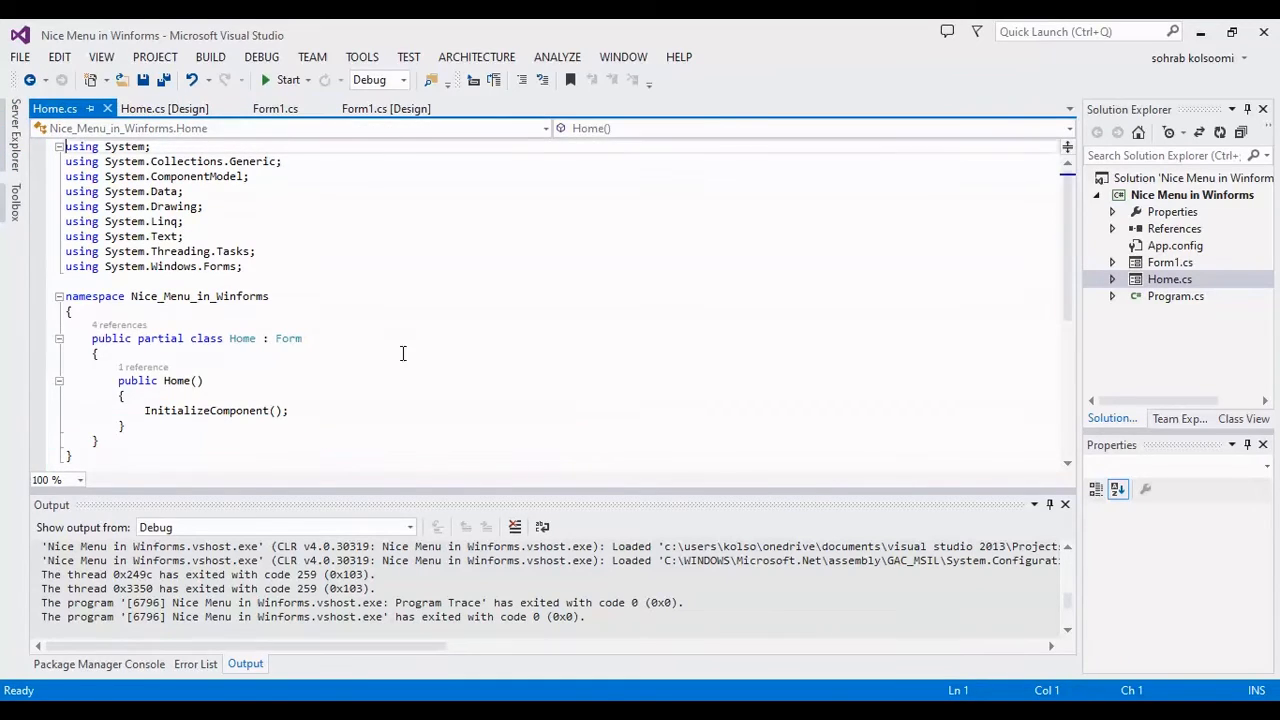
left_click(304, 410)
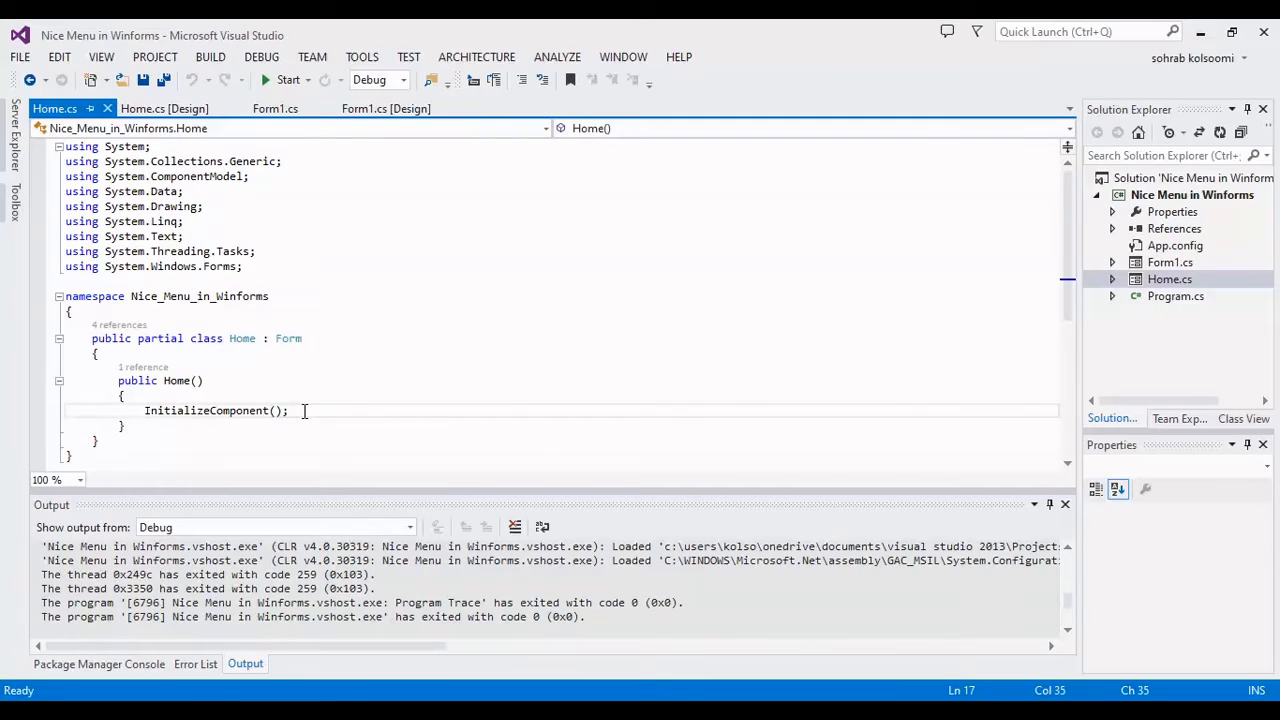
type("this.FormBorderStyle = System.Windows.Forms.FormBorderStyle.None;")
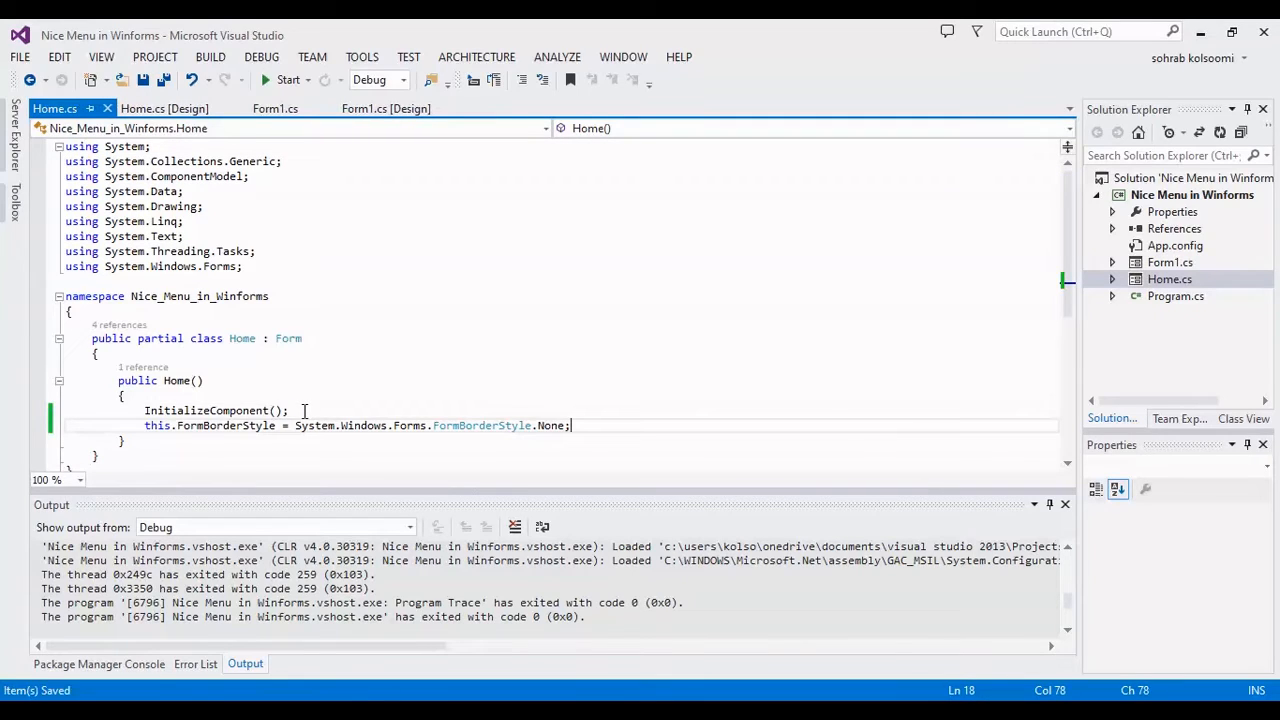
left_click(164, 108)
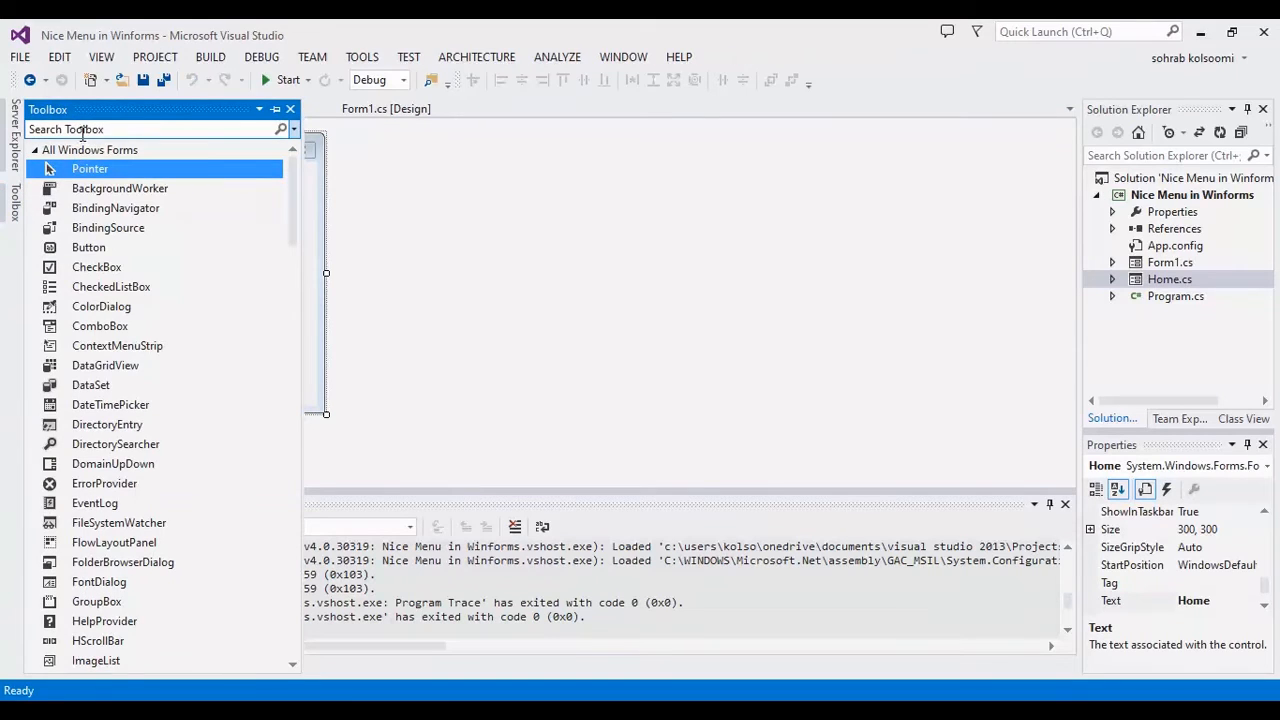
Place a Label reading 'This is Home Box' on the Home form and save.
type("la")
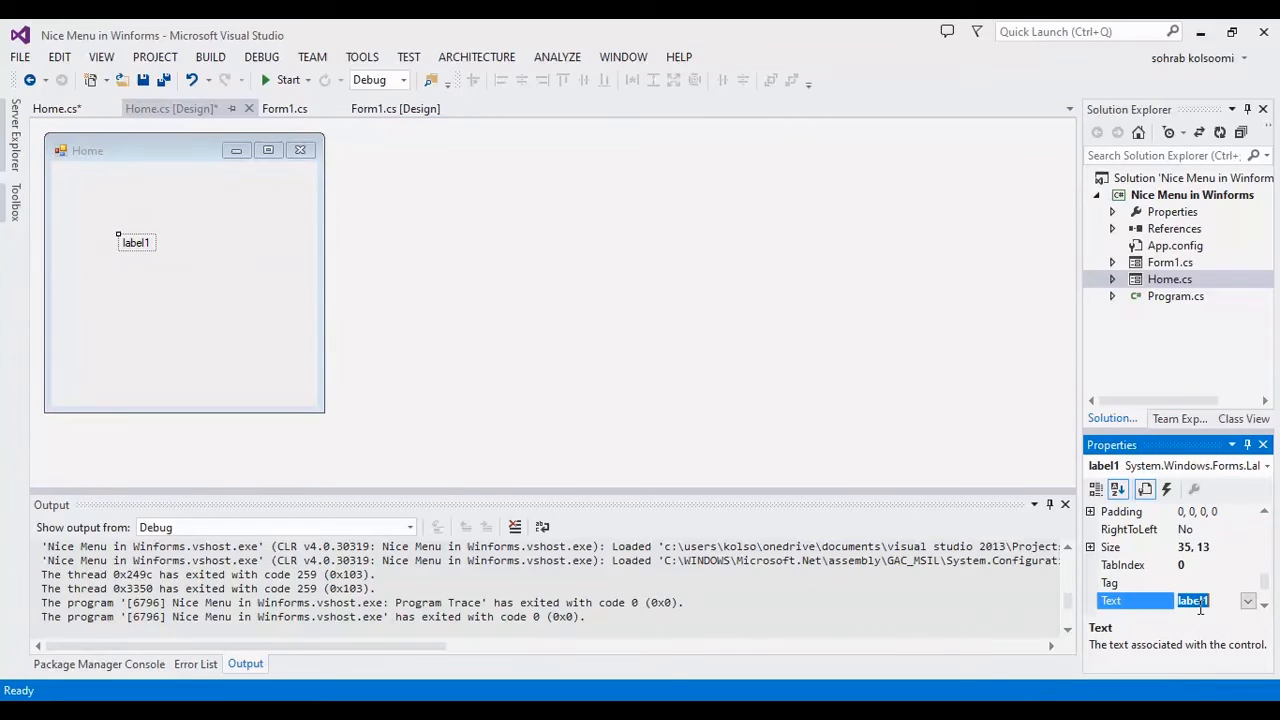
type("This is")
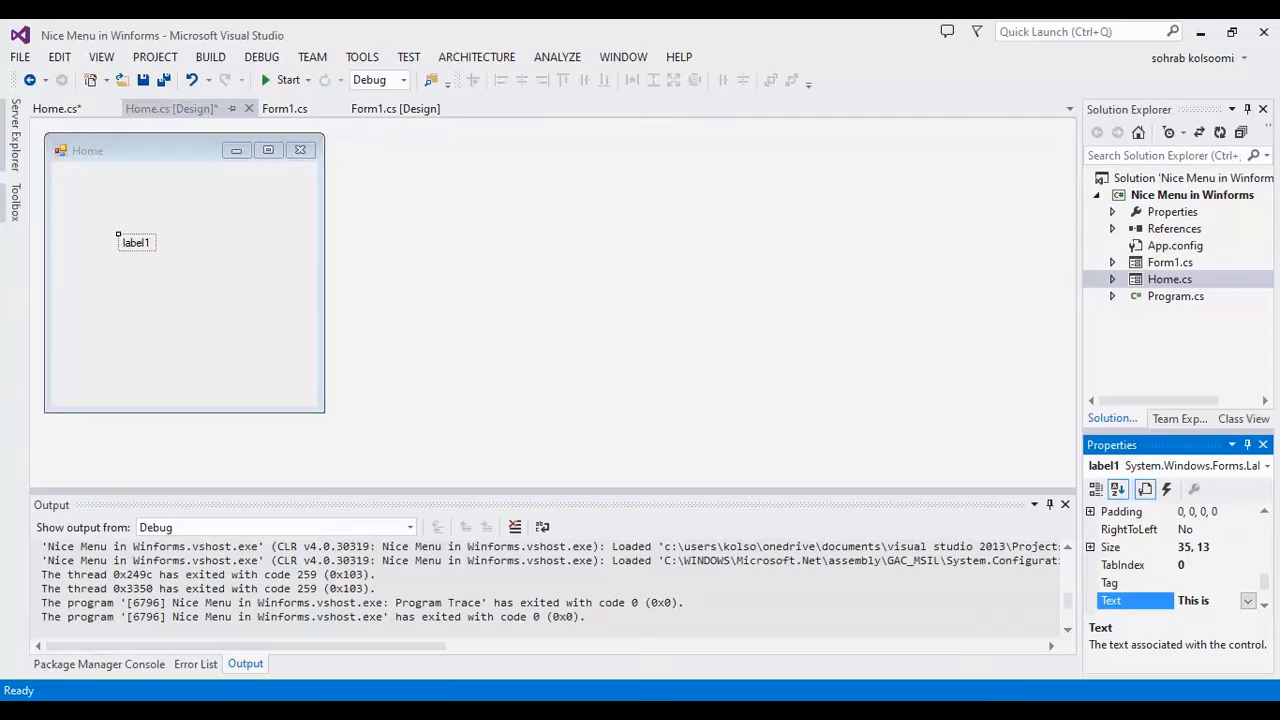
type("his is Home")
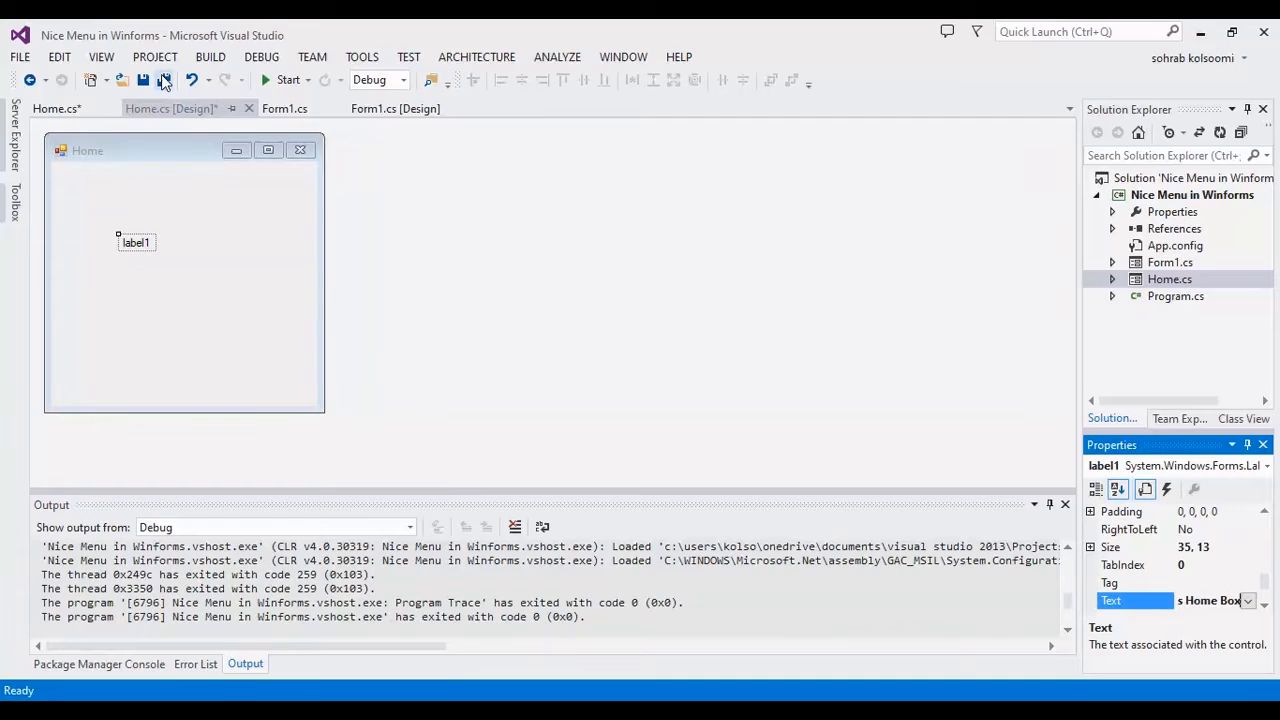
left_click(164, 80)
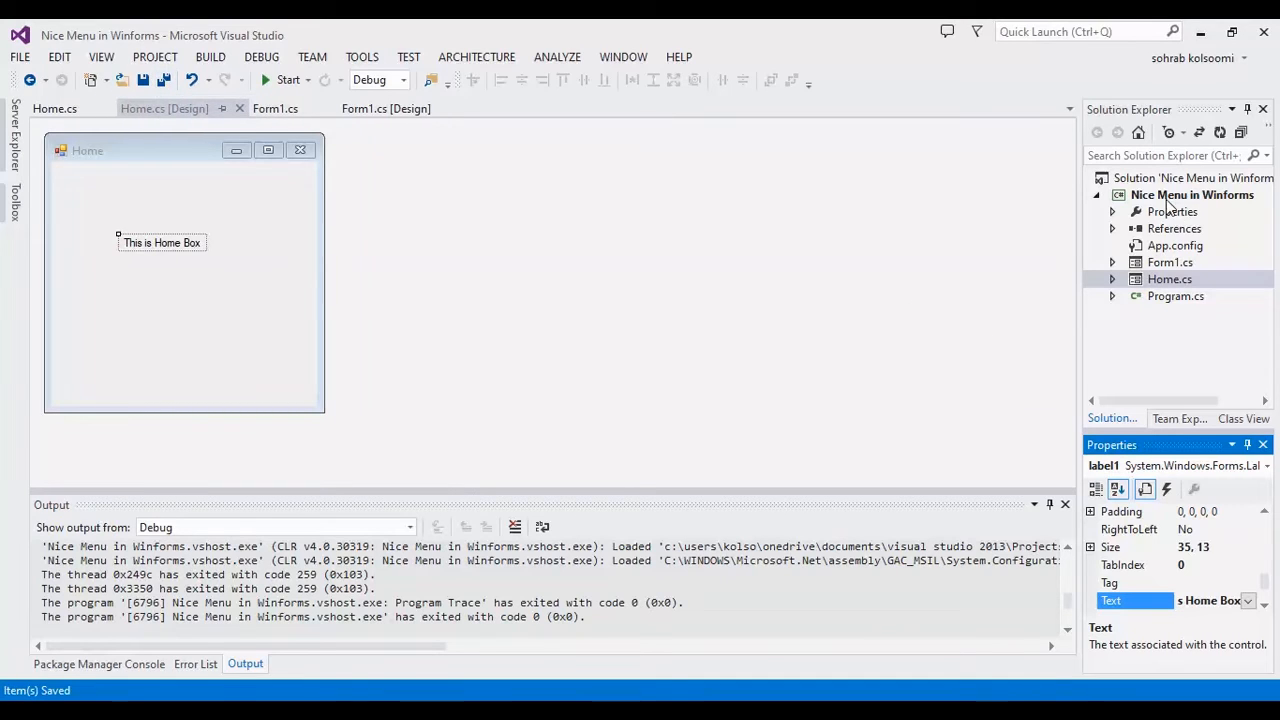
Add a new Windows Form named Edit to the project, then return to Home's code.
right_click(1192, 194)
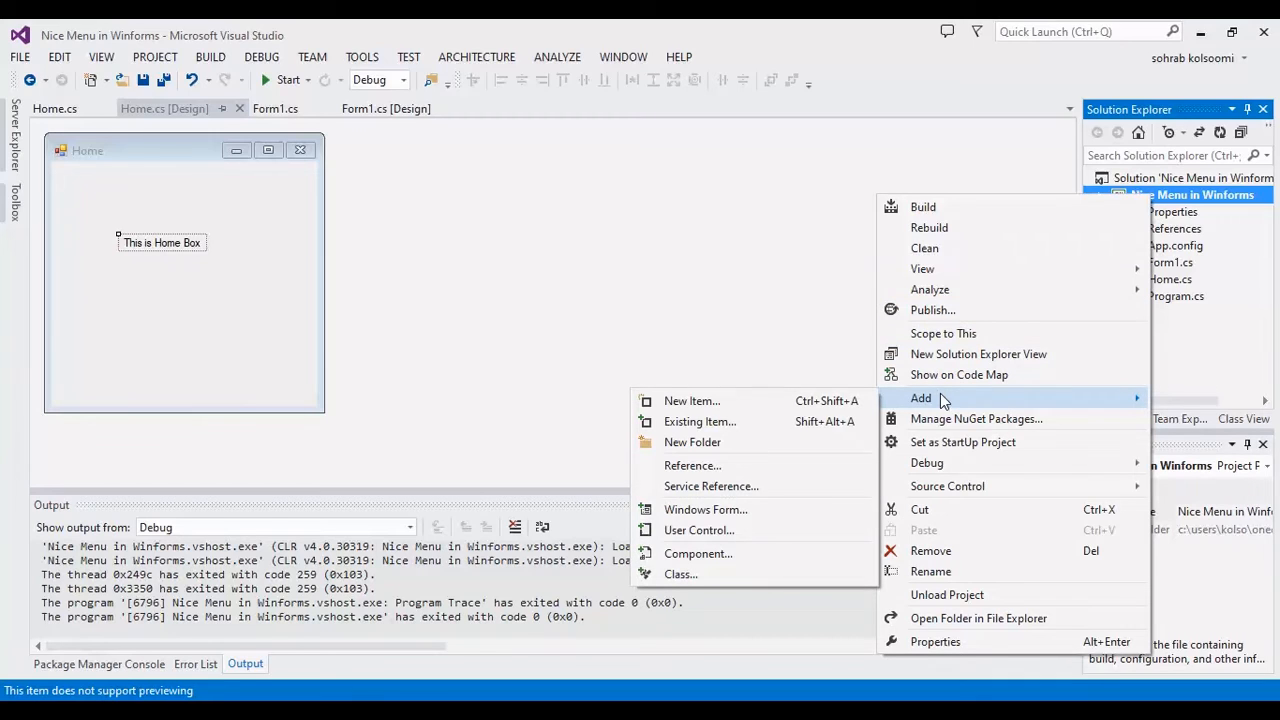
mouse_move(732, 516)
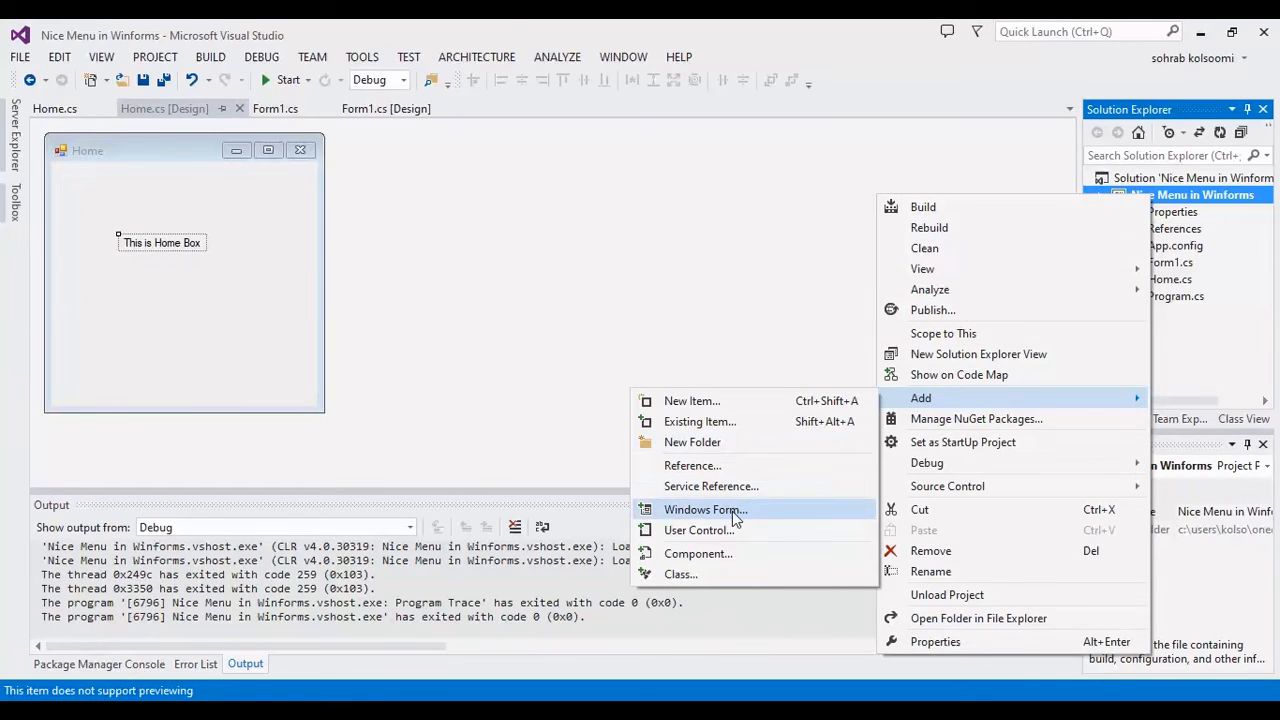
left_click(704, 510)
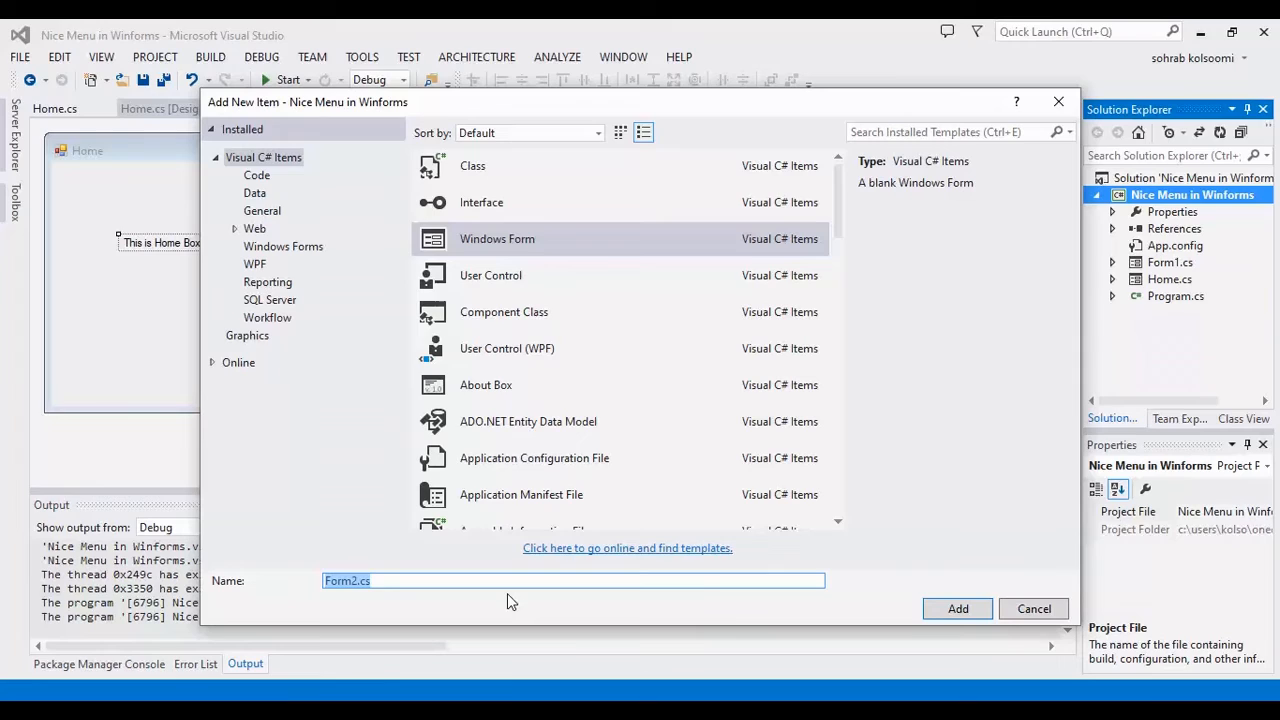
type("E")
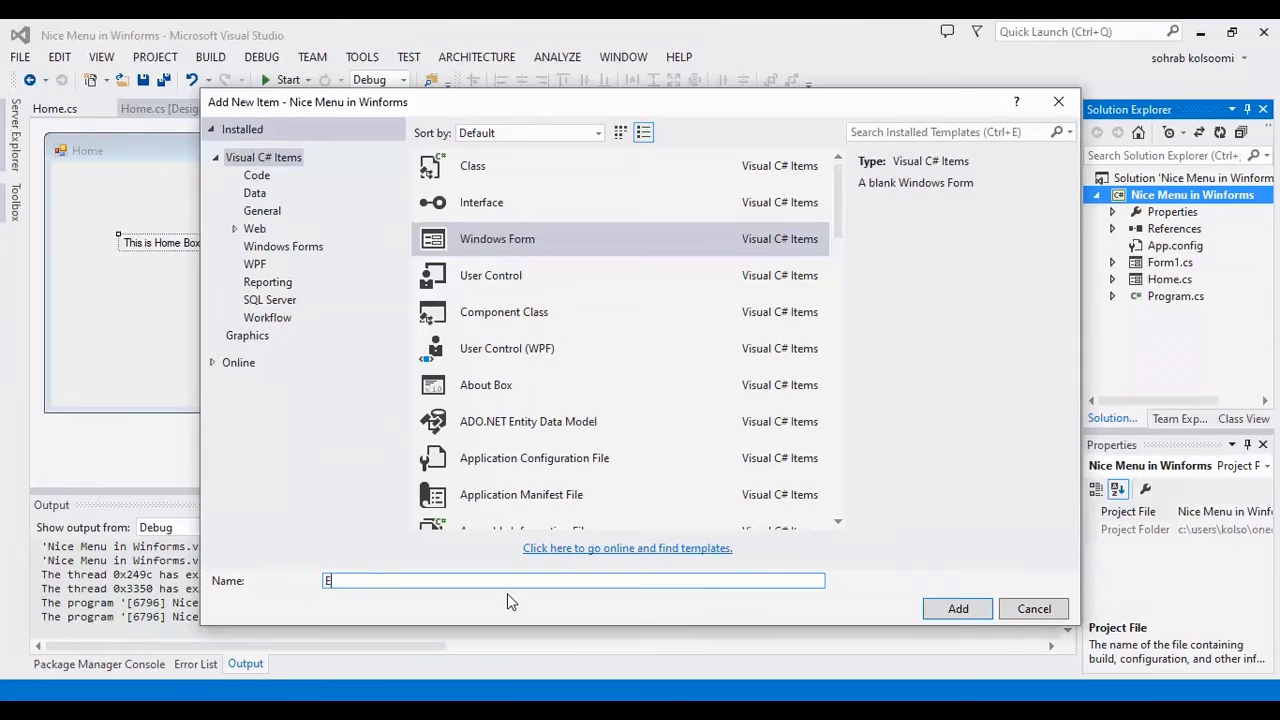
type("dit")
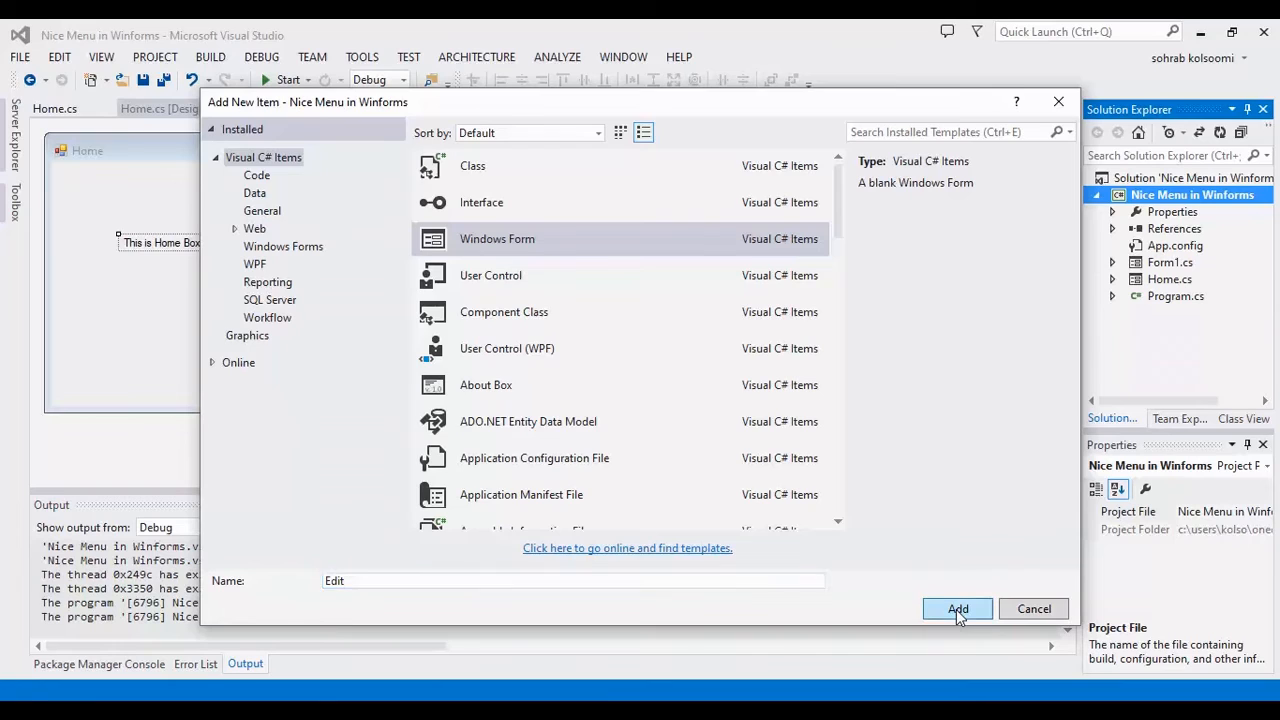
left_click(956, 608)
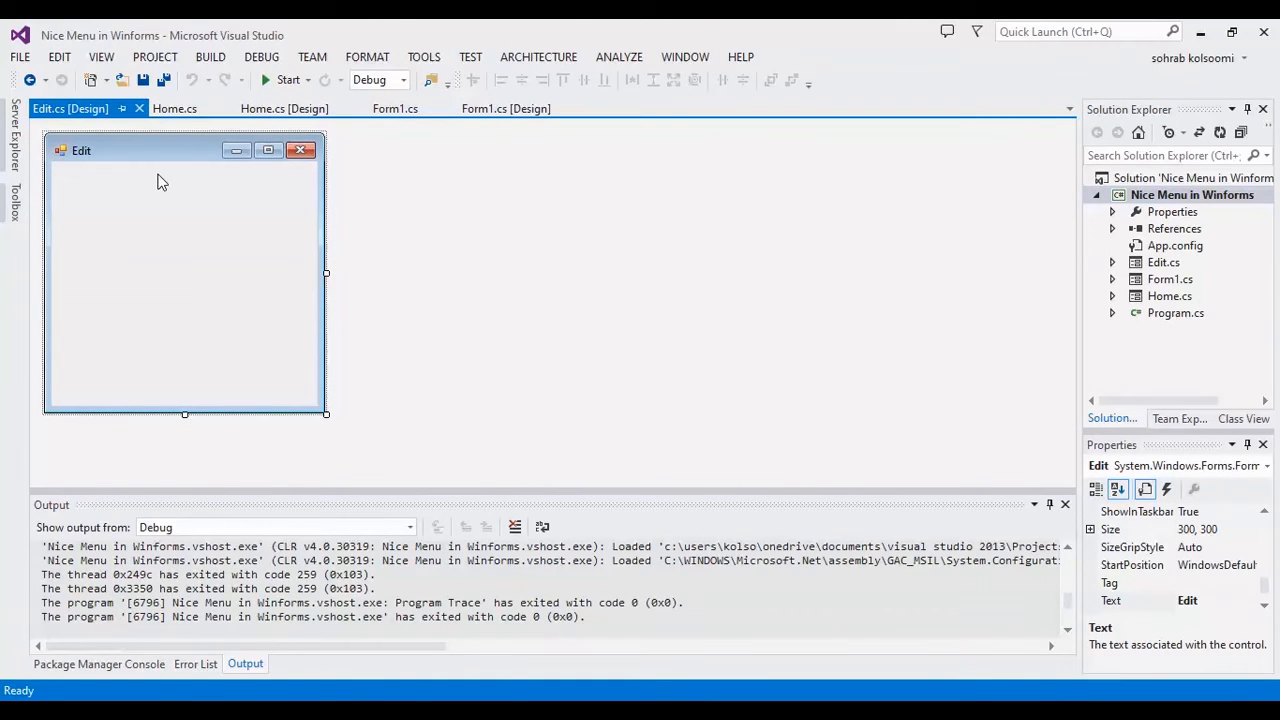
left_click(174, 108)
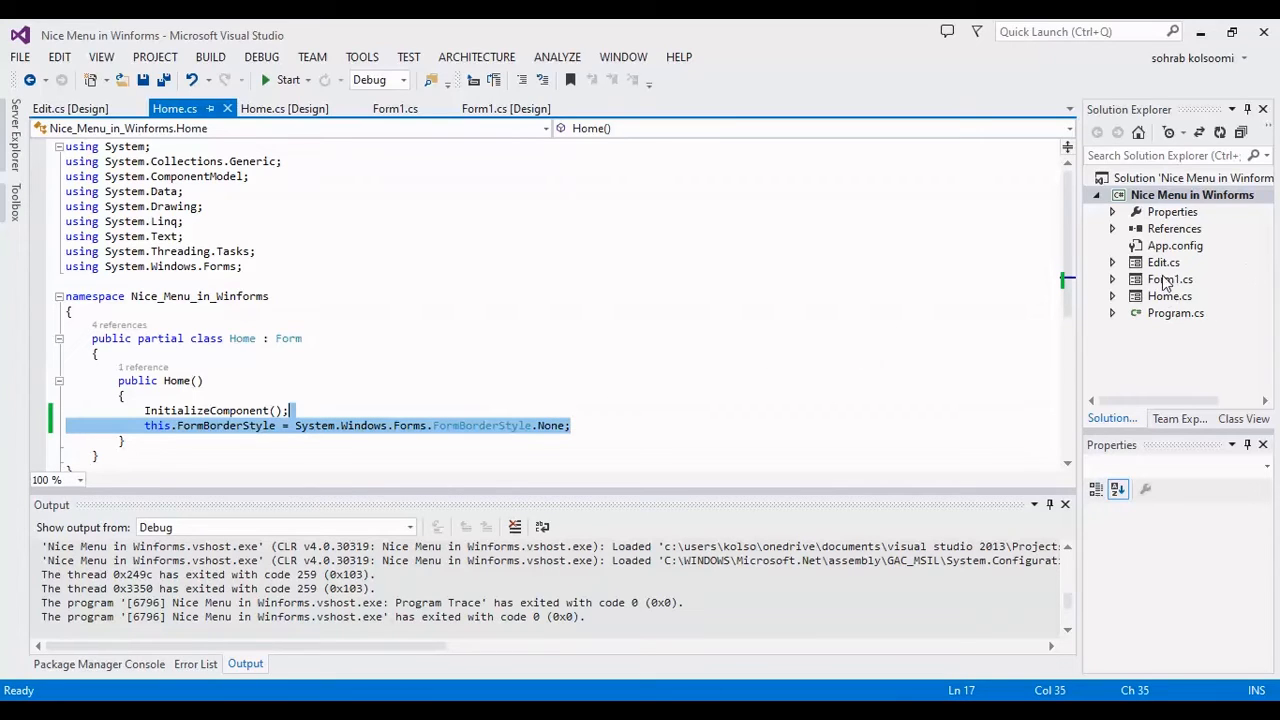
Paste the FormBorderStyle = None line into Edit's constructor after InitializeComponent() and save.
right_click(1164, 262)
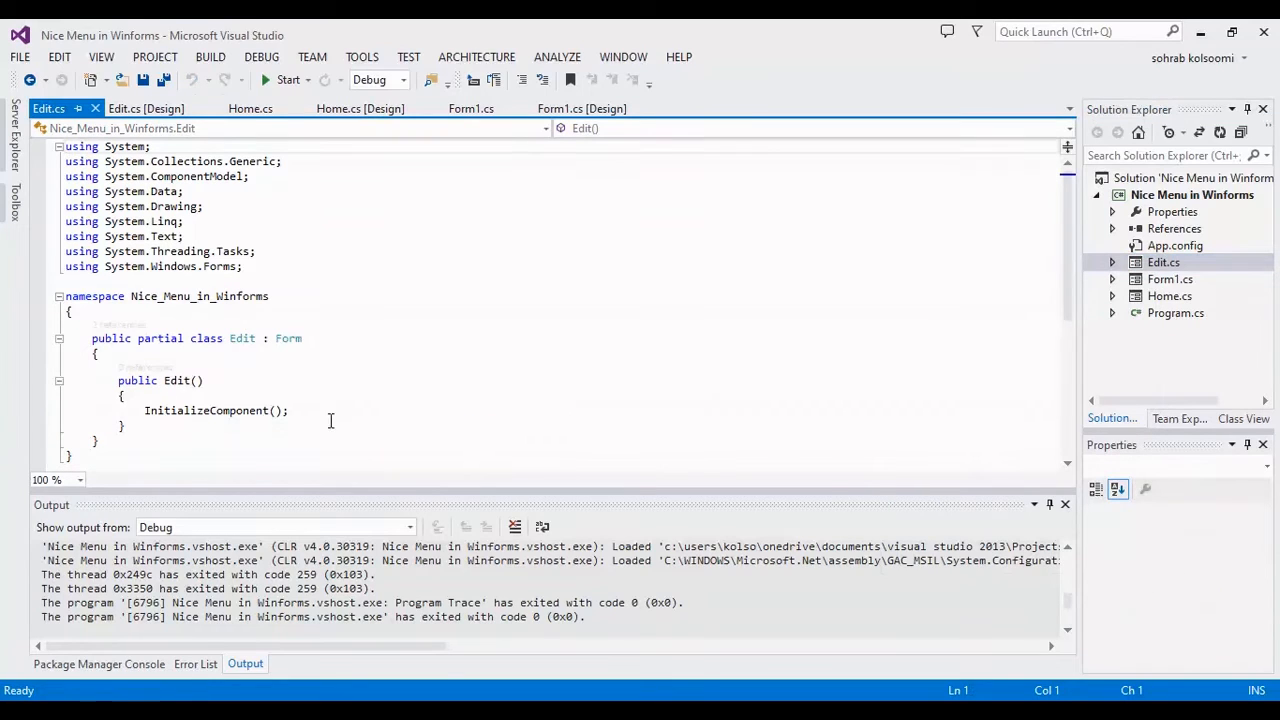
type("this.FormBorderStyle = System.Windows.Forms.FormBorderStyle.None;")
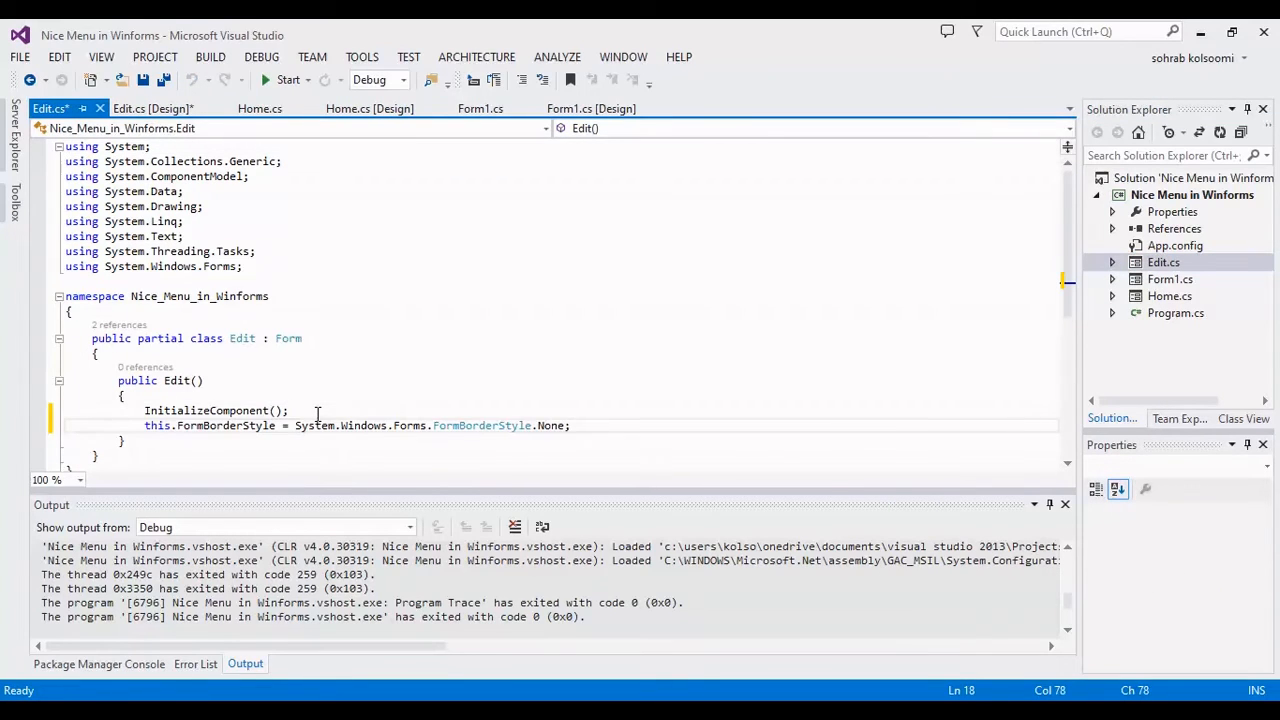
key("Ctrl+S")
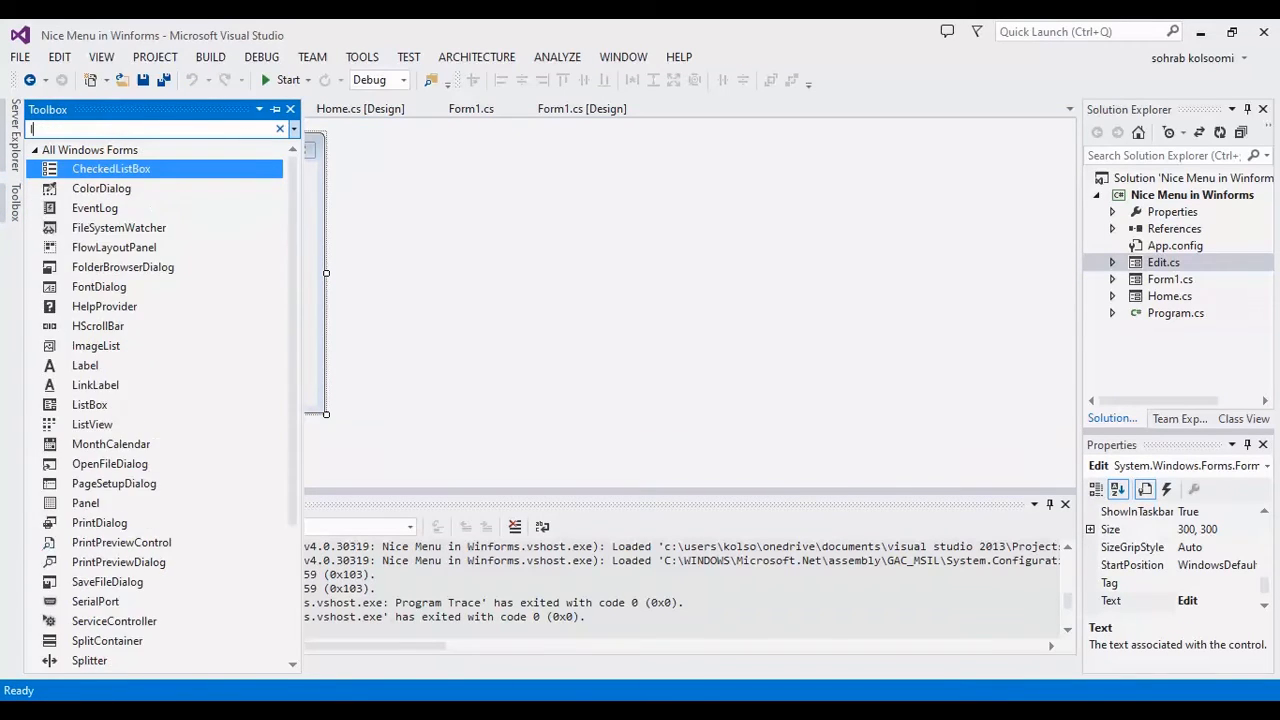
Add a label to the Edit form reading 'This is Edit Box'.
type("lab")
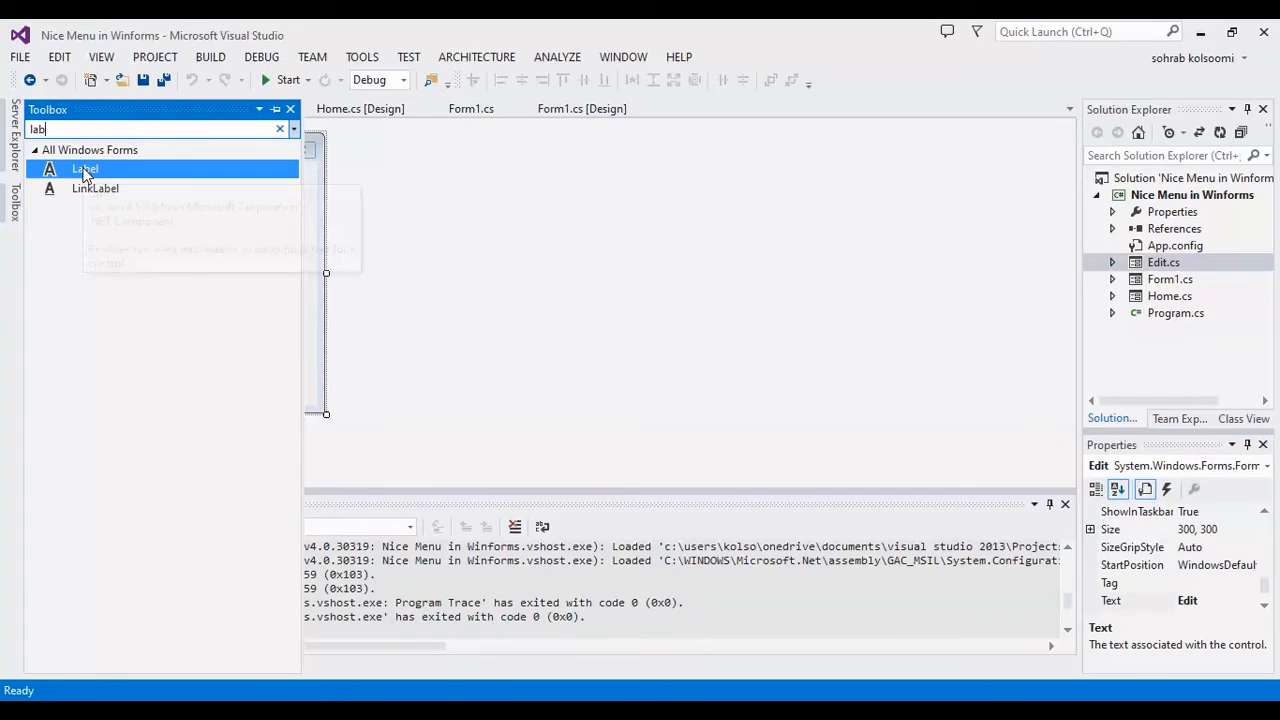
left_click_drag(84, 168, 118, 228)
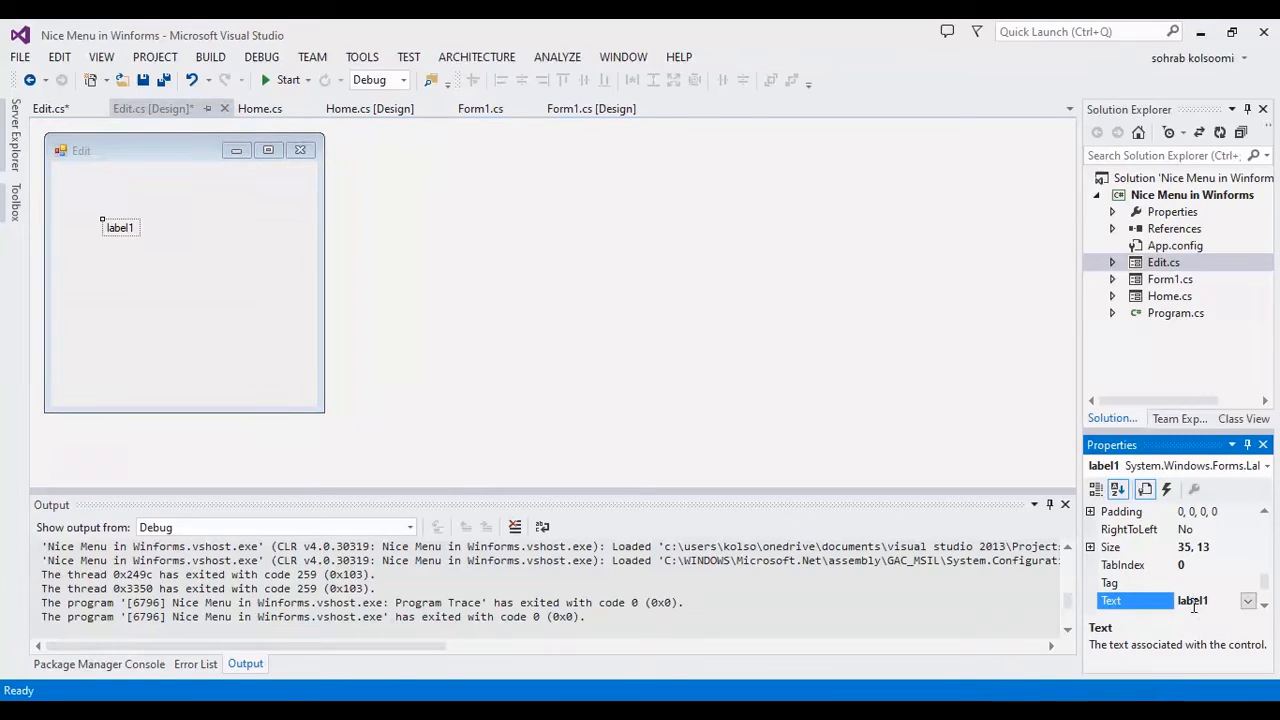
type("This is")
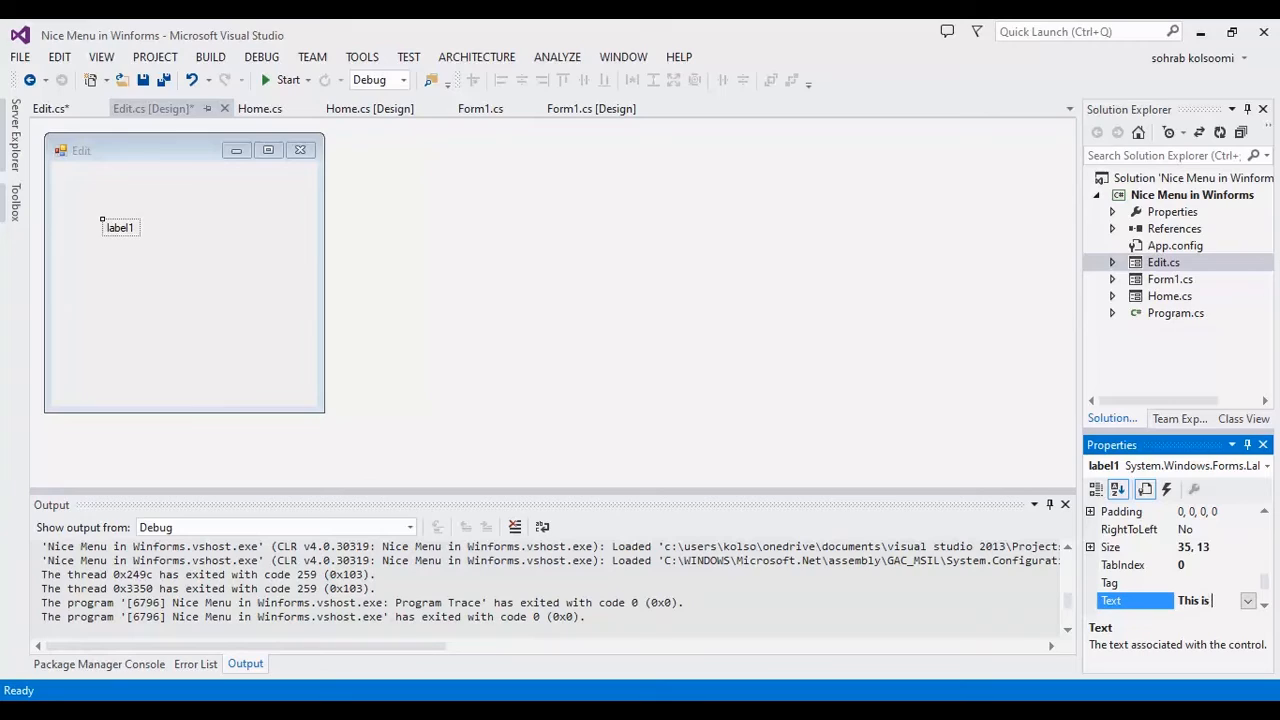
type("Edit")
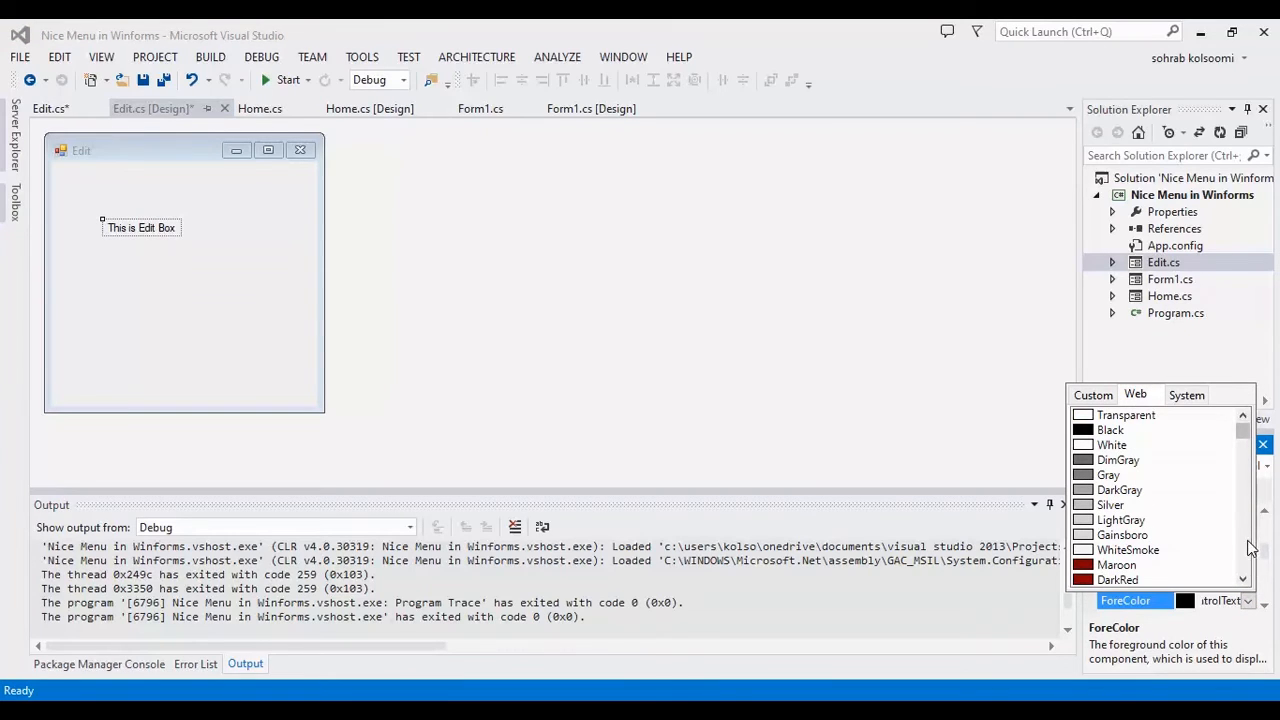
Set the label's ForeColor to Orange and return to Form1's code.
scroll("down", 3)
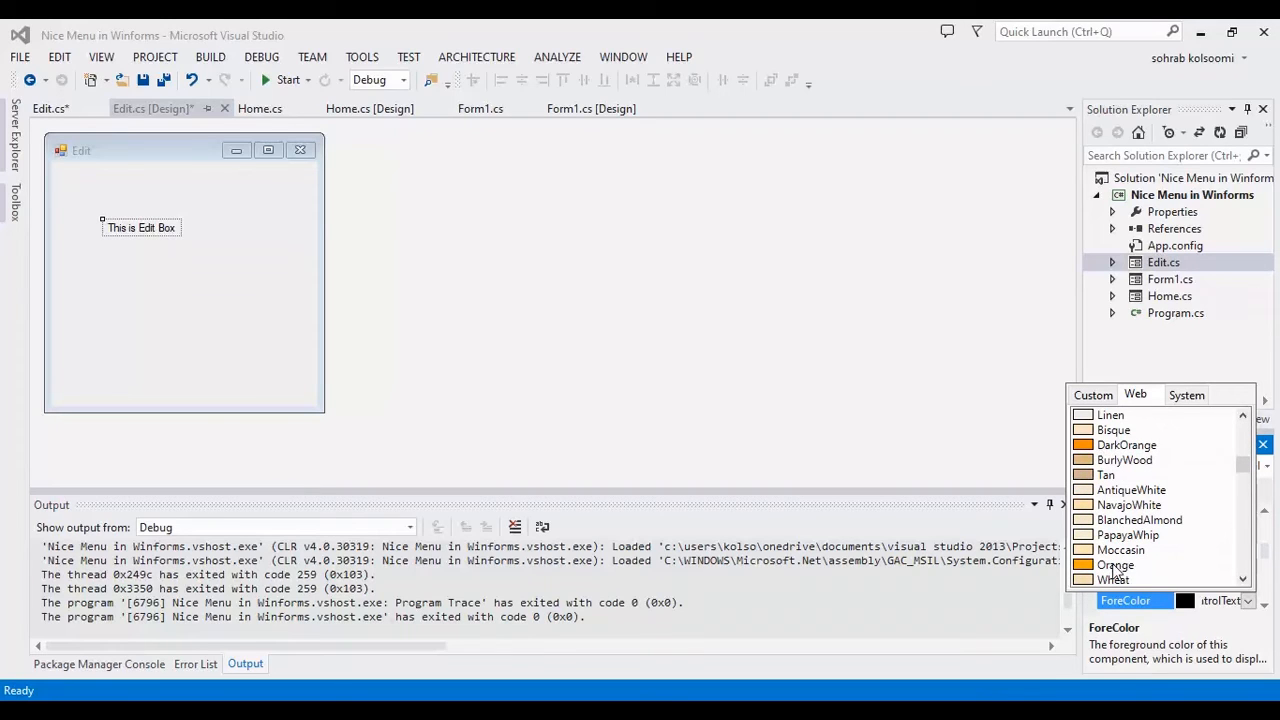
left_click(1116, 564)
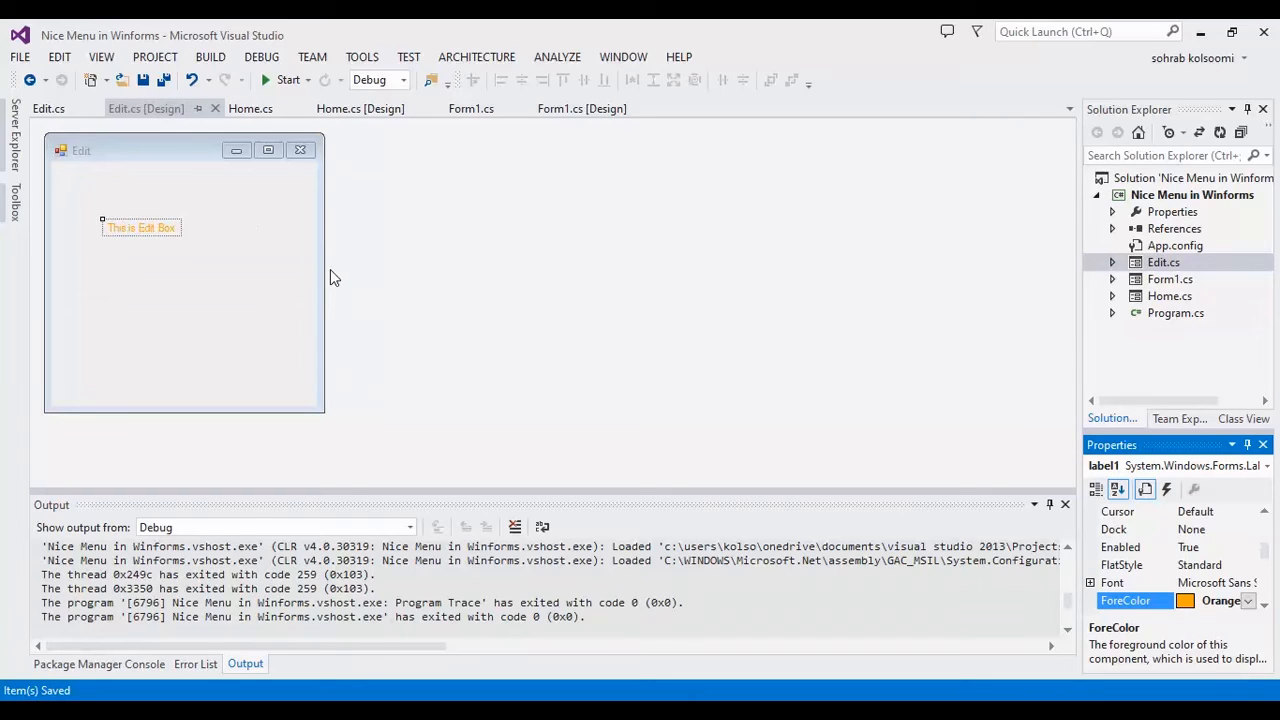
mouse_move(320, 236)
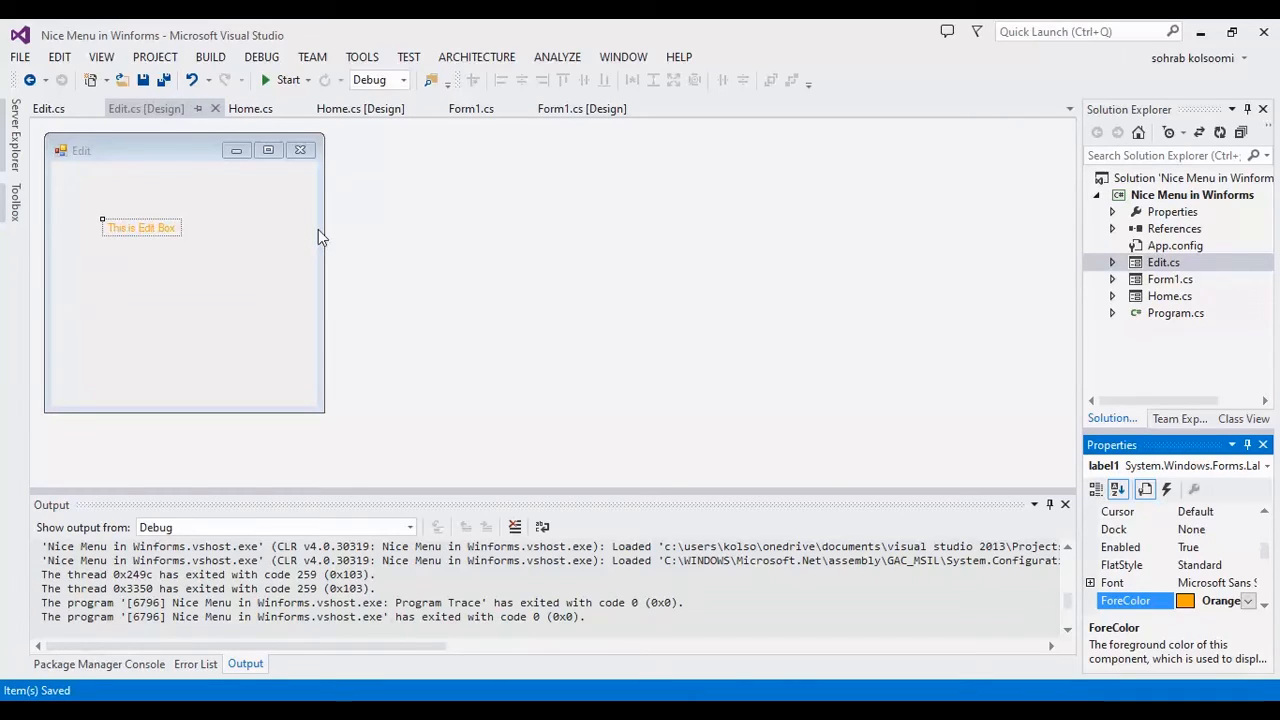
left_click(360, 108)
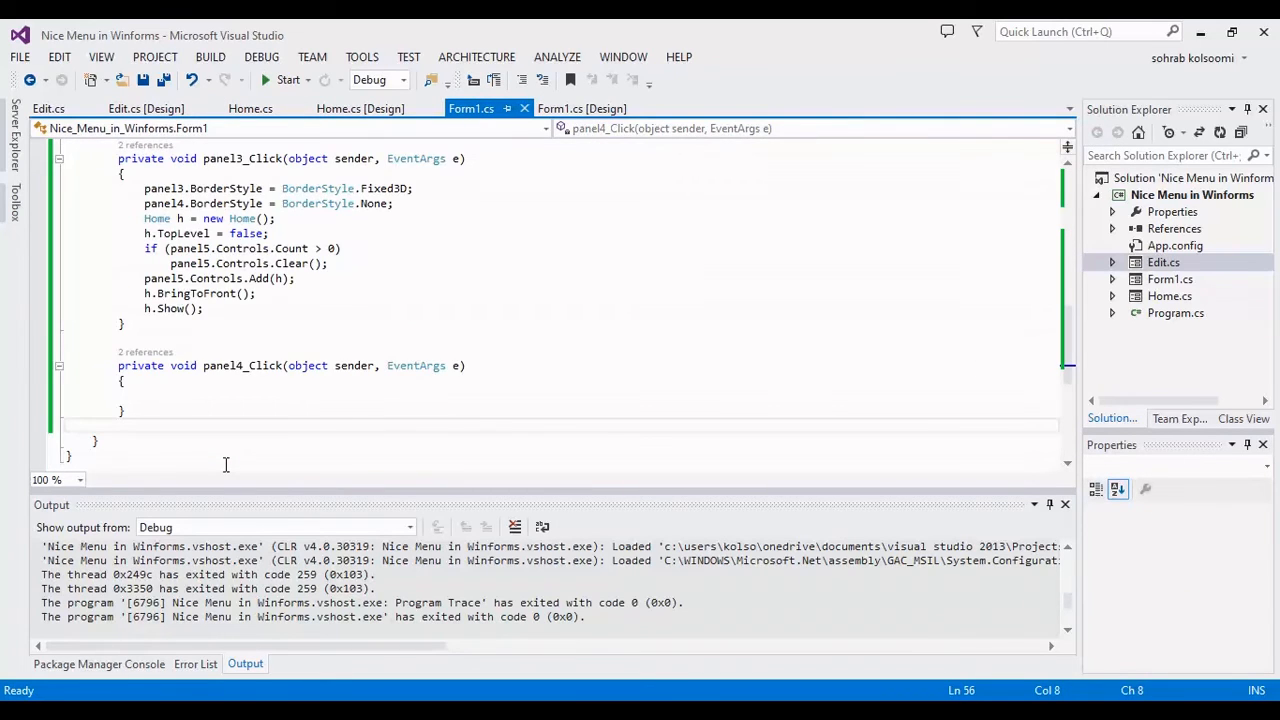
Copy the Home handler into panel4_Click with panel13 border None and panel4 border Fixed3D.
left_click_drag(144, 248, 202, 308)
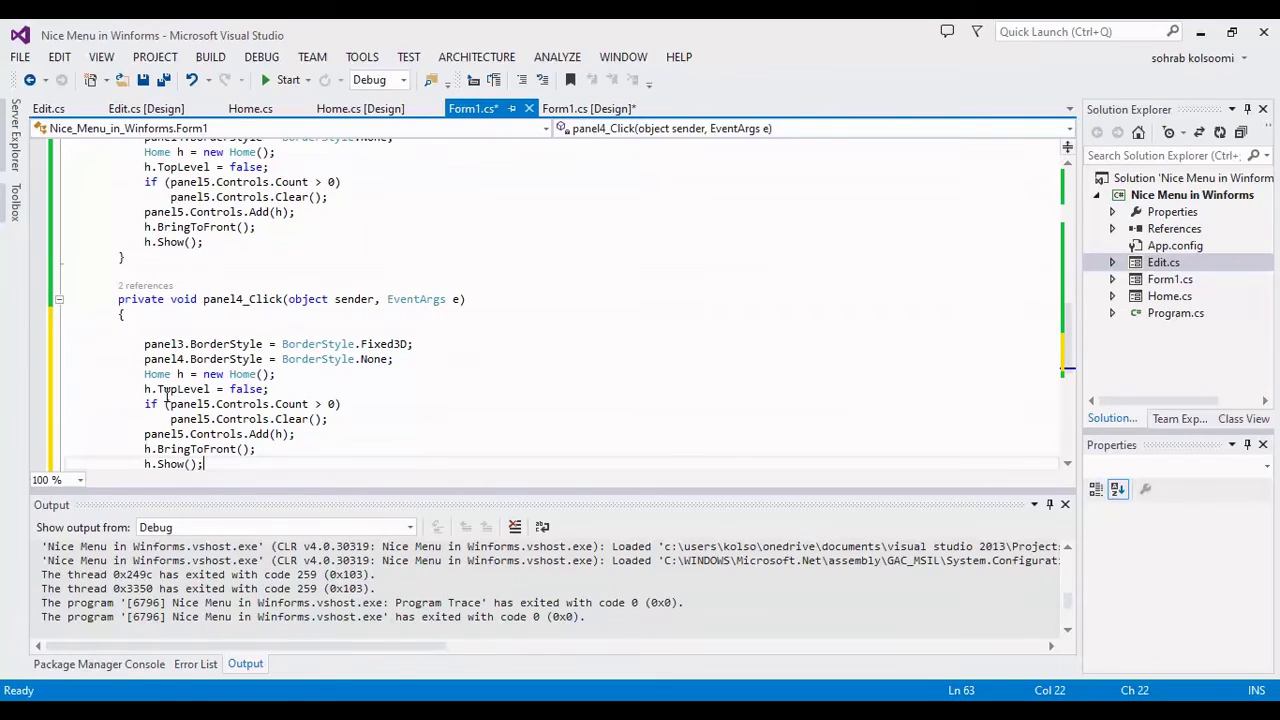
left_click(300, 312)
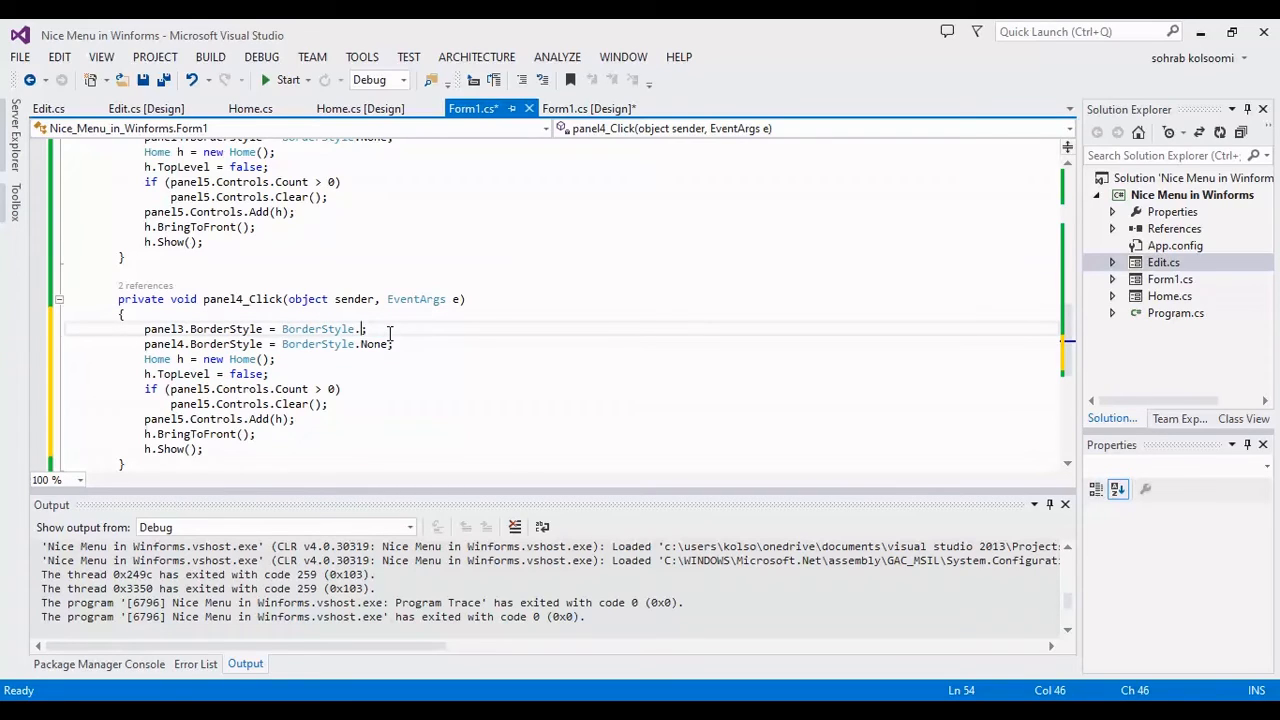
type("no")
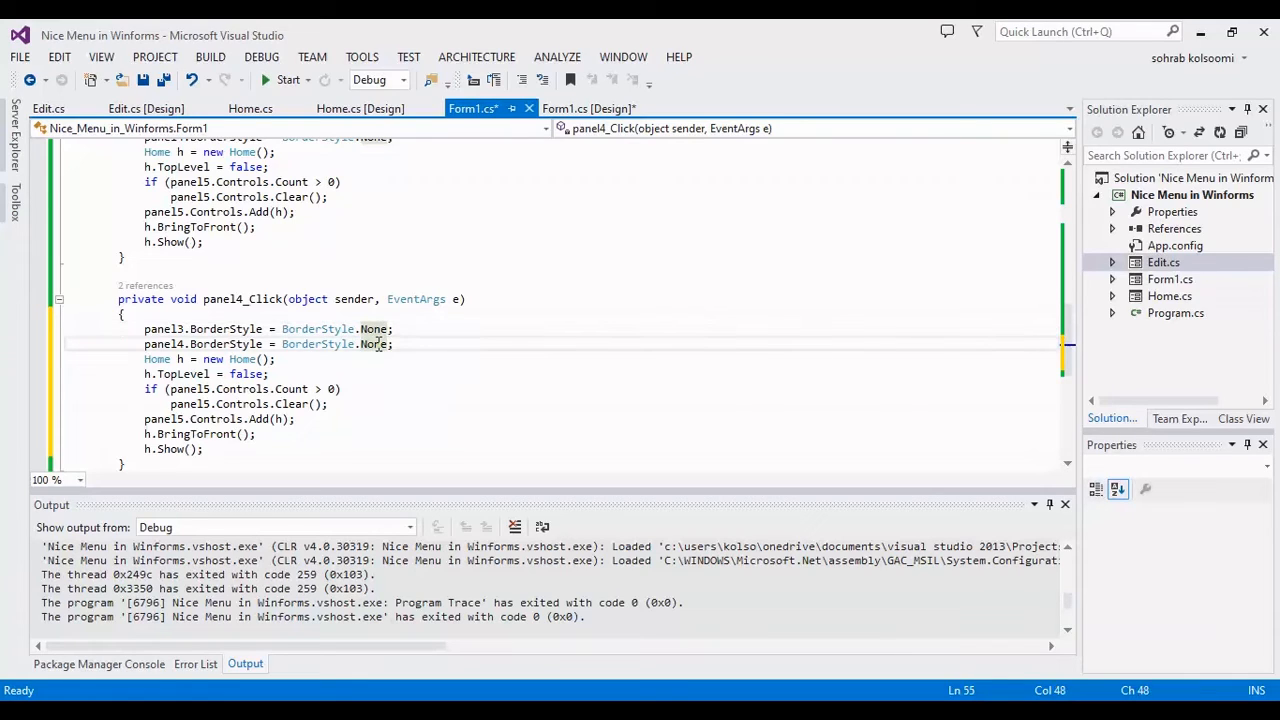
double_click(374, 344)
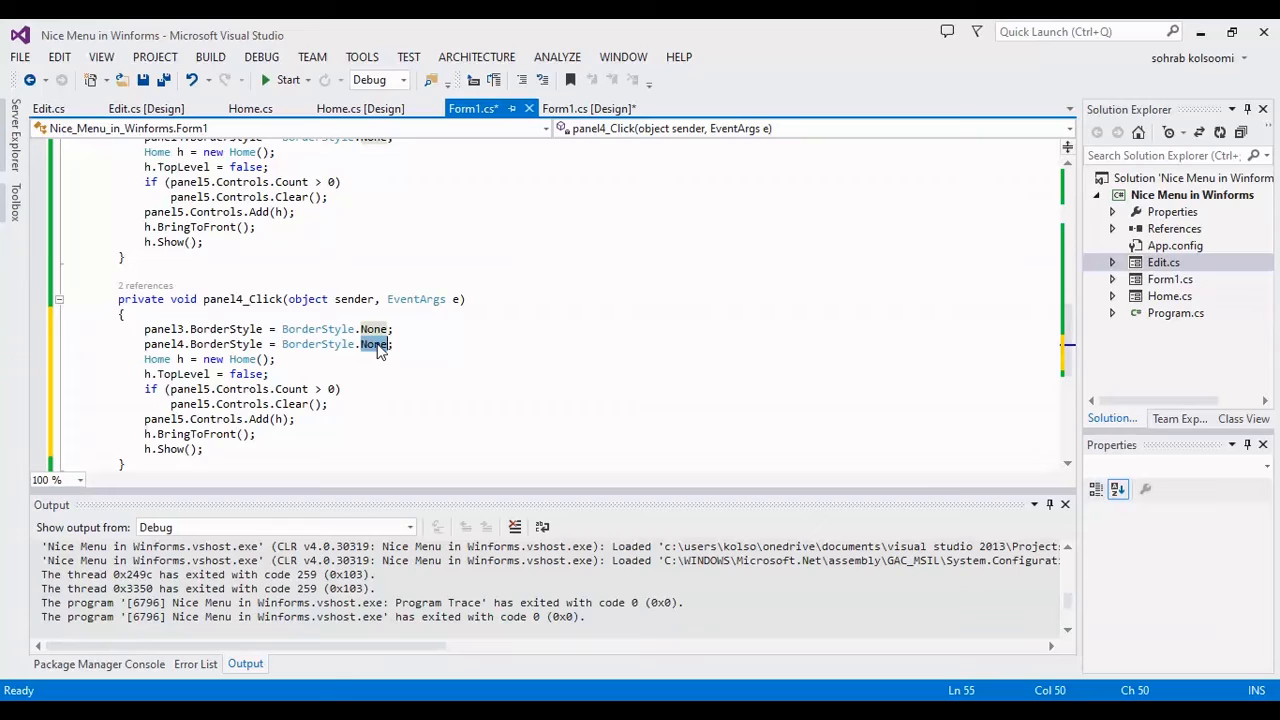
type("Fixed3D")
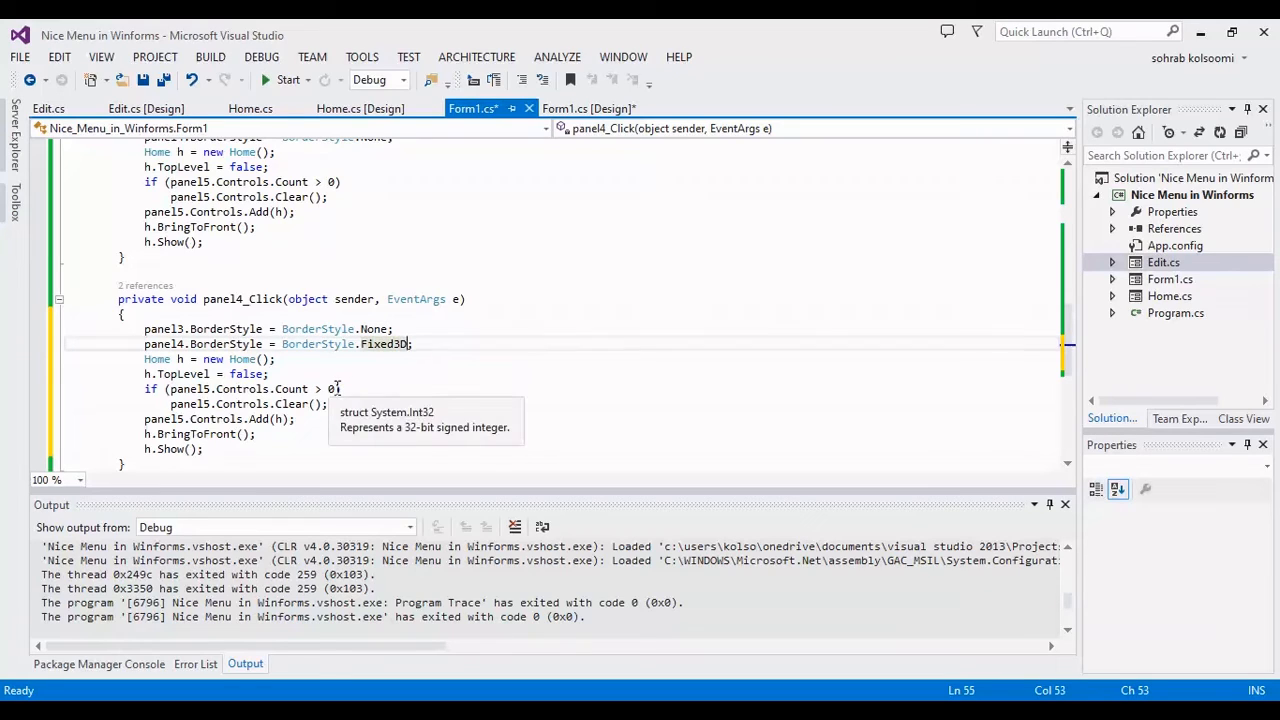
mouse_move(300, 344)
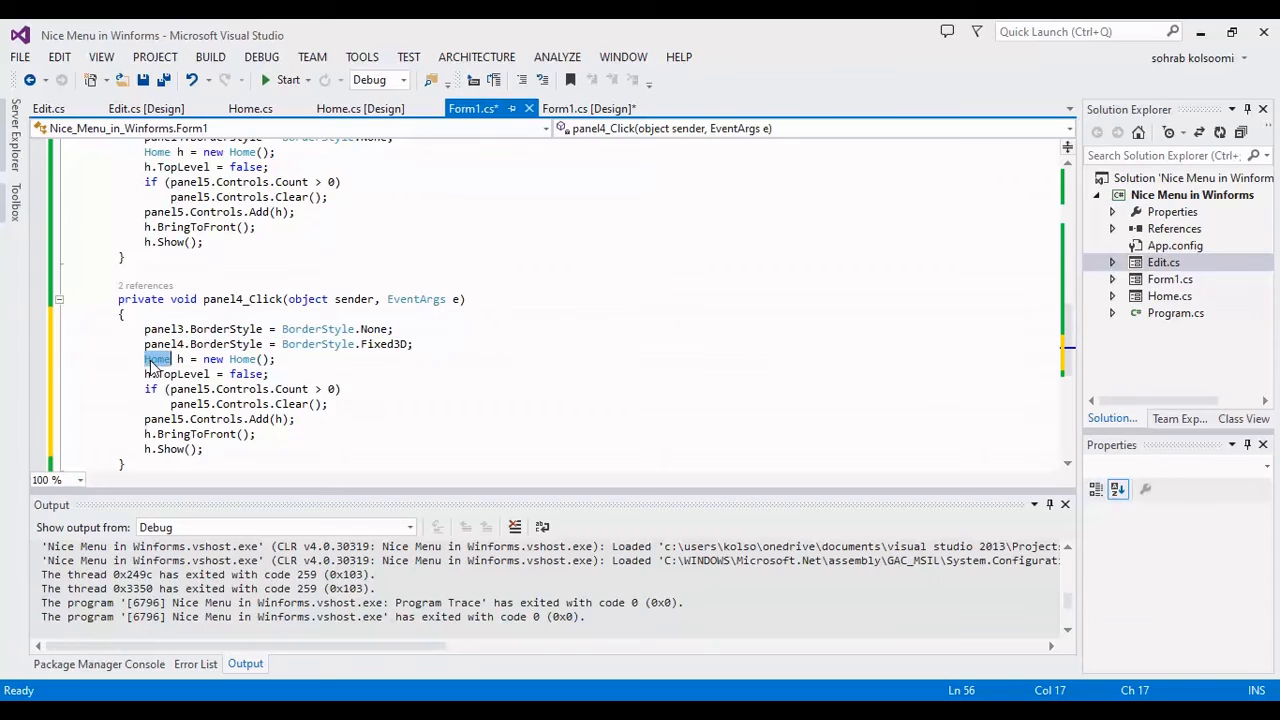
Change the handler to create an Edit form named edt and save.
type("Edit")
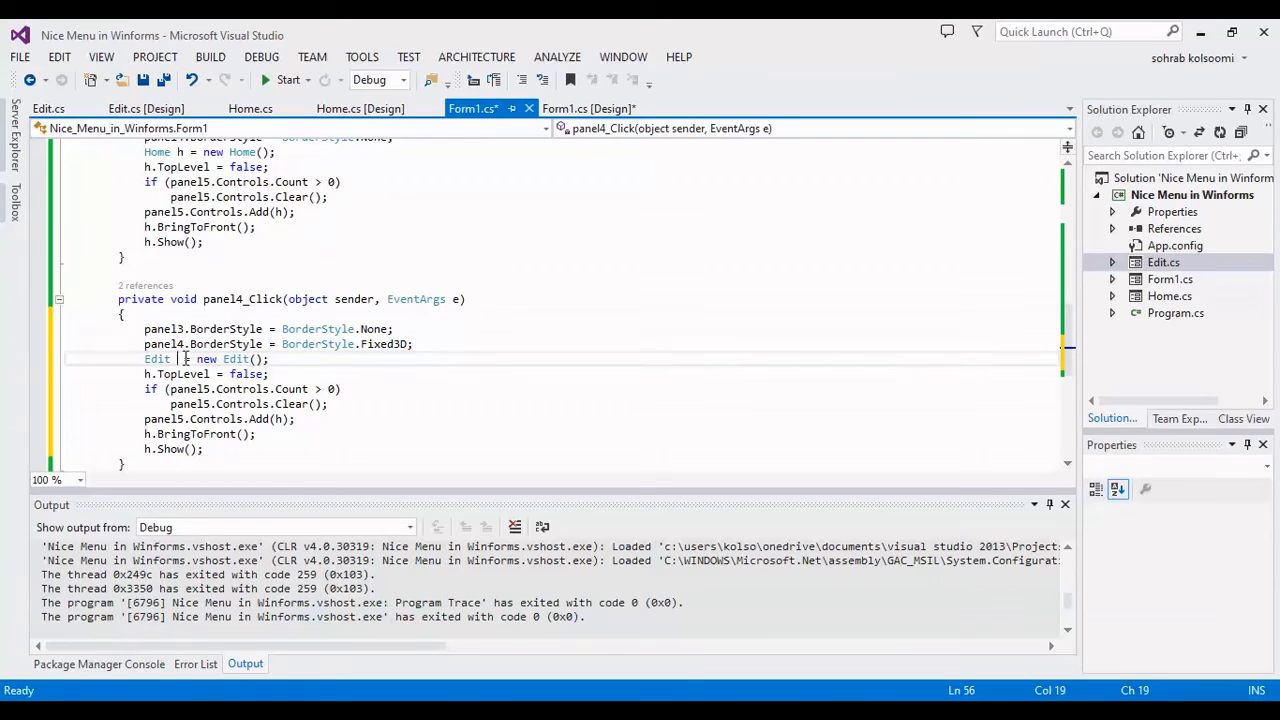
type("e")
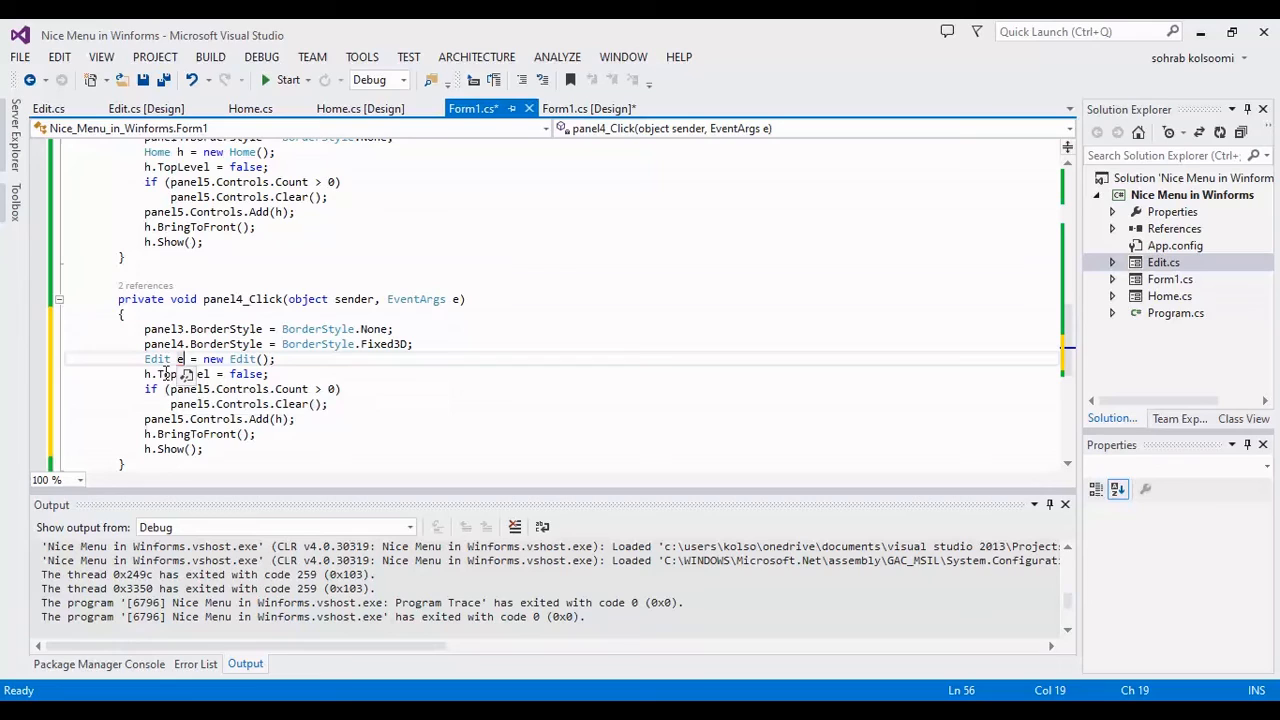
type("d")
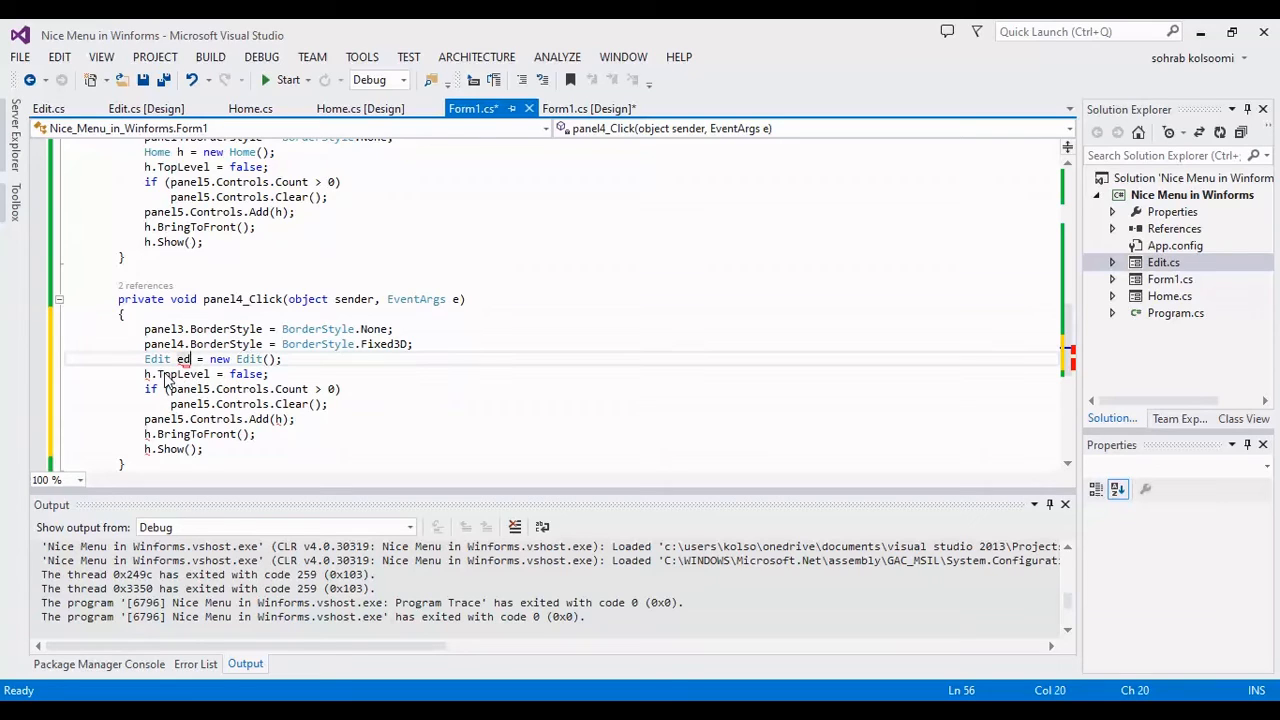
type("t")
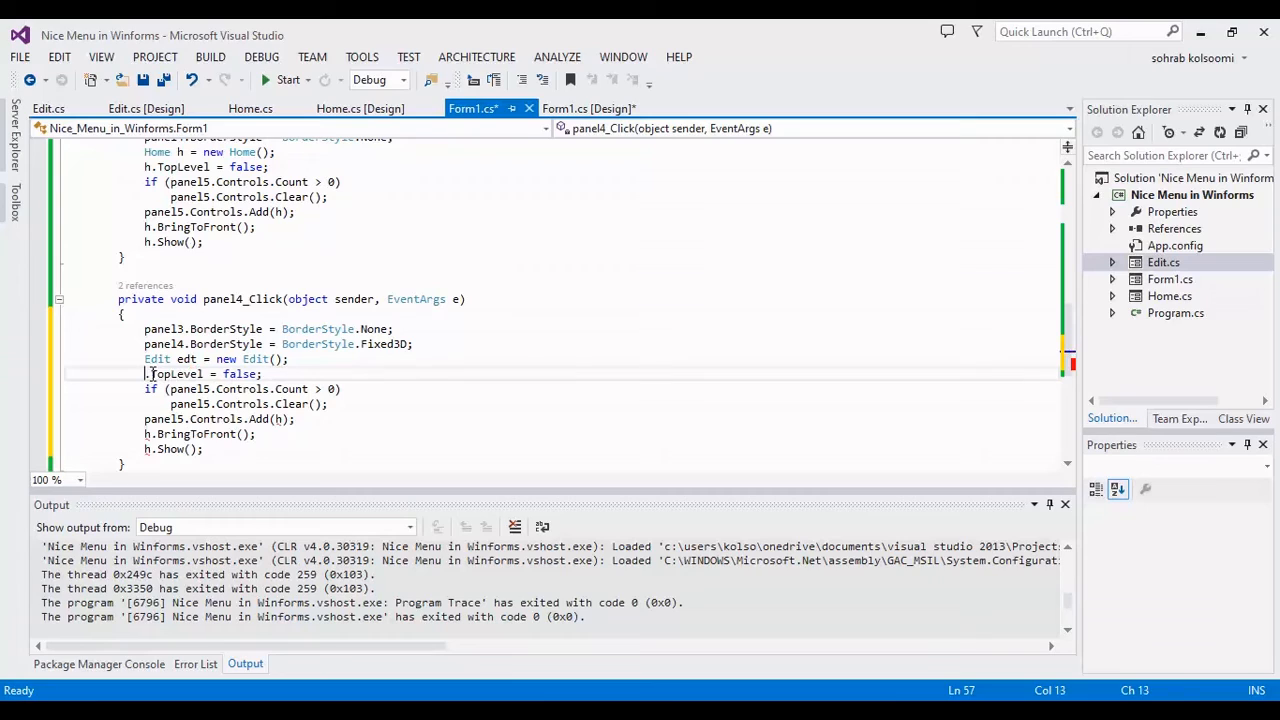
type("edt")
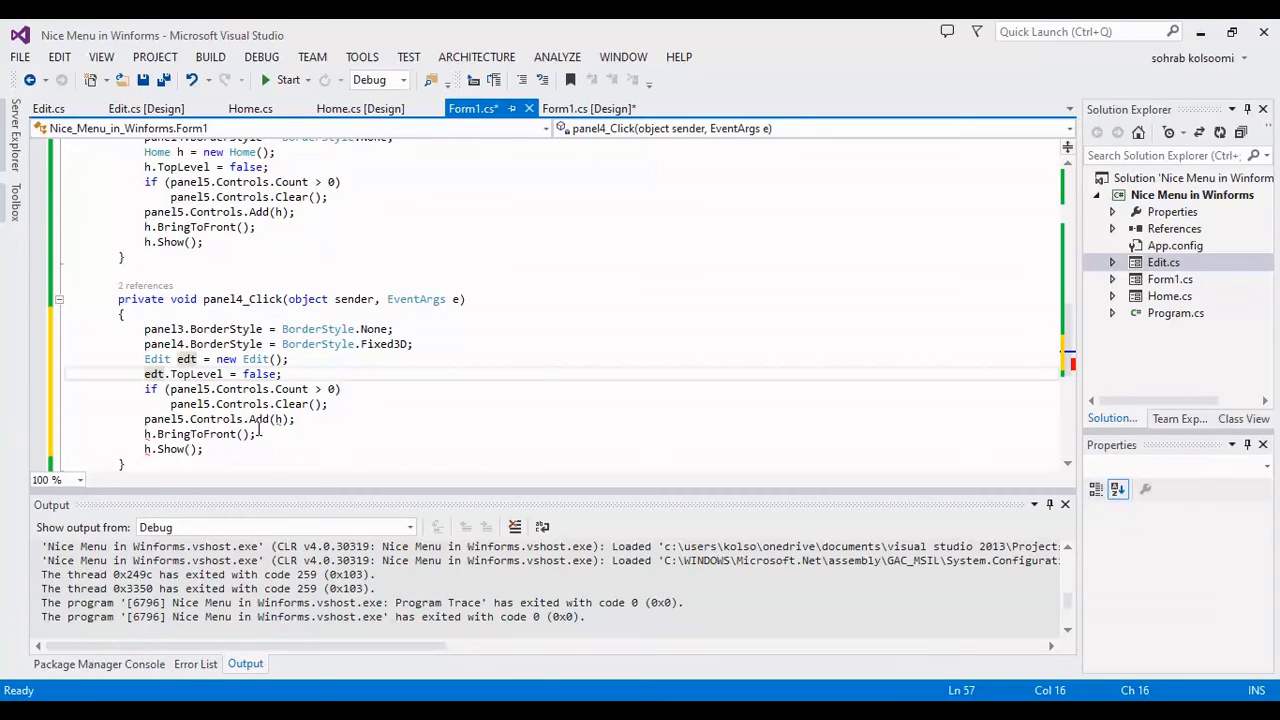
mouse_move(144, 434)
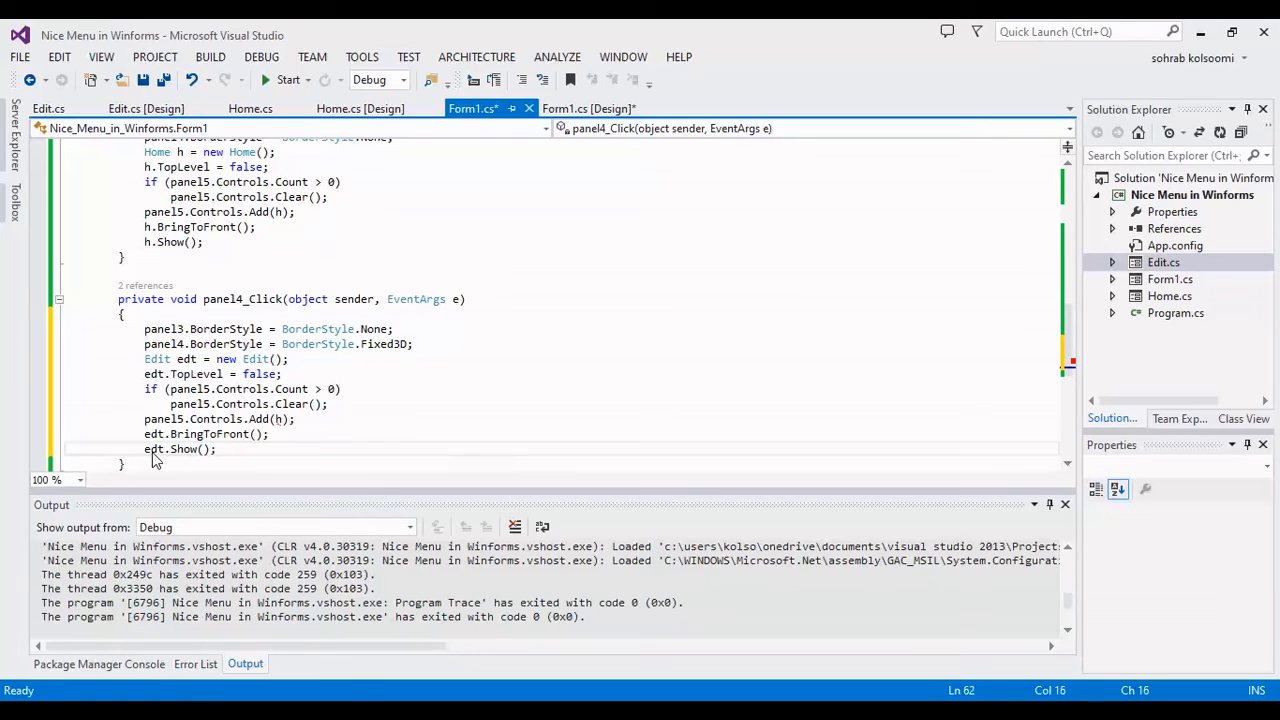
key("ctrl+s")
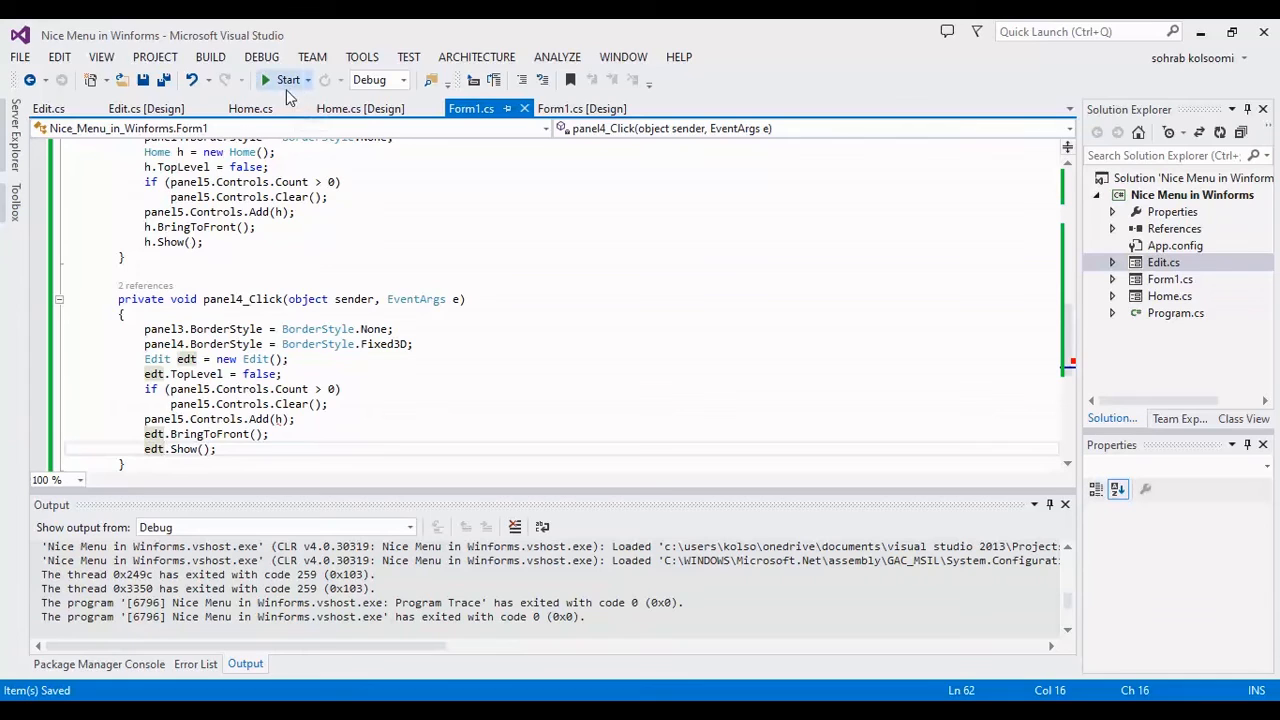
Fix the build error by changing Controls.Add(h) to Controls.Add(edt) and run again.
left_click(288, 80)
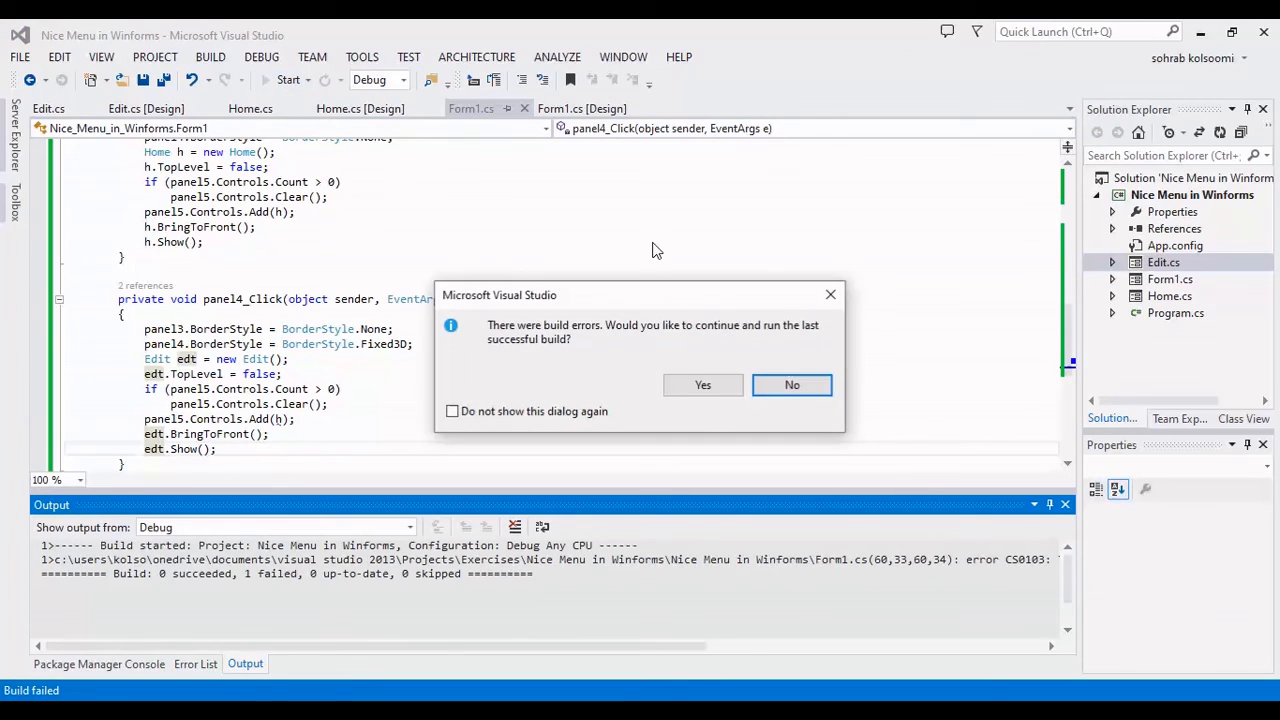
left_click(788, 384)
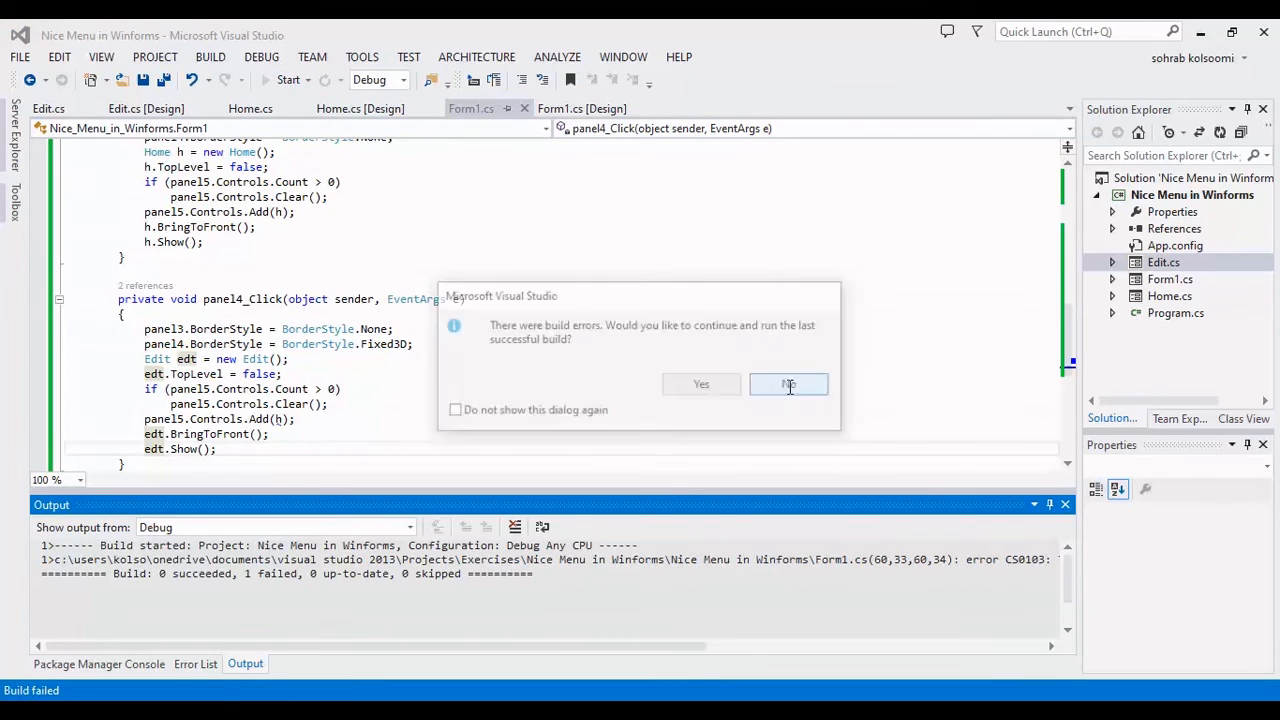
left_click(788, 384)
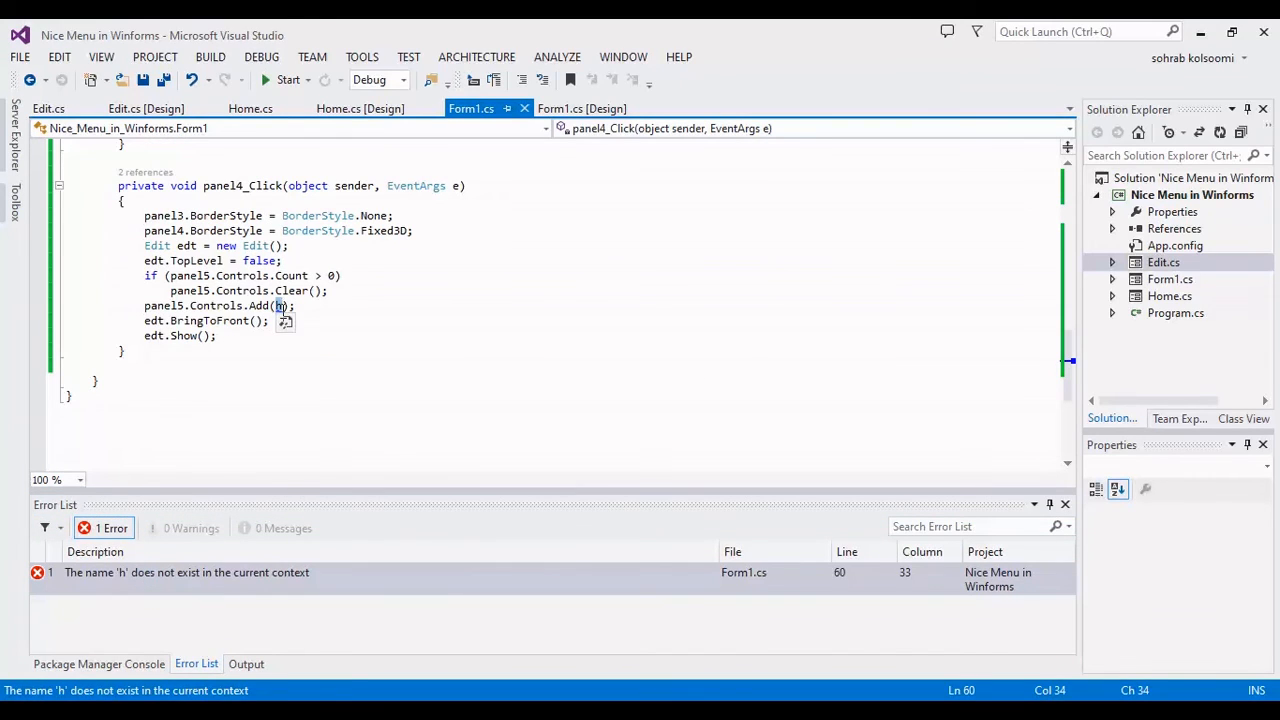
type("edt")
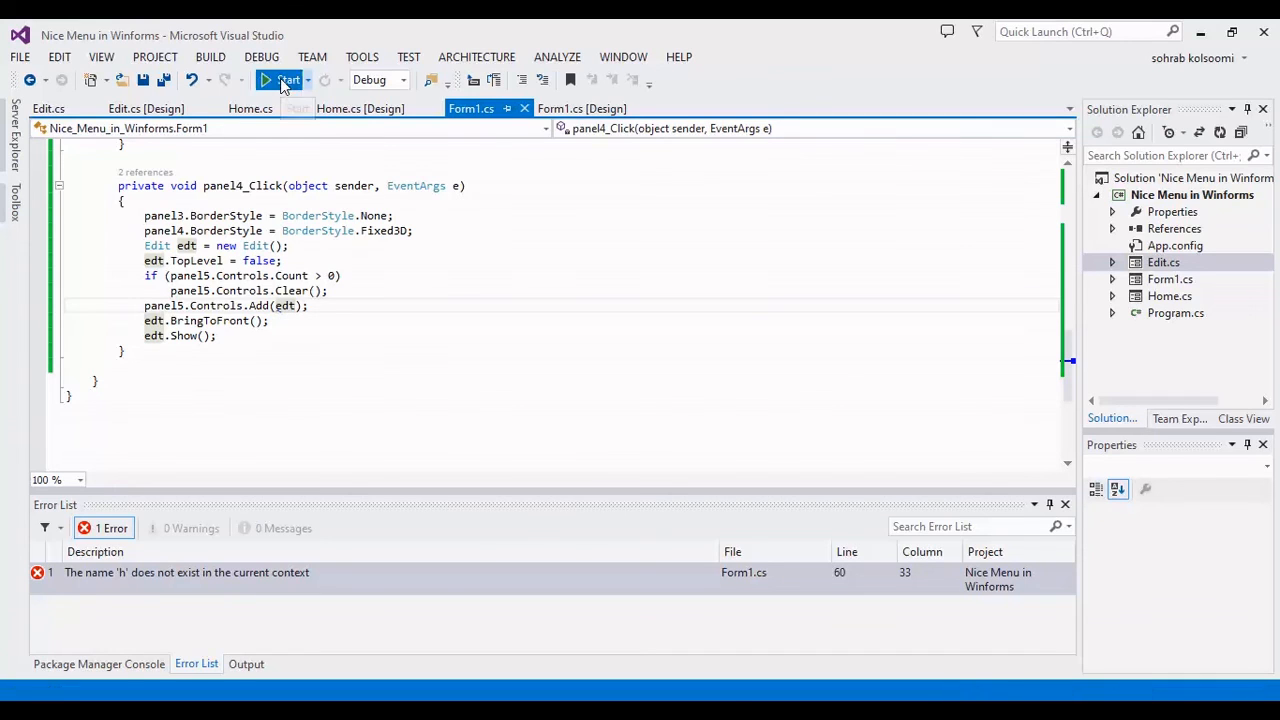
left_click(282, 80)
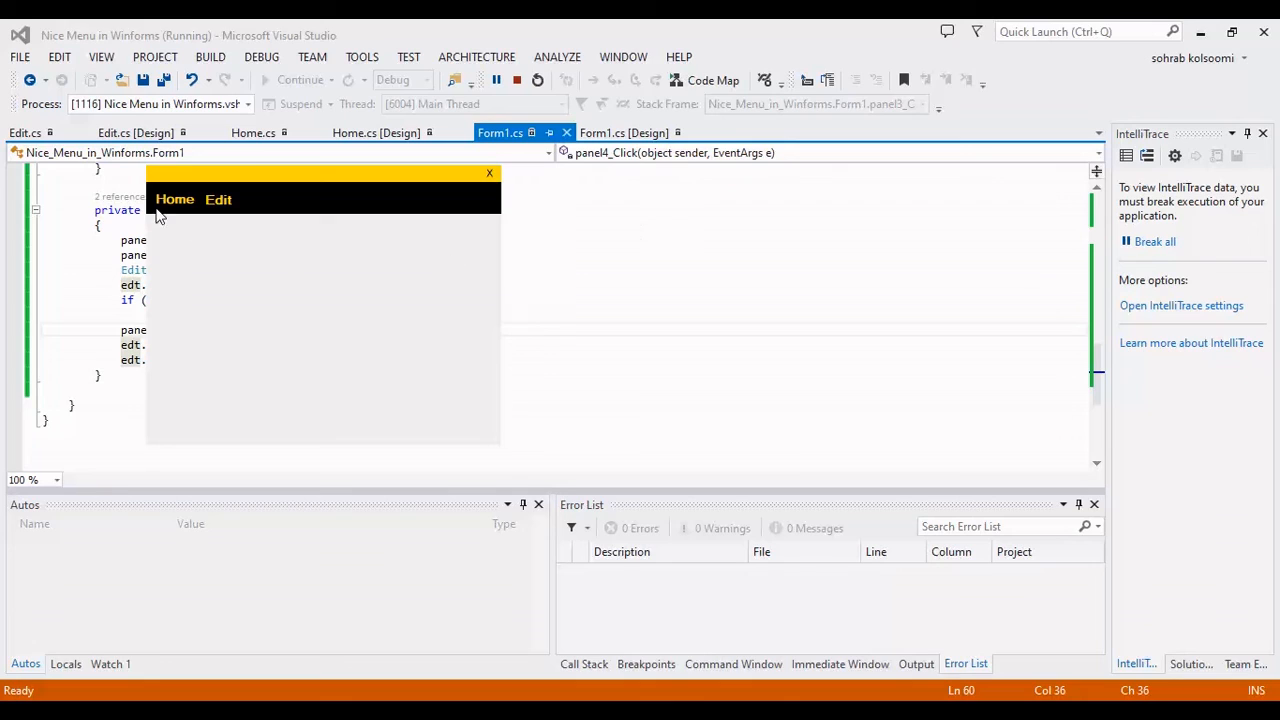
Switch between Home and Edit menus to verify both child forms appear in the panel.
left_click(174, 200)
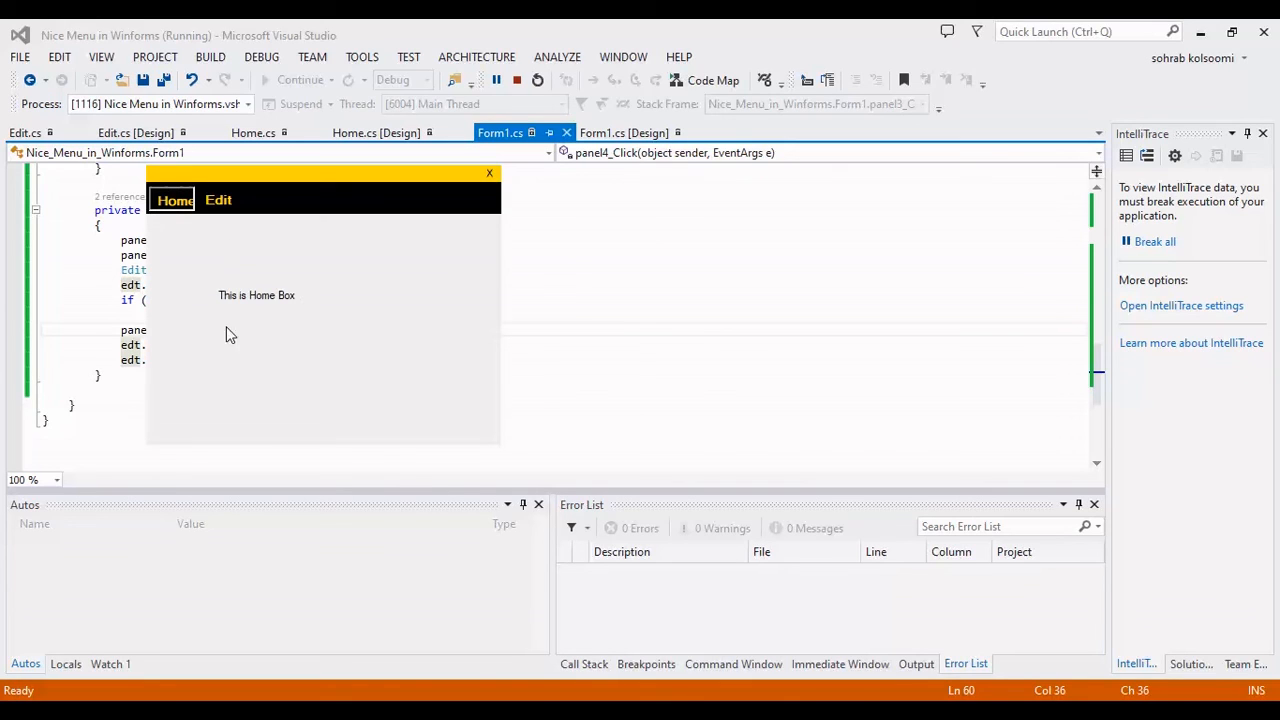
left_click(218, 200)
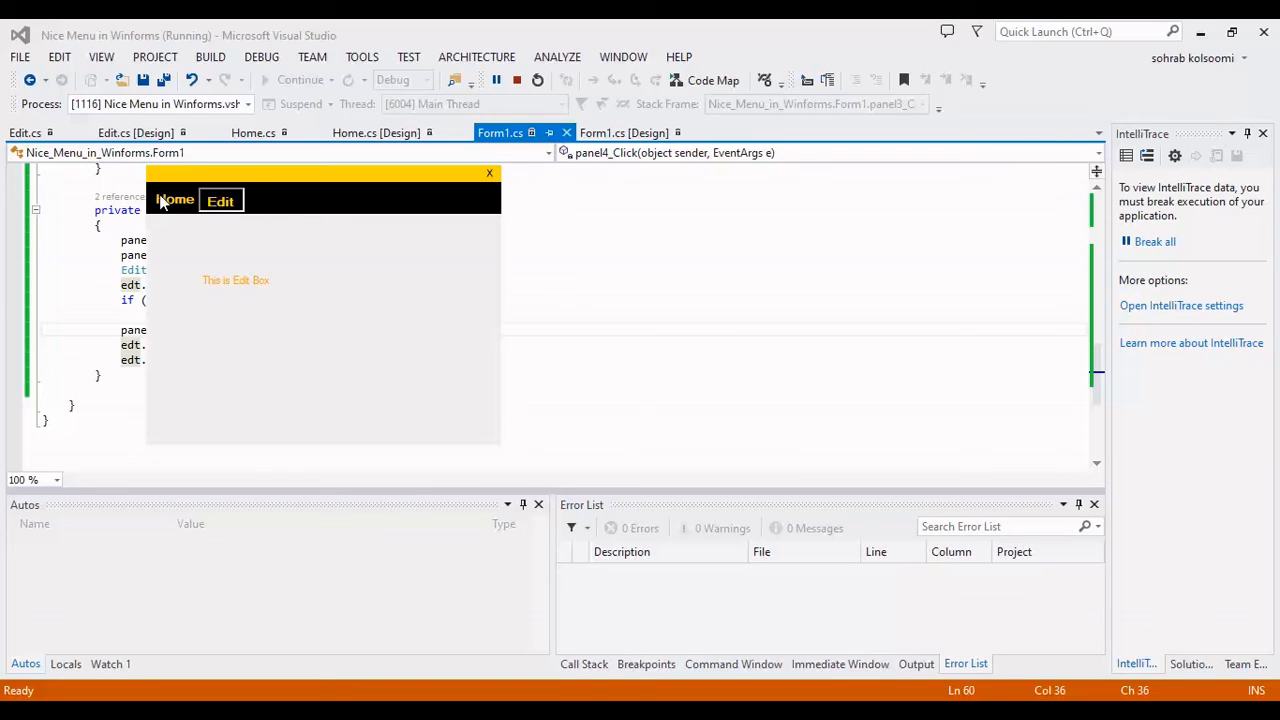
mouse_move(220, 210)
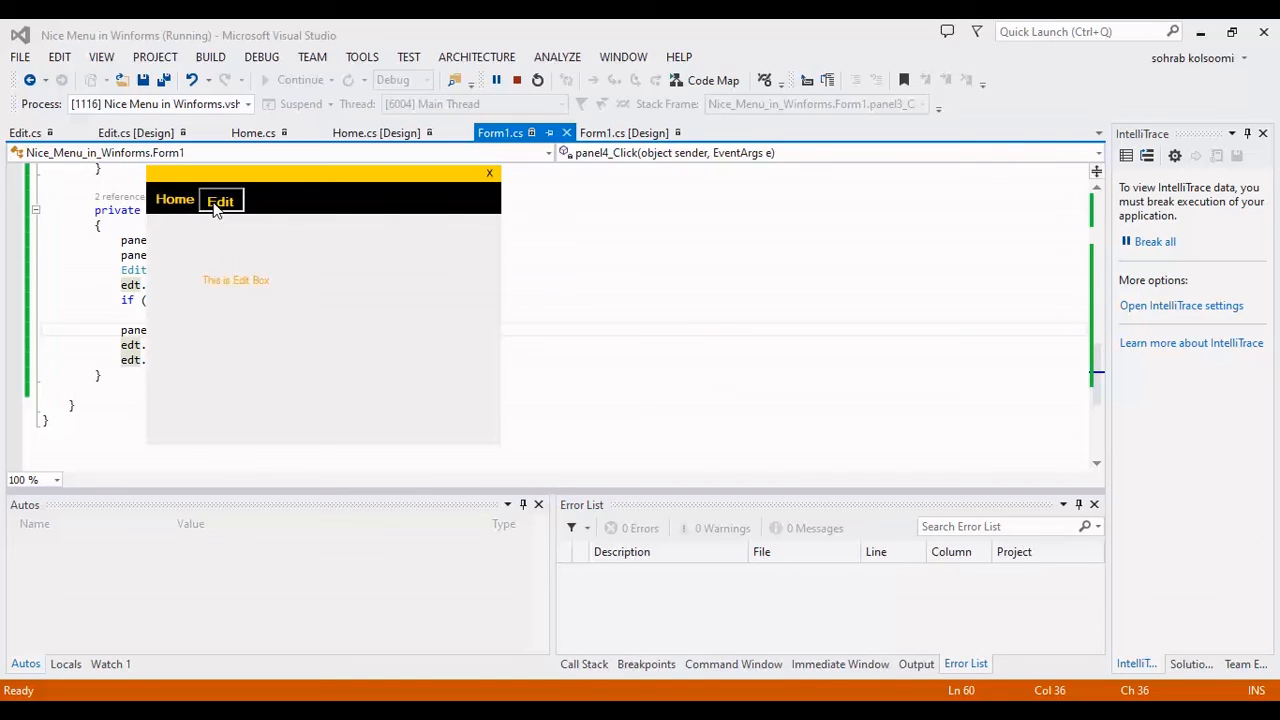
left_click(174, 200)
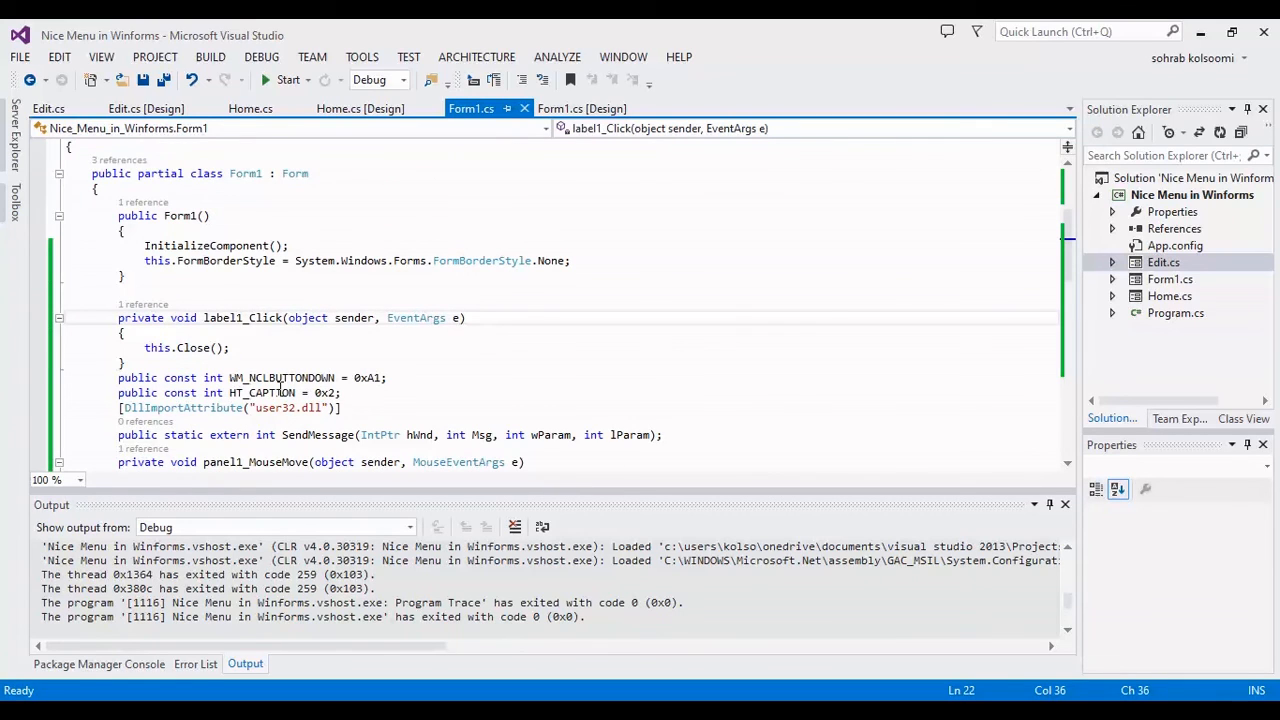
mouse_move(448, 368)
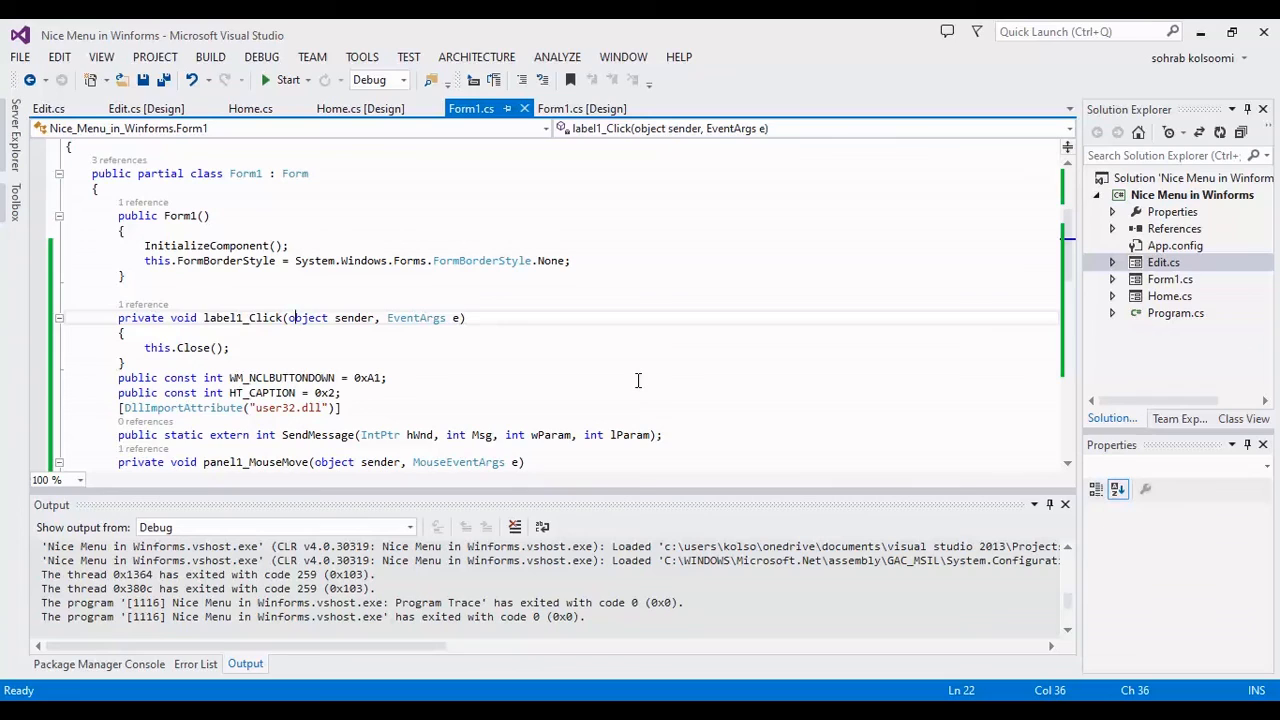
mouse_move(744, 412)
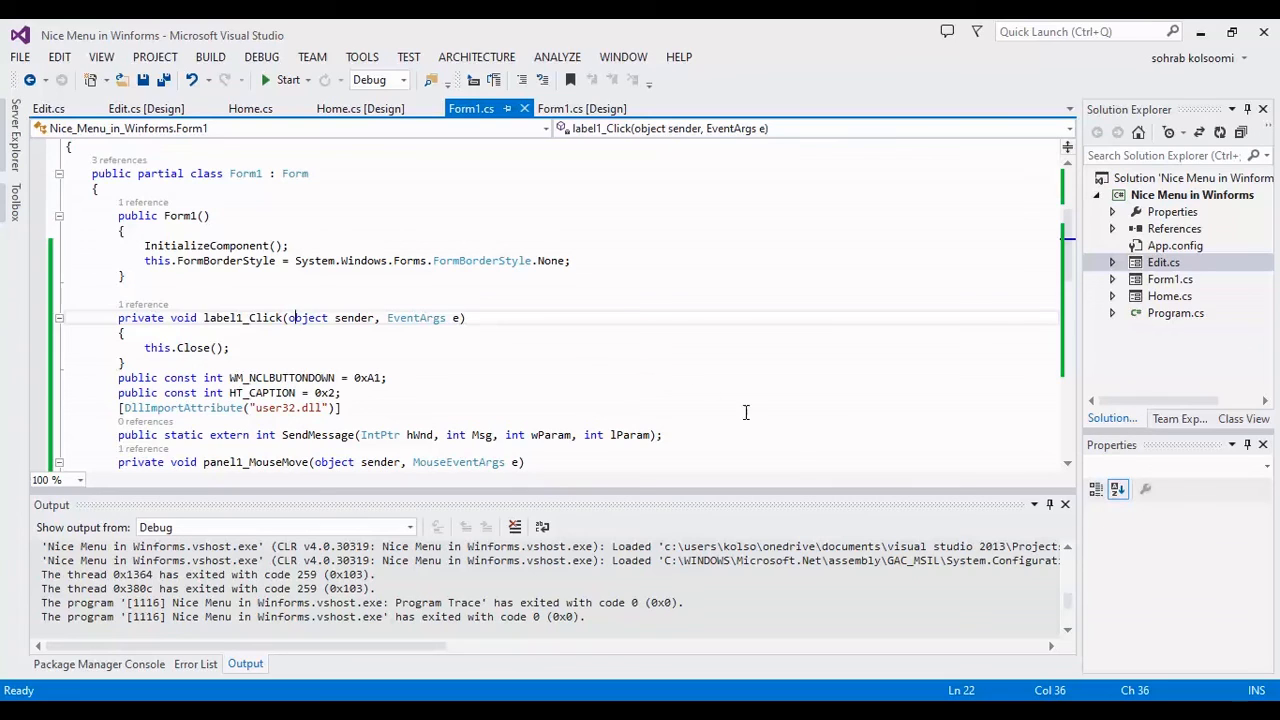
mouse_move(872, 432)
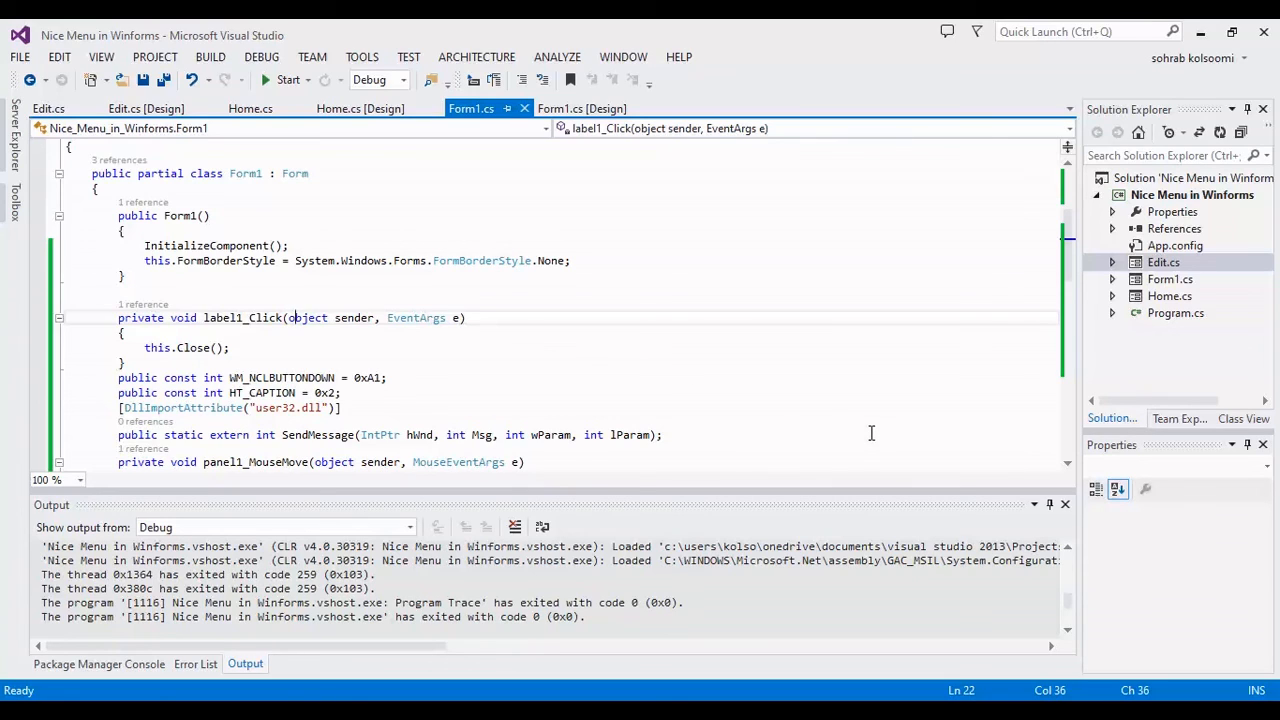